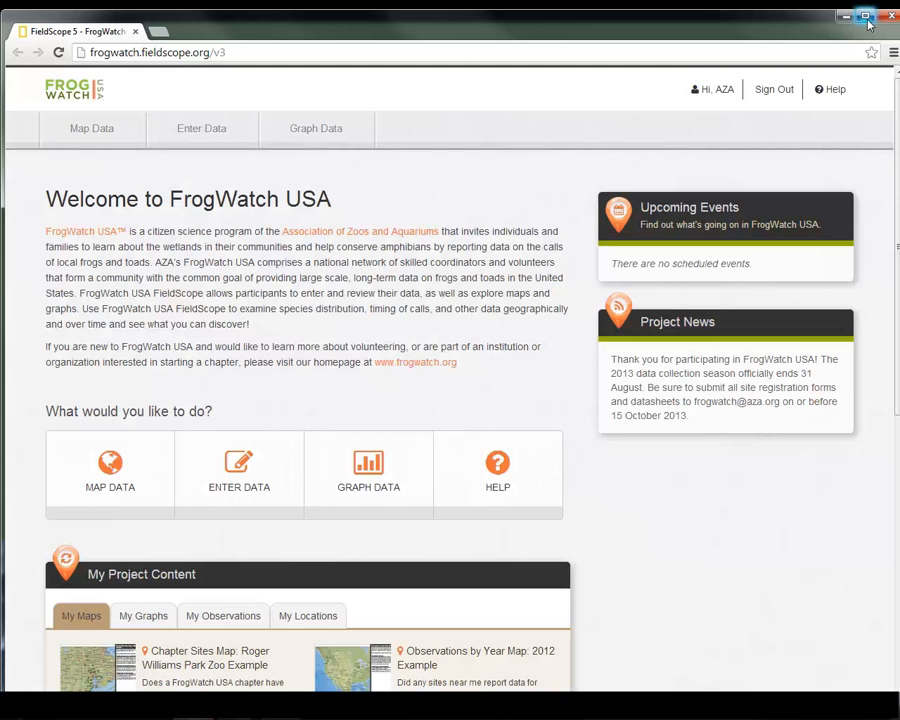
# Go from the FrogWatch USA welcome page to the Map Data section.
pyautogui.click(866, 18)
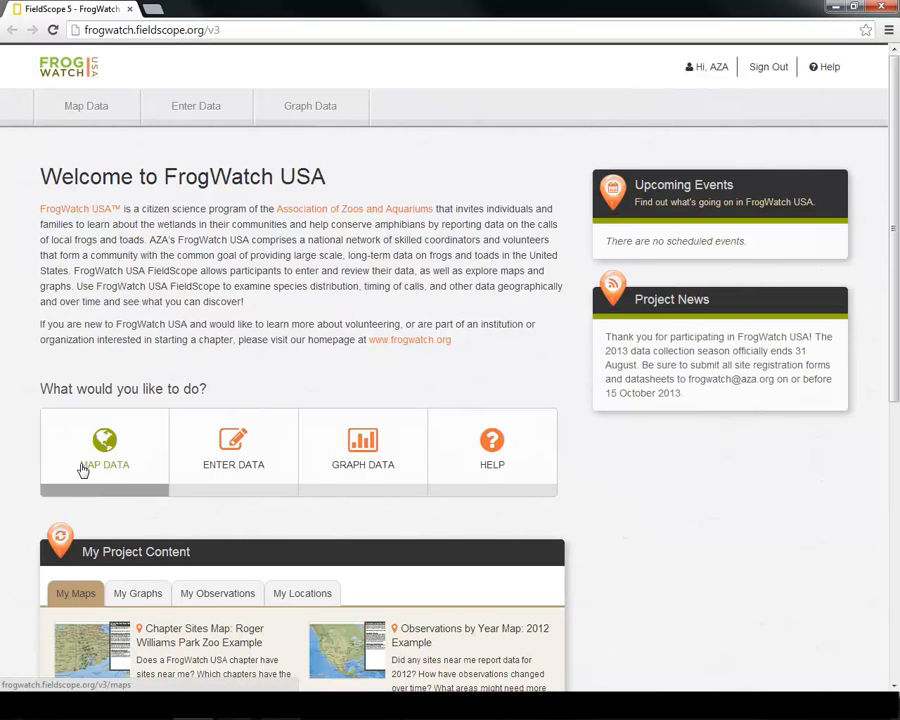
pyautogui.click(104, 450)
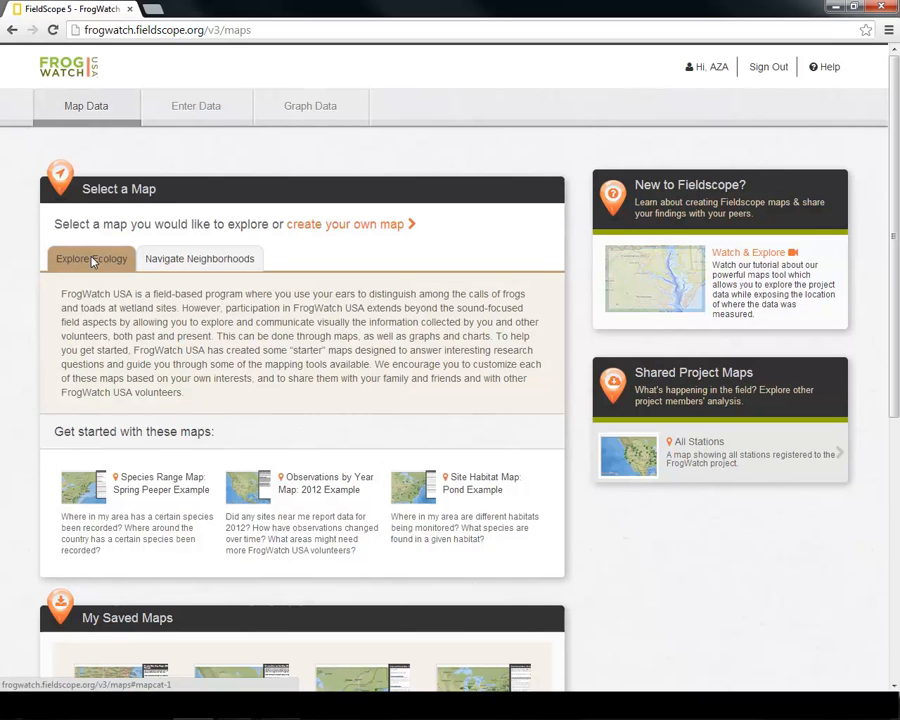
pyautogui.click(200, 258)
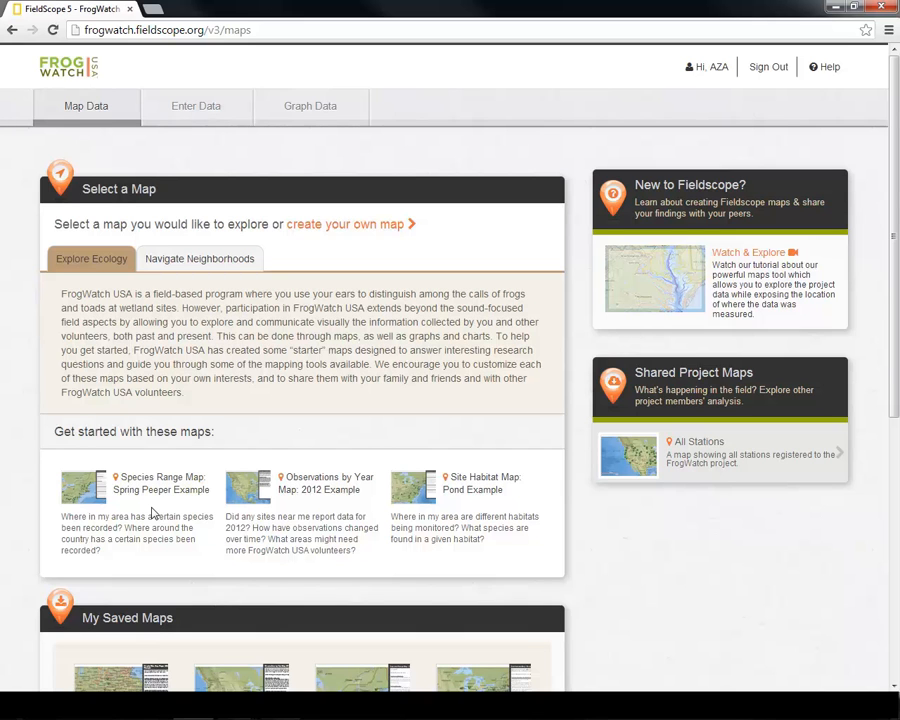
pyautogui.moveTo(180, 418)
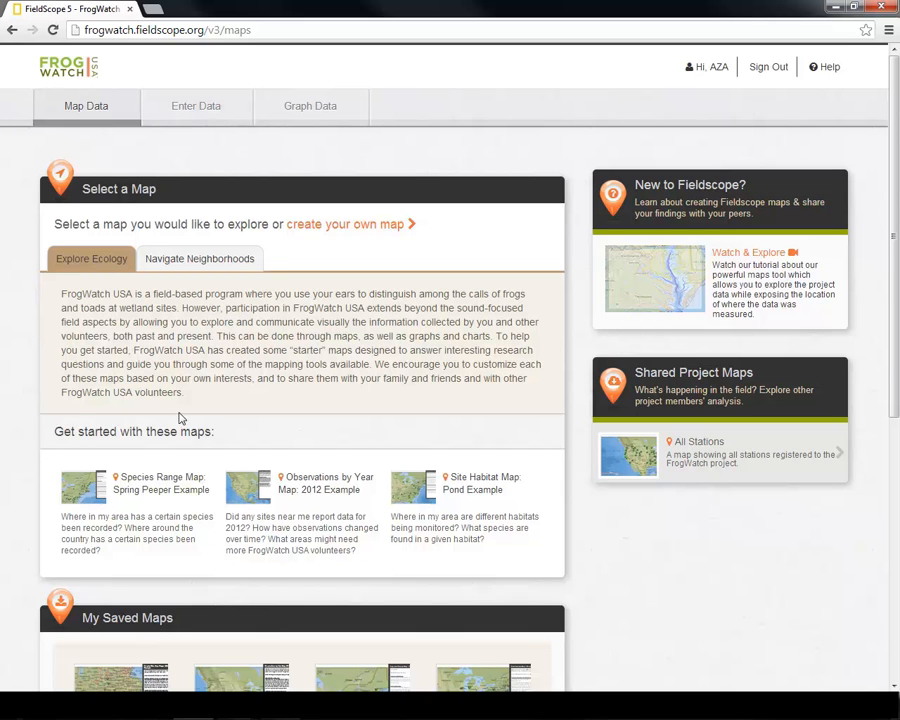
# Create a new map, trying NatGeo w/ Wetlands then settling on the National Geographic basemap.
pyautogui.click(344, 224)
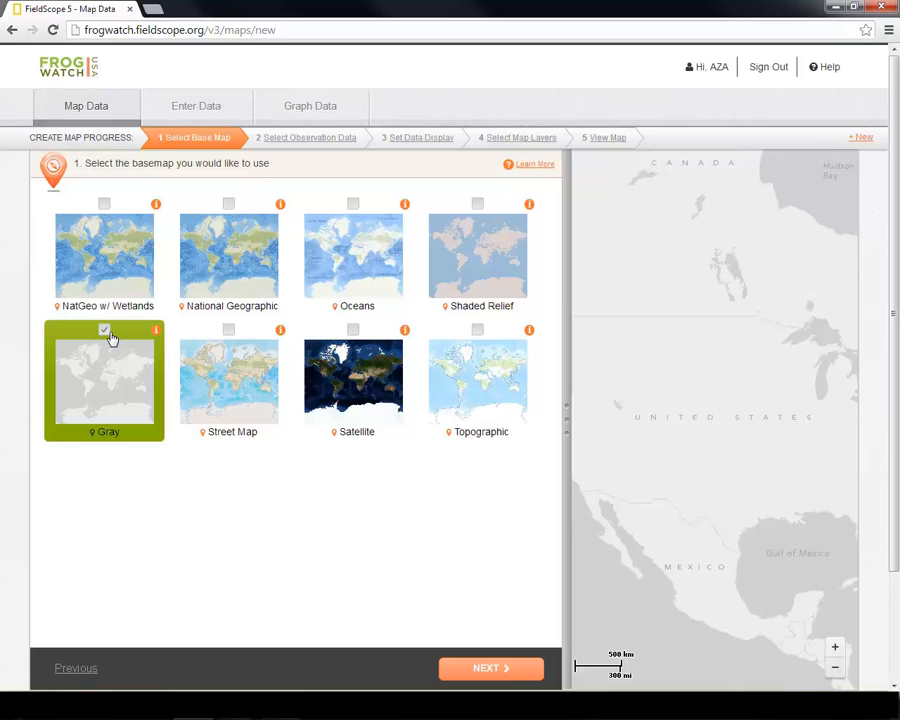
pyautogui.moveTo(100, 216)
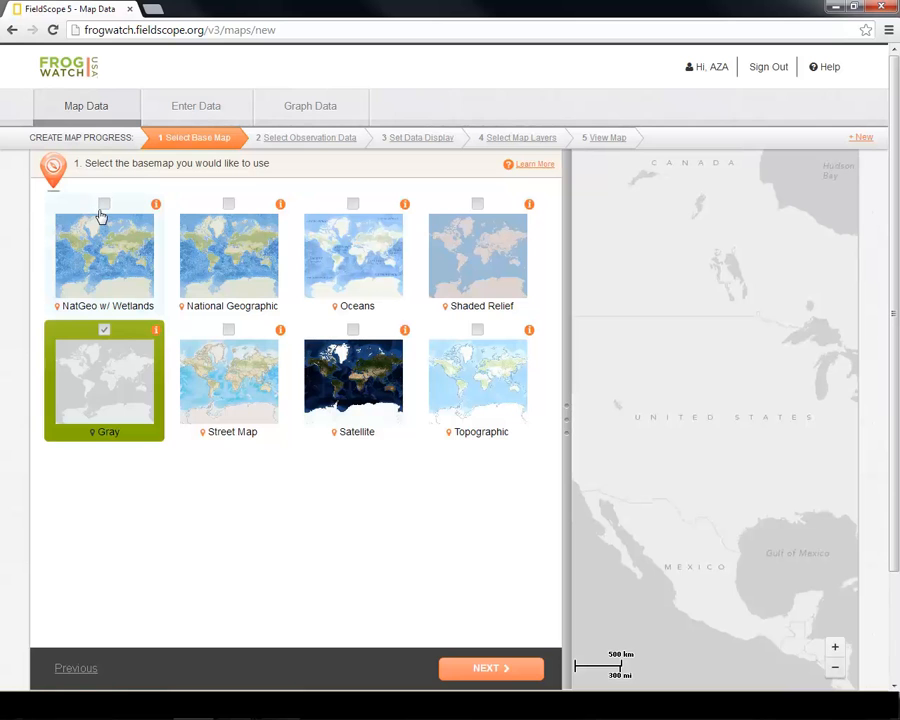
pyautogui.click(104, 256)
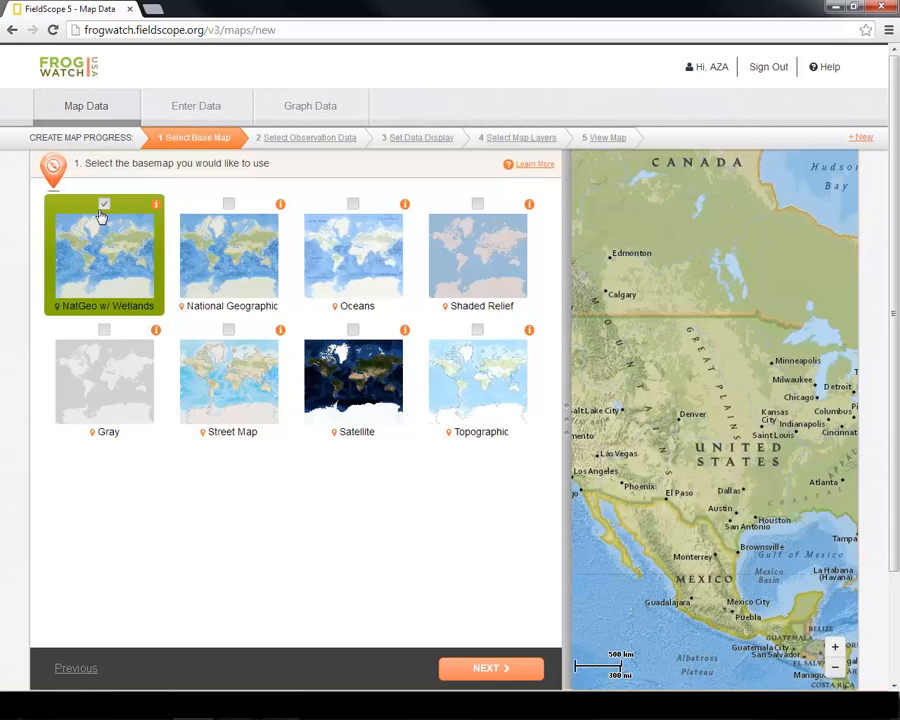
pyautogui.moveTo(156, 224)
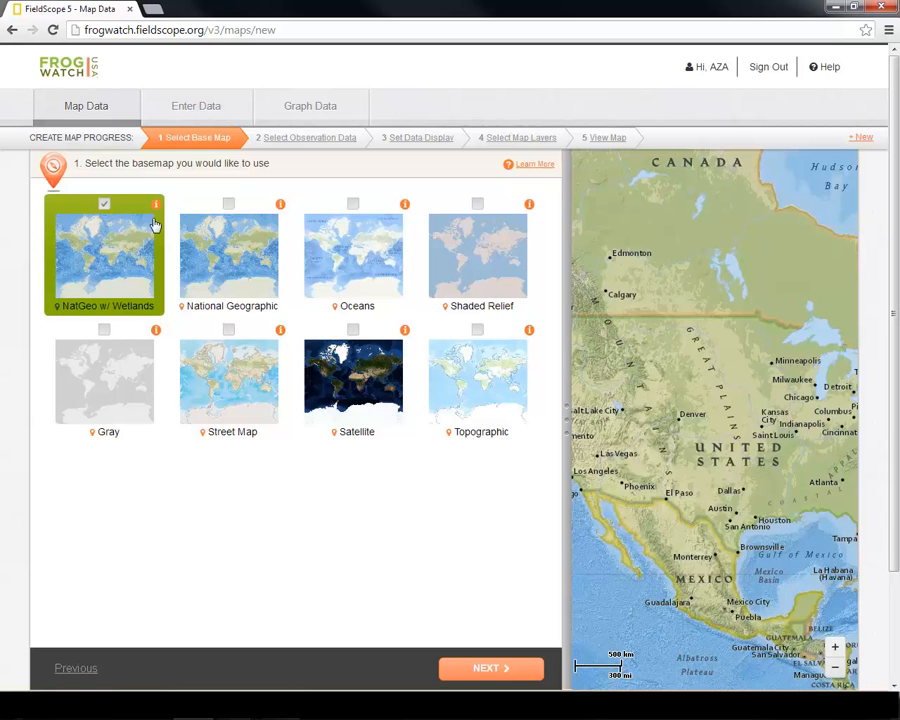
pyautogui.click(228, 256)
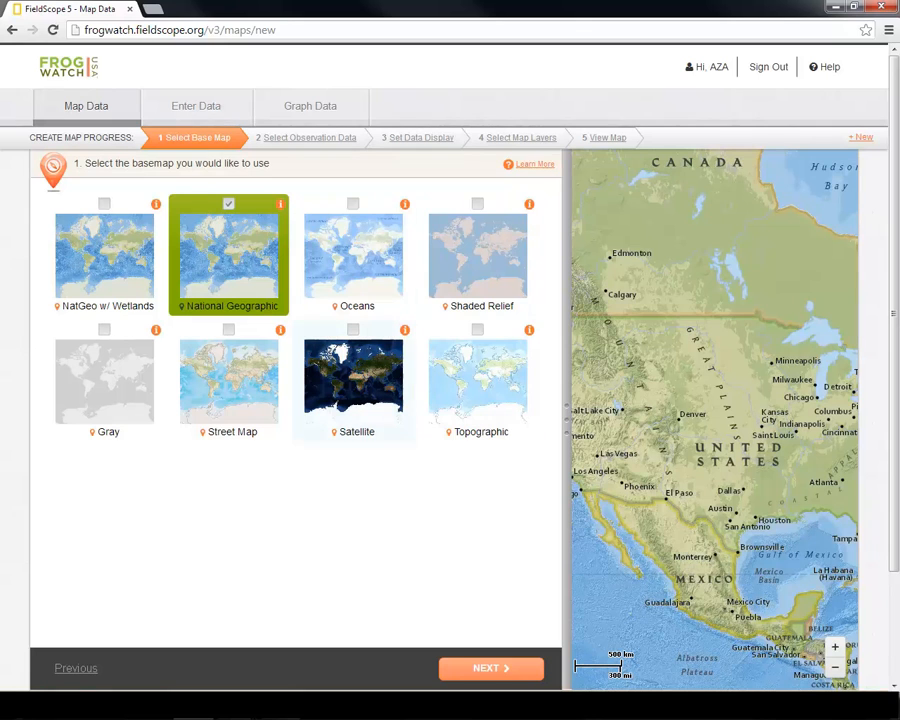
pyautogui.moveTo(258, 364)
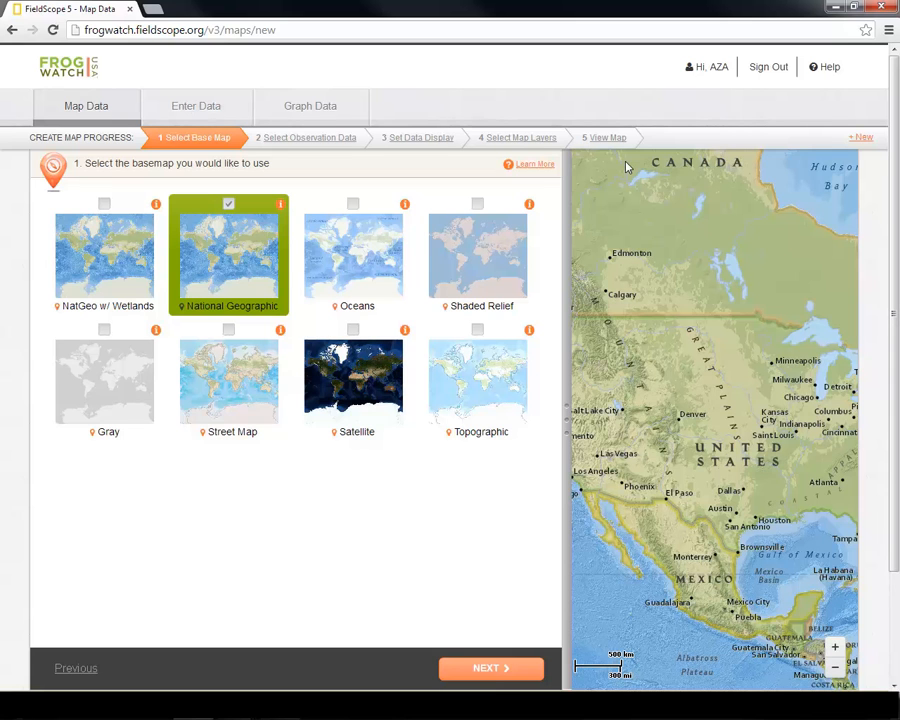
pyautogui.moveTo(584, 250)
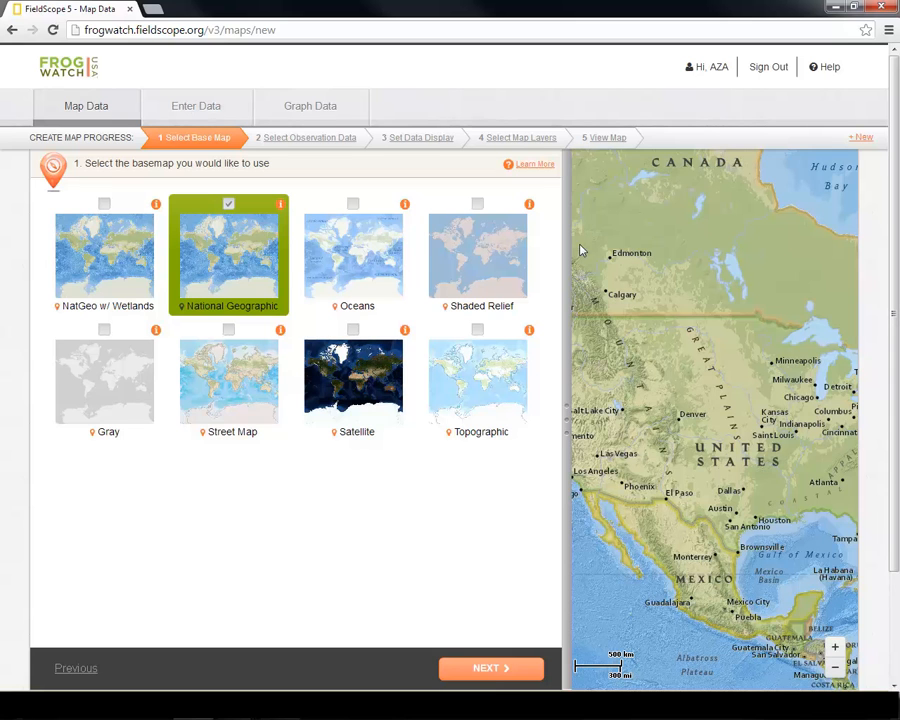
# Advance to step 2, Select Observation Data, with FrogWatch USA as the source.
pyautogui.click(490, 668)
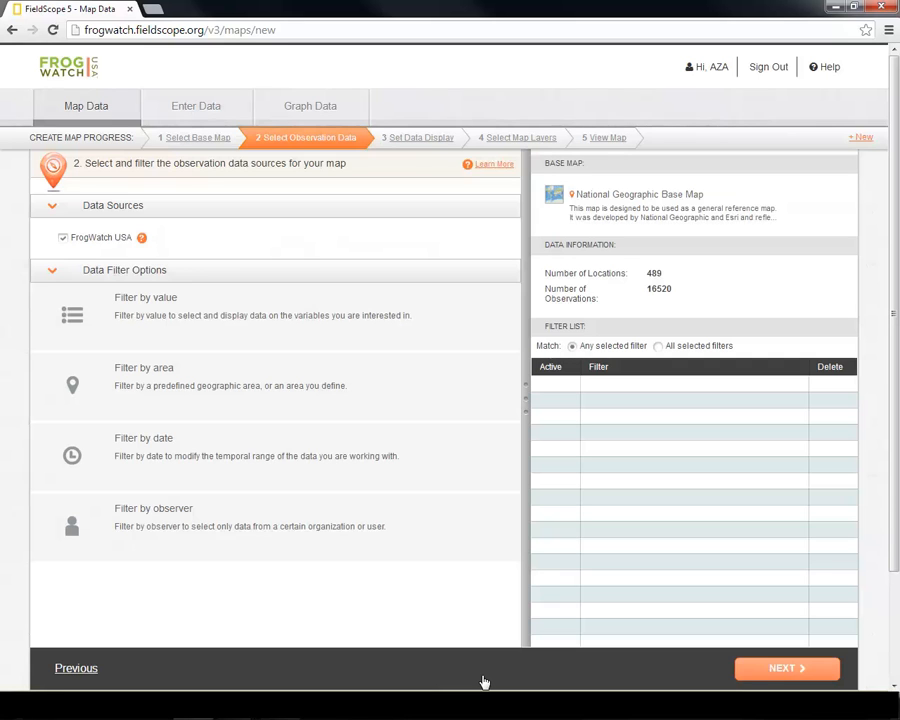
pyautogui.moveTo(148, 242)
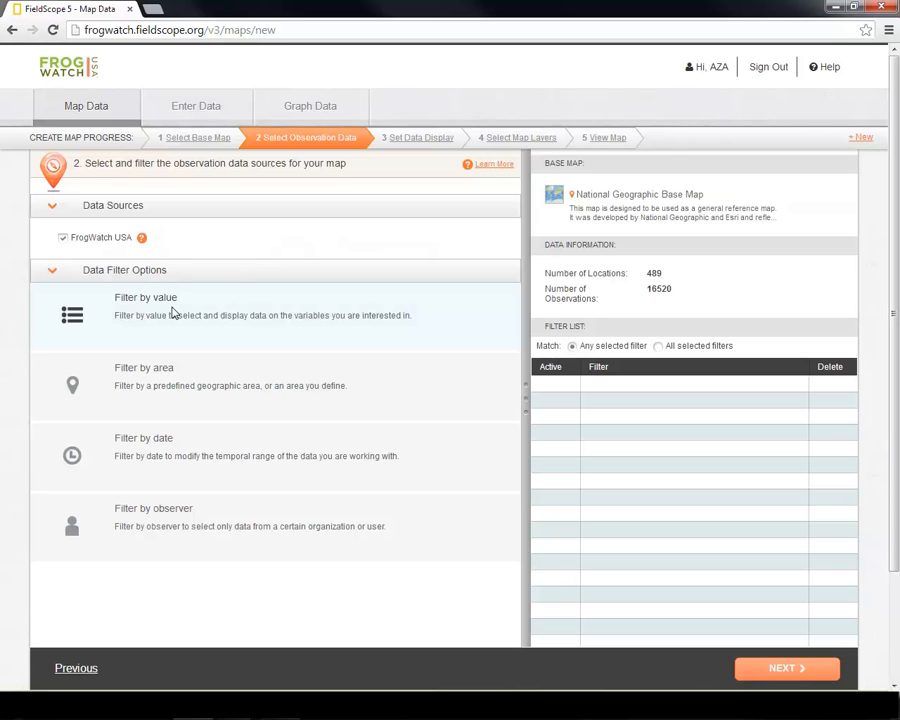
pyautogui.moveTo(180, 368)
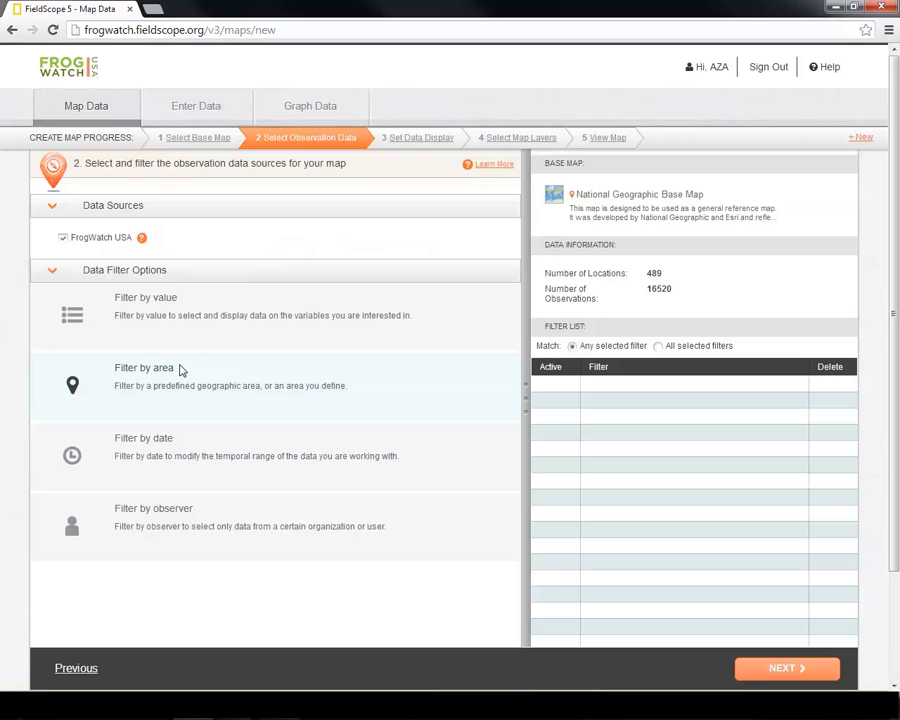
pyautogui.moveTo(156, 452)
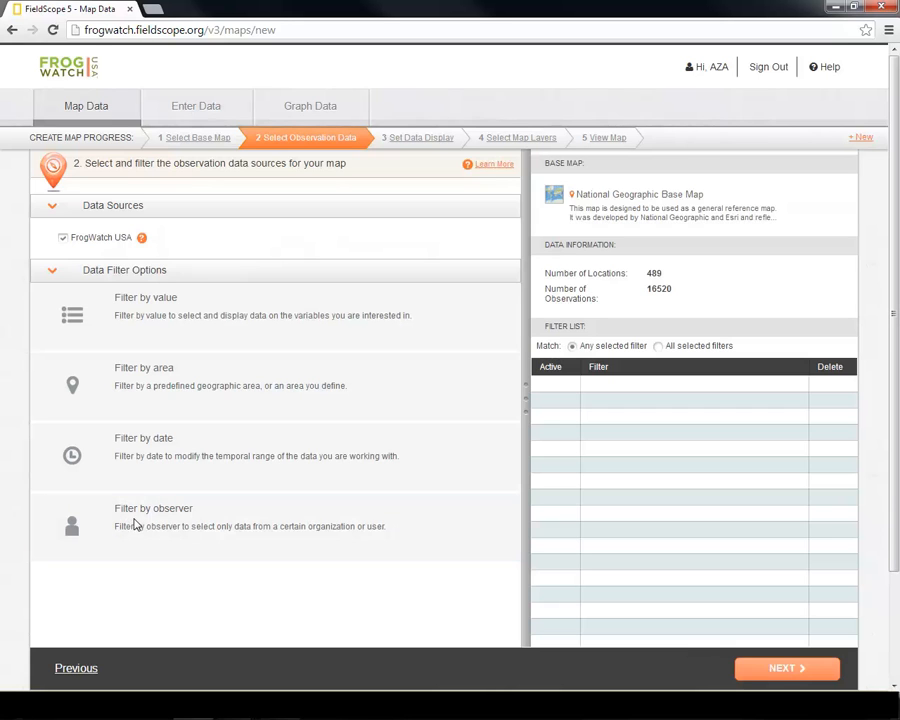
pyautogui.moveTo(140, 490)
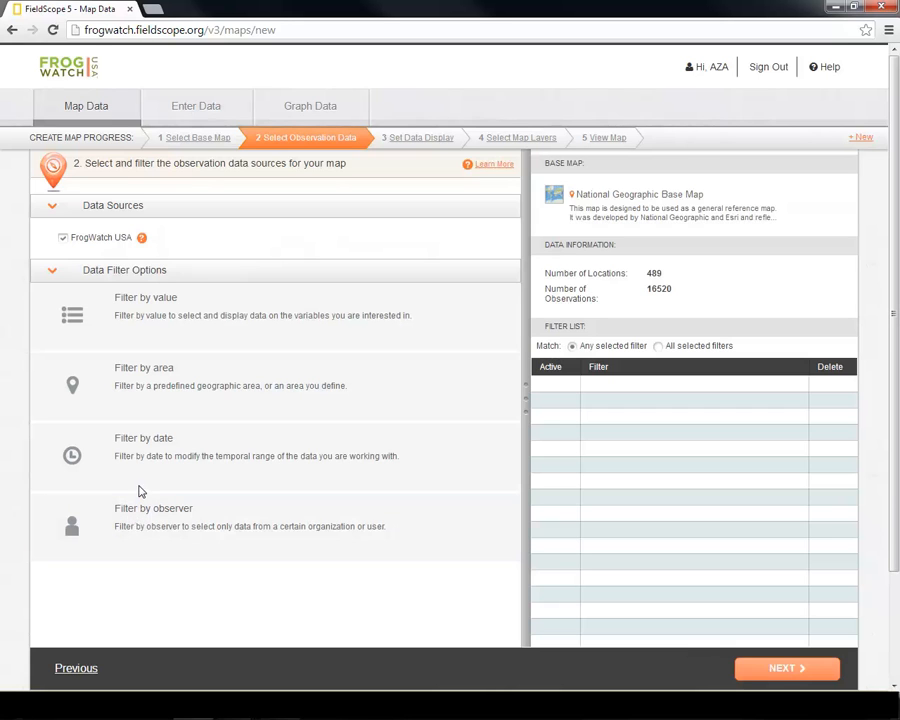
pyautogui.moveTo(142, 424)
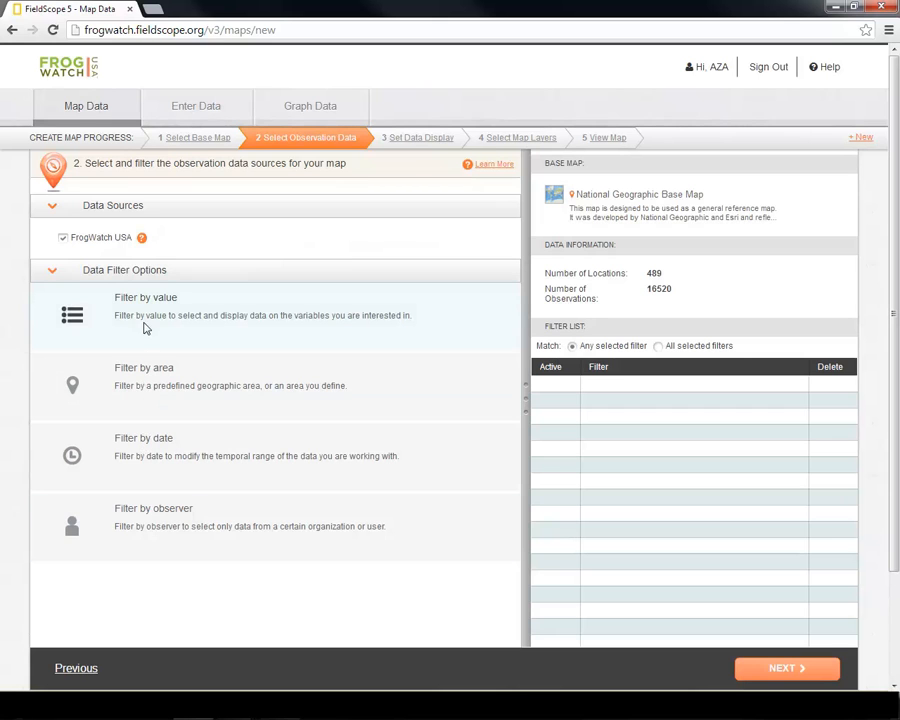
# Start a Filter by value on Species and search the list for 'Spring' to find Spring Peeper.
pyautogui.click(144, 304)
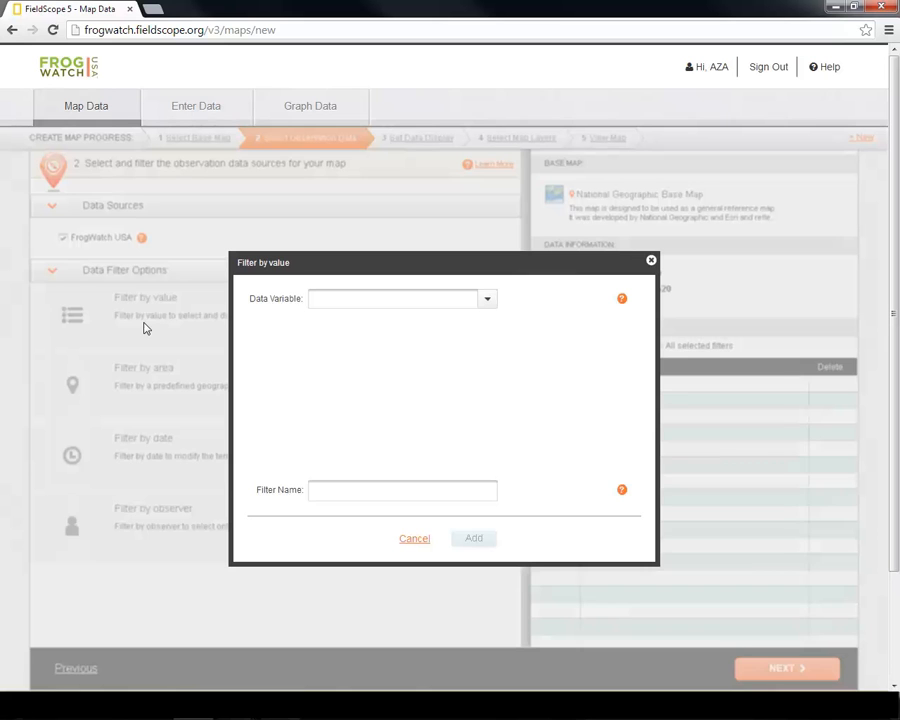
pyautogui.click(488, 298)
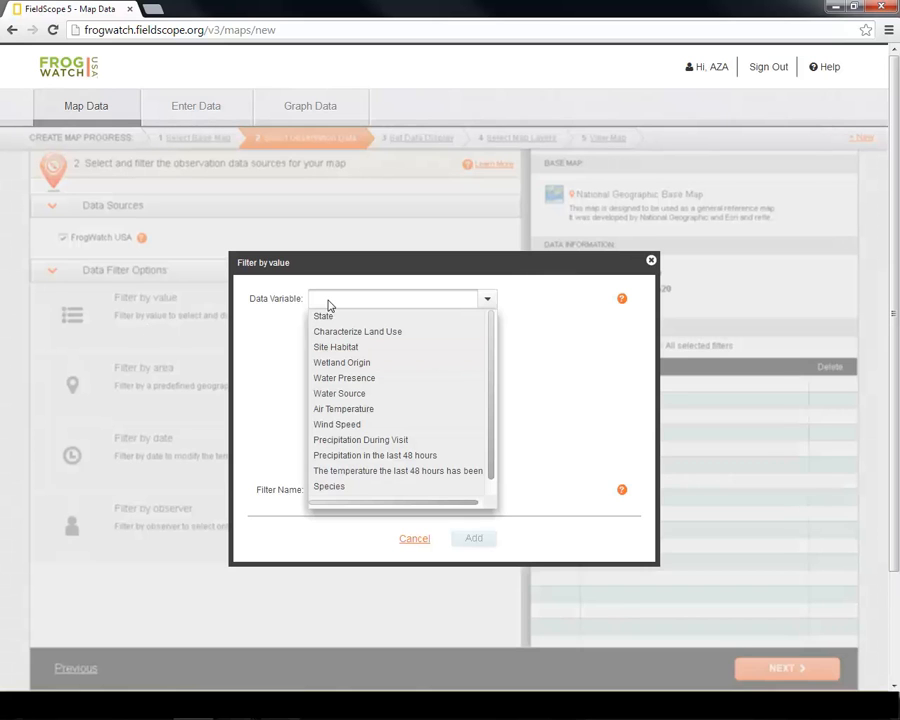
pyautogui.click(328, 486)
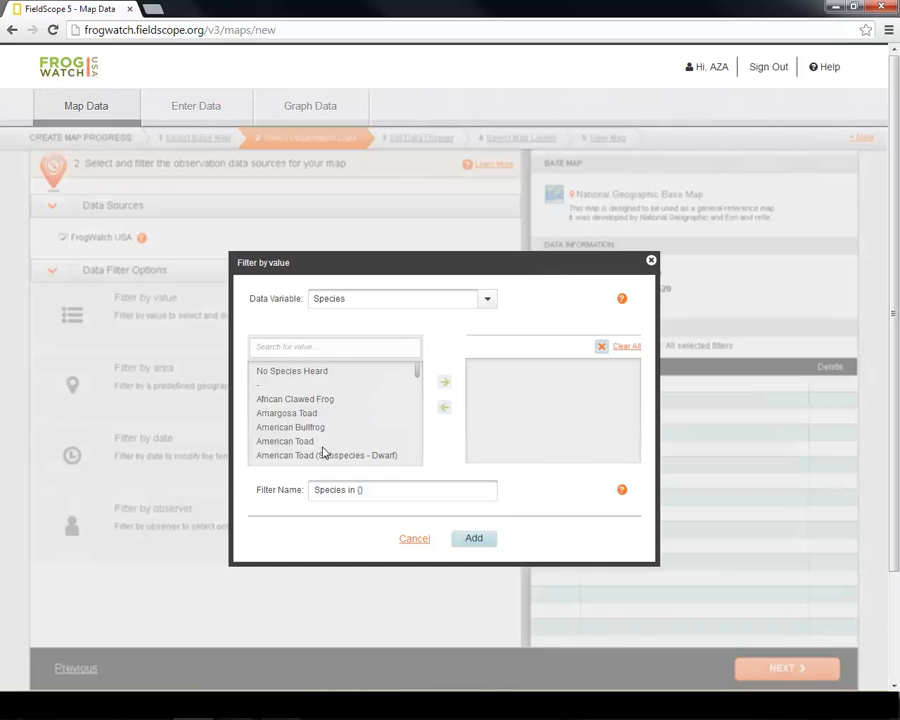
pyautogui.click(336, 346)
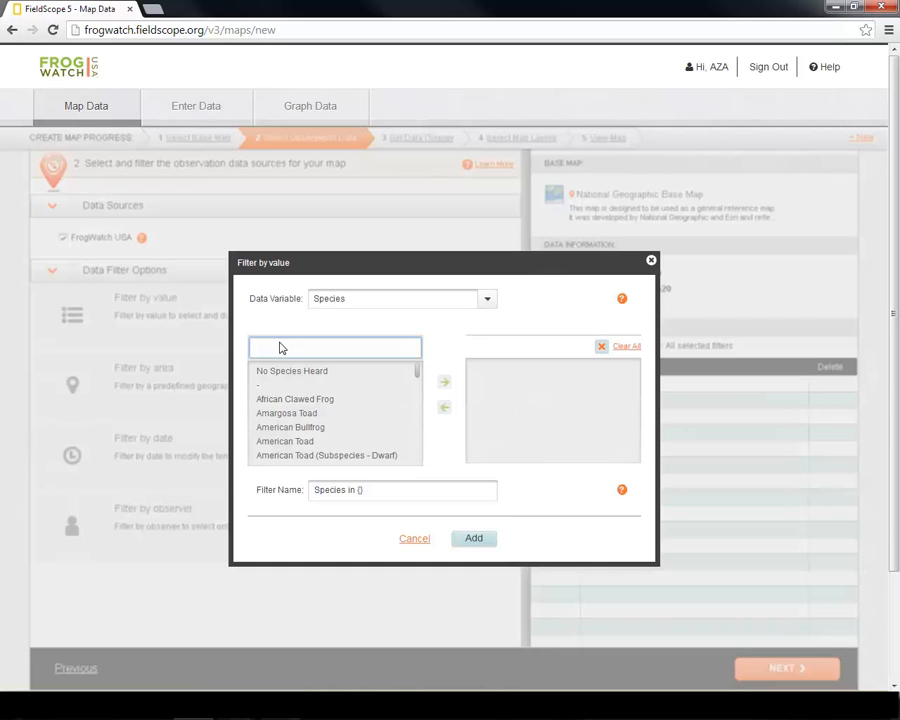
pyautogui.write('Spring')
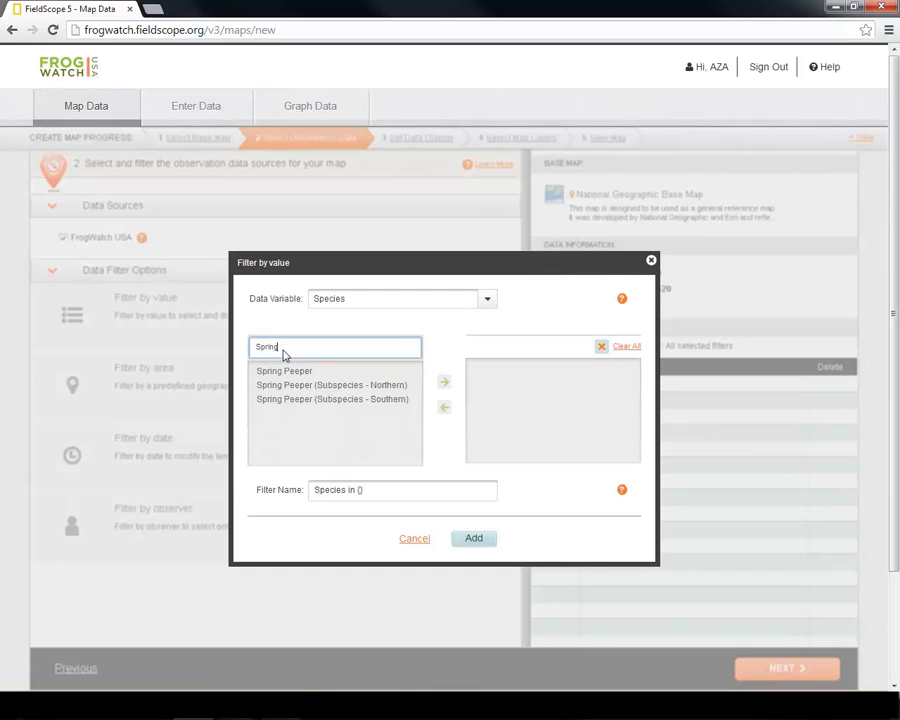
pyautogui.moveTo(286, 364)
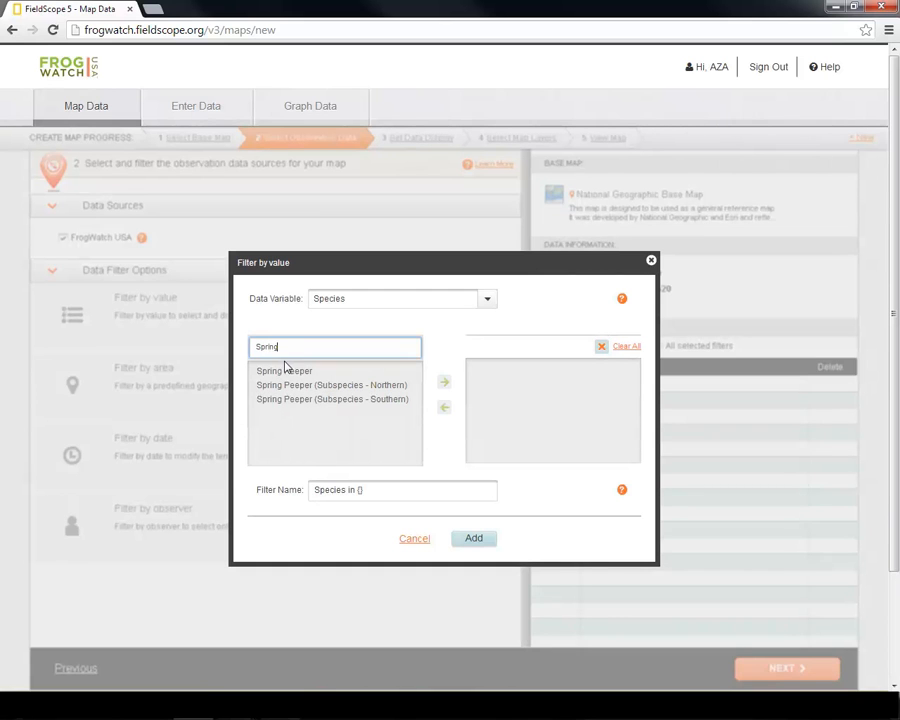
pyautogui.click(284, 370)
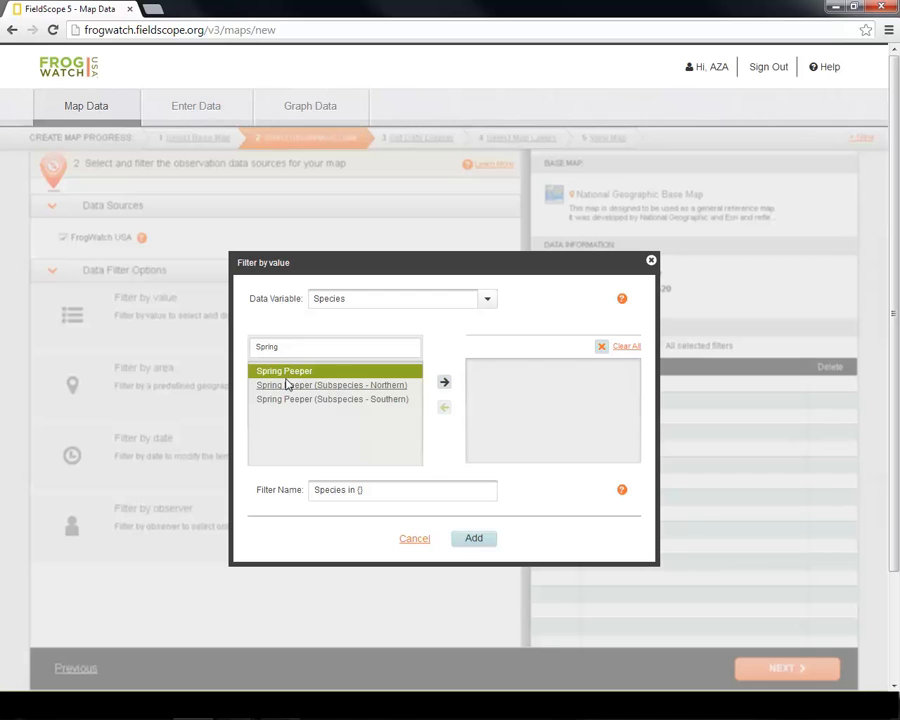
# Select Spring Peeper plus its northern and southern subspecies and apply the species filter.
pyautogui.click(444, 382)
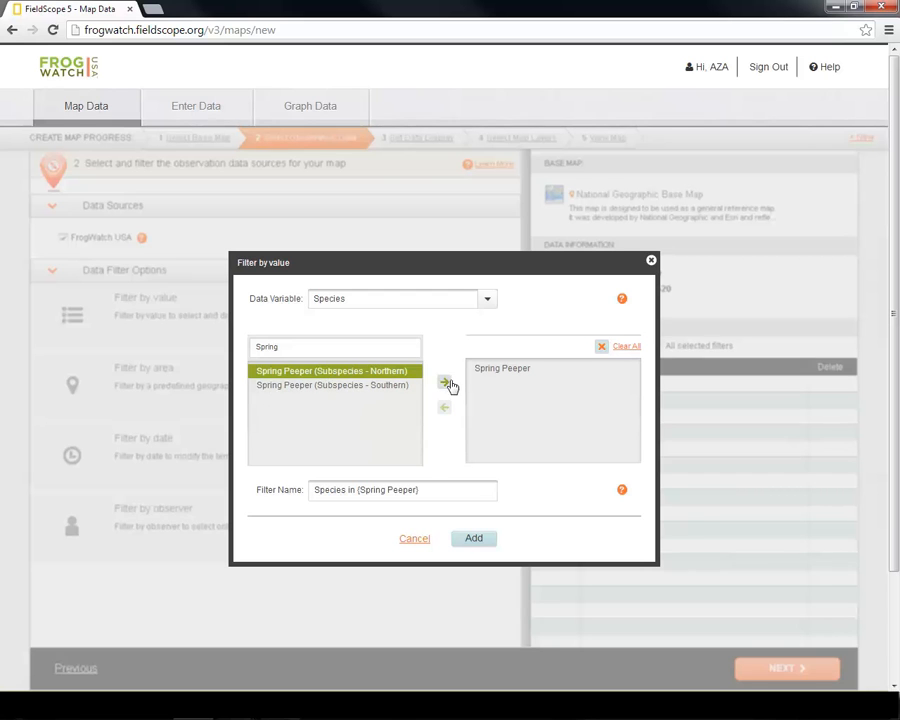
pyautogui.click(444, 384)
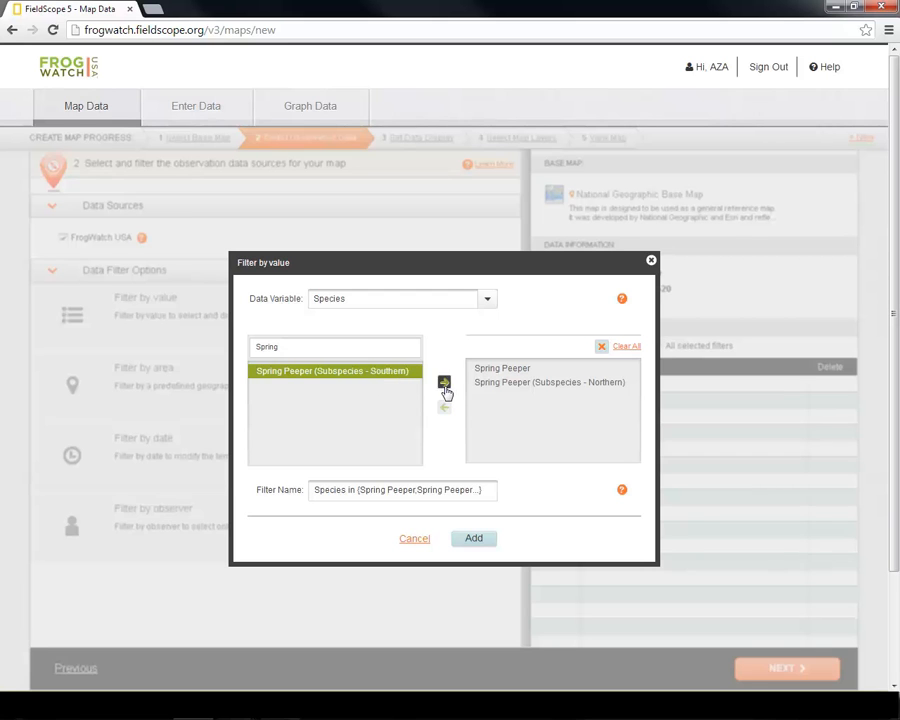
pyautogui.click(444, 382)
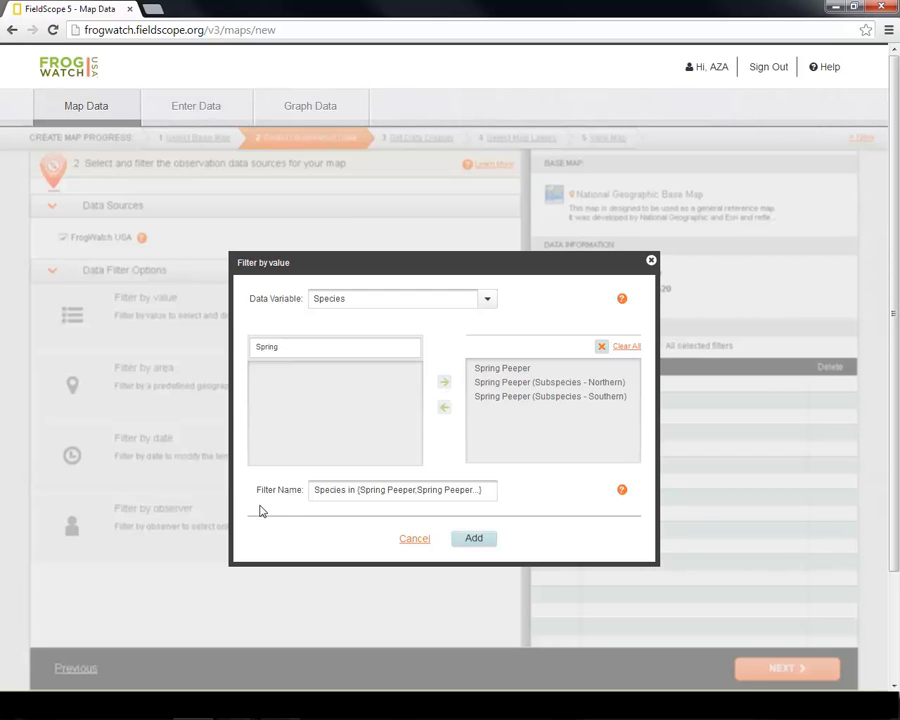
pyautogui.moveTo(288, 516)
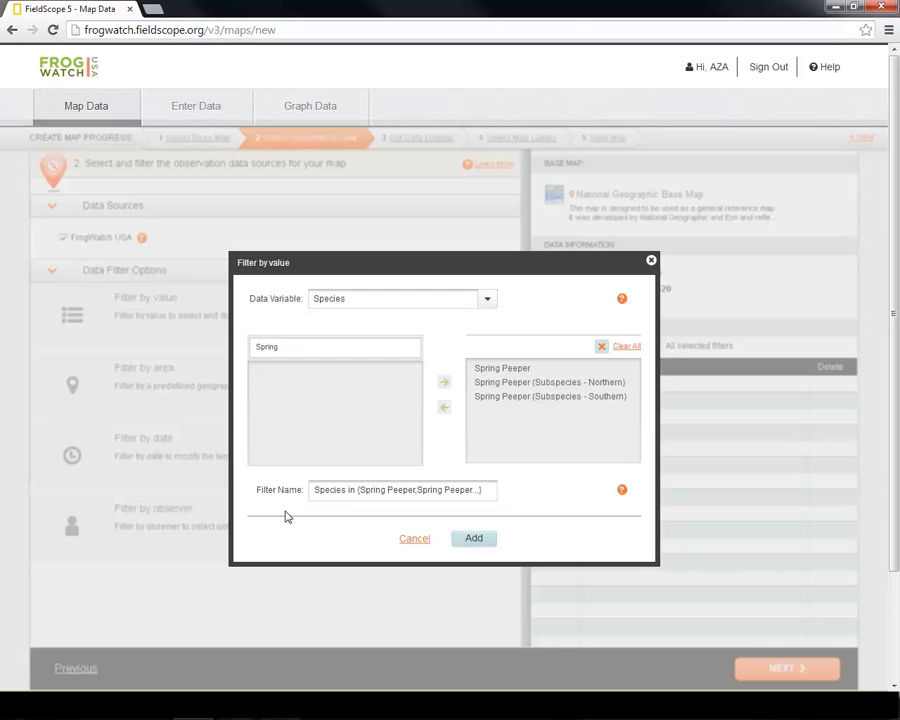
pyautogui.moveTo(476, 556)
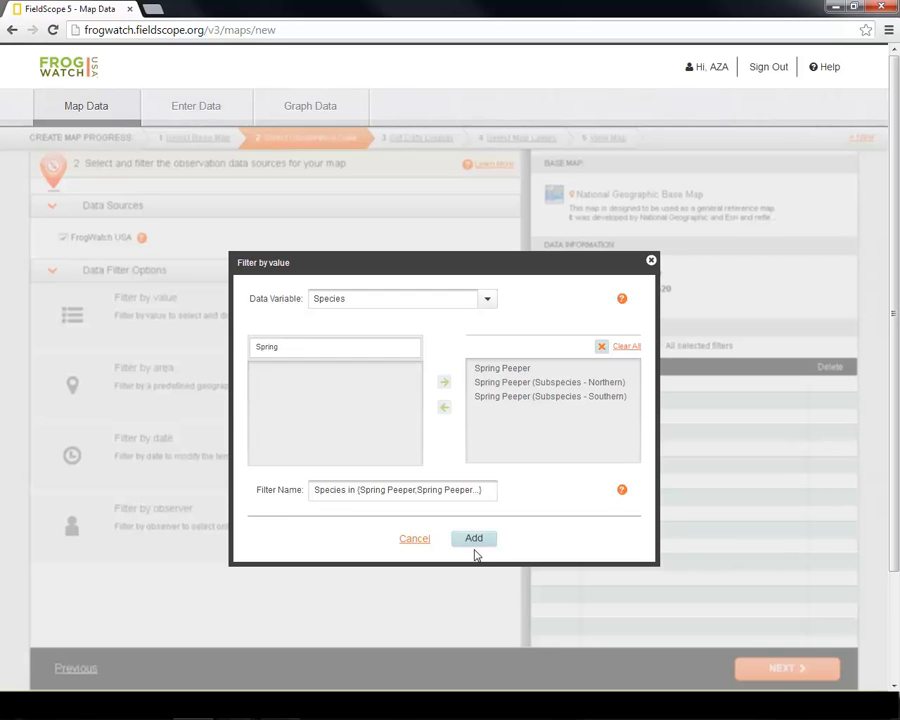
pyautogui.click(472, 538)
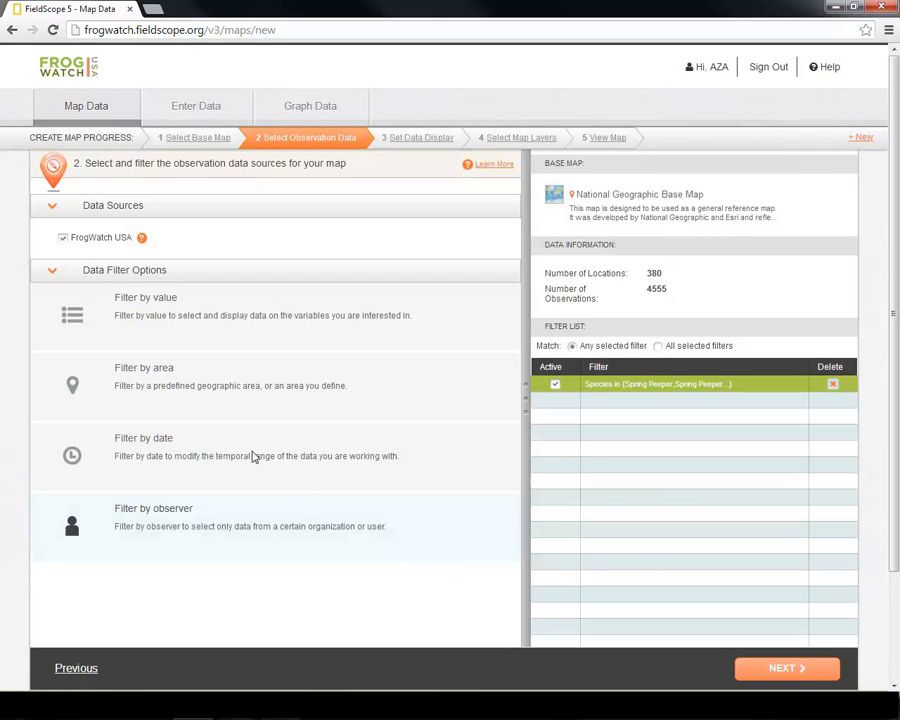
# Add a Call Intensity filter keeping only value '3 - Full chorus'.
pyautogui.click(144, 296)
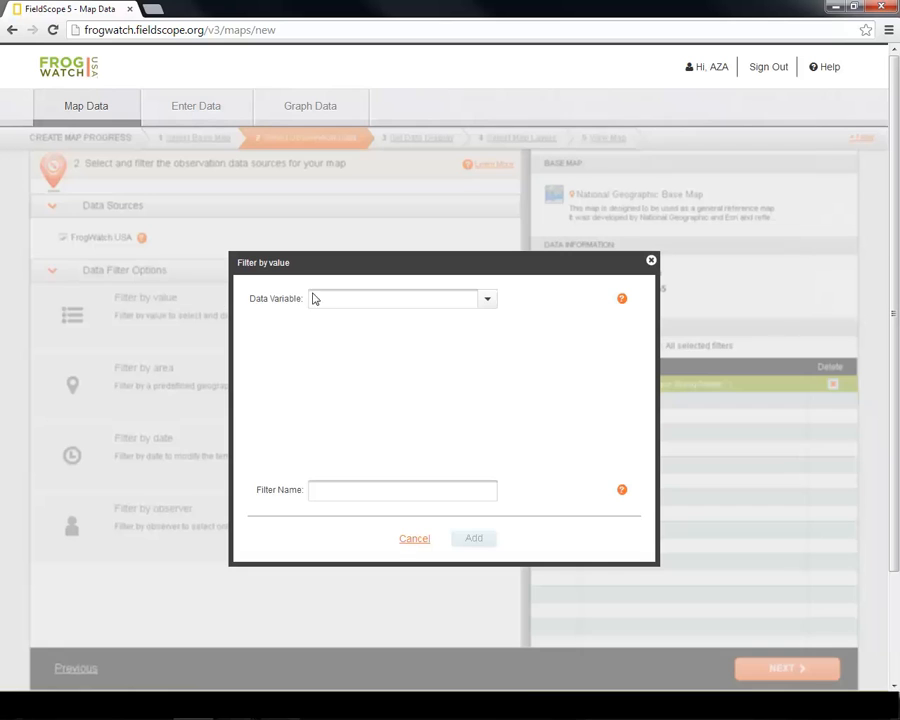
pyautogui.click(488, 298)
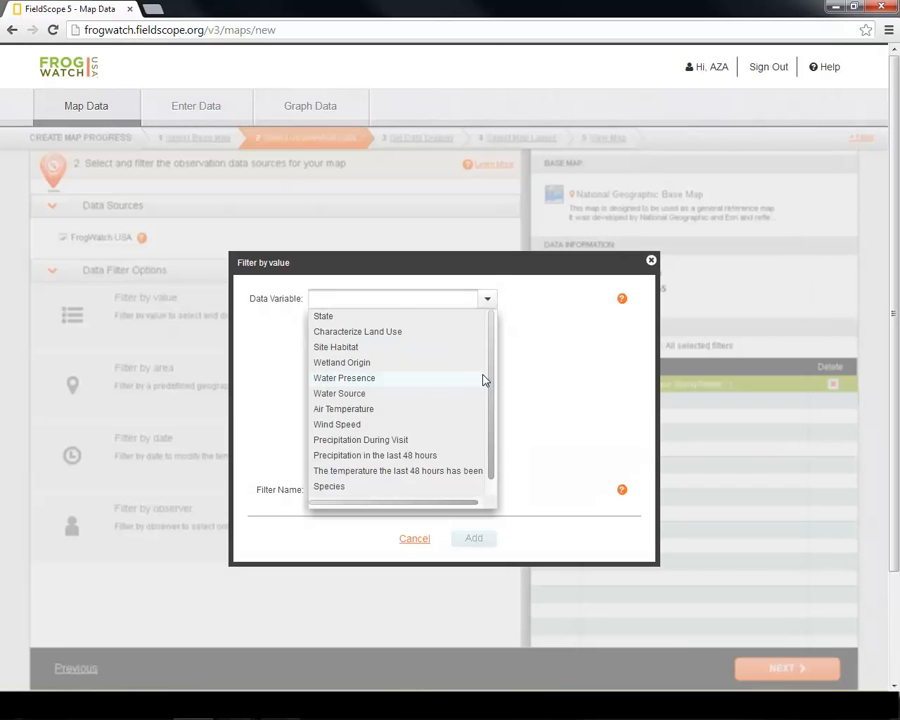
pyautogui.scroll(-3)
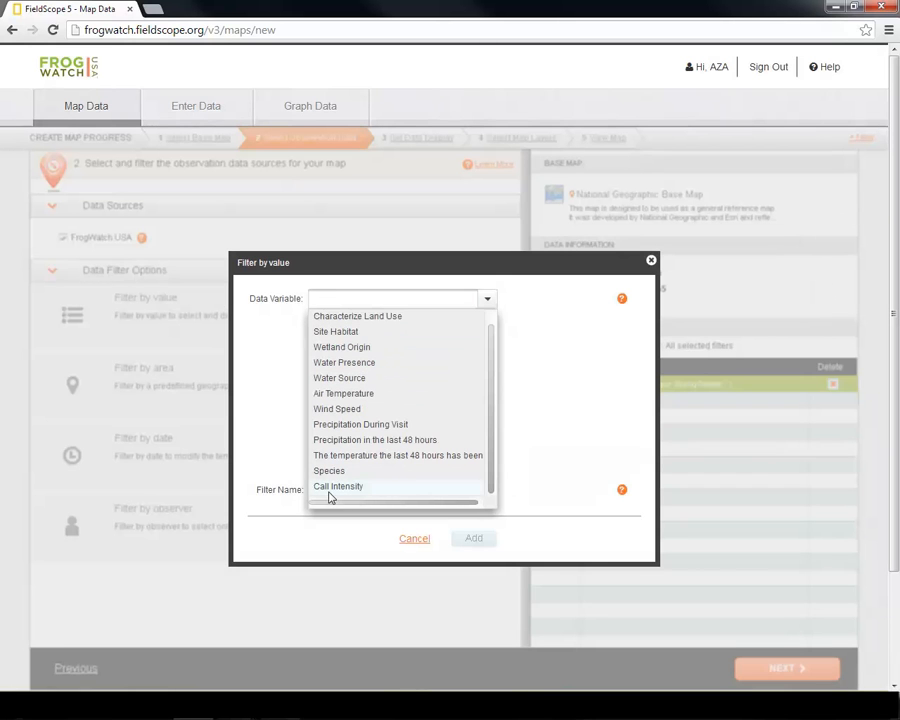
pyautogui.click(338, 486)
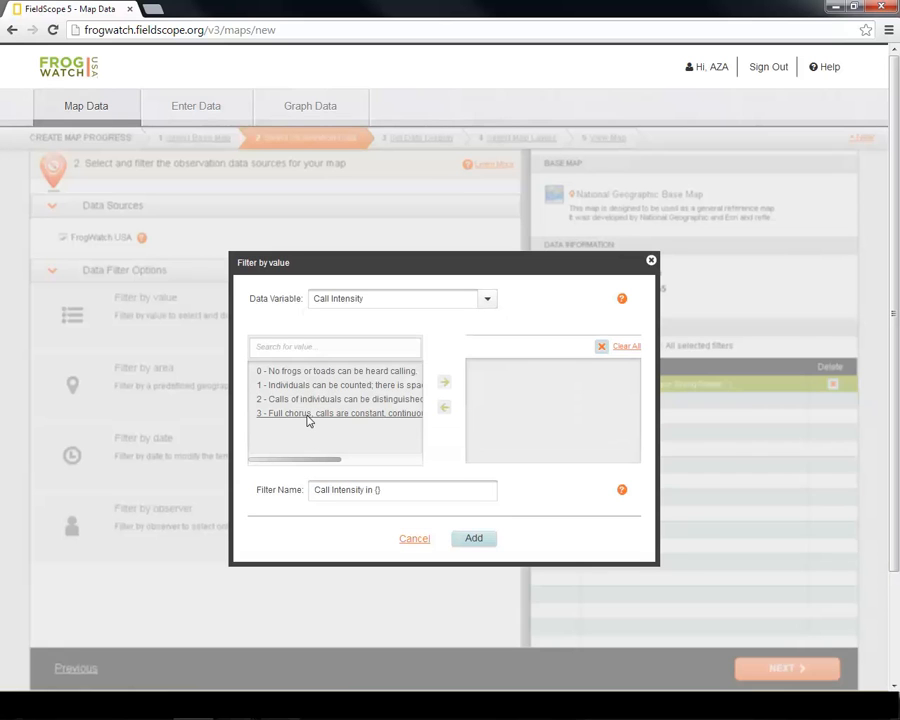
pyautogui.click(338, 412)
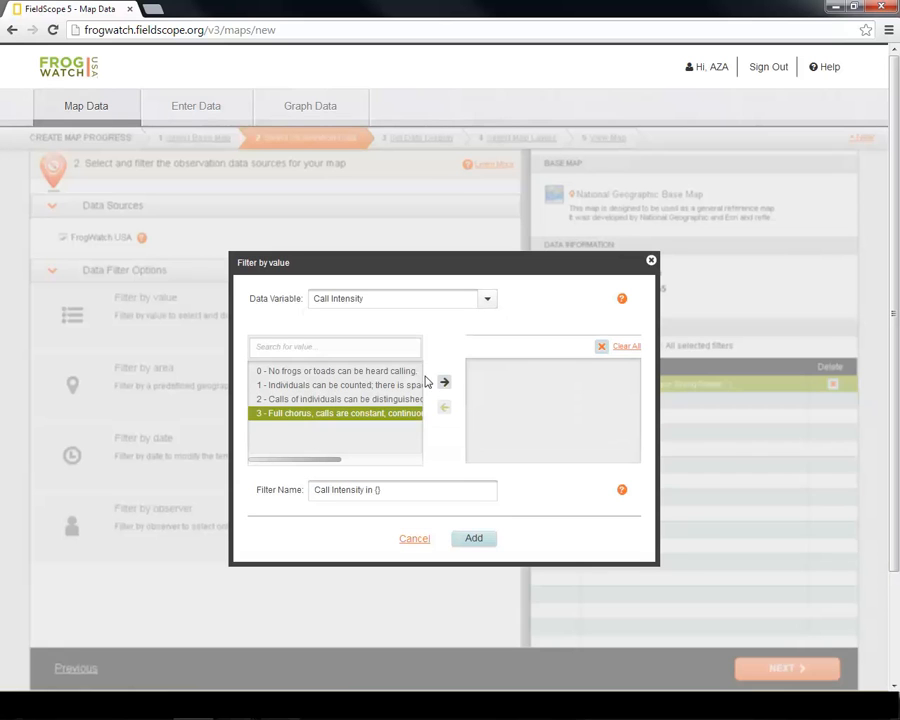
pyautogui.click(472, 538)
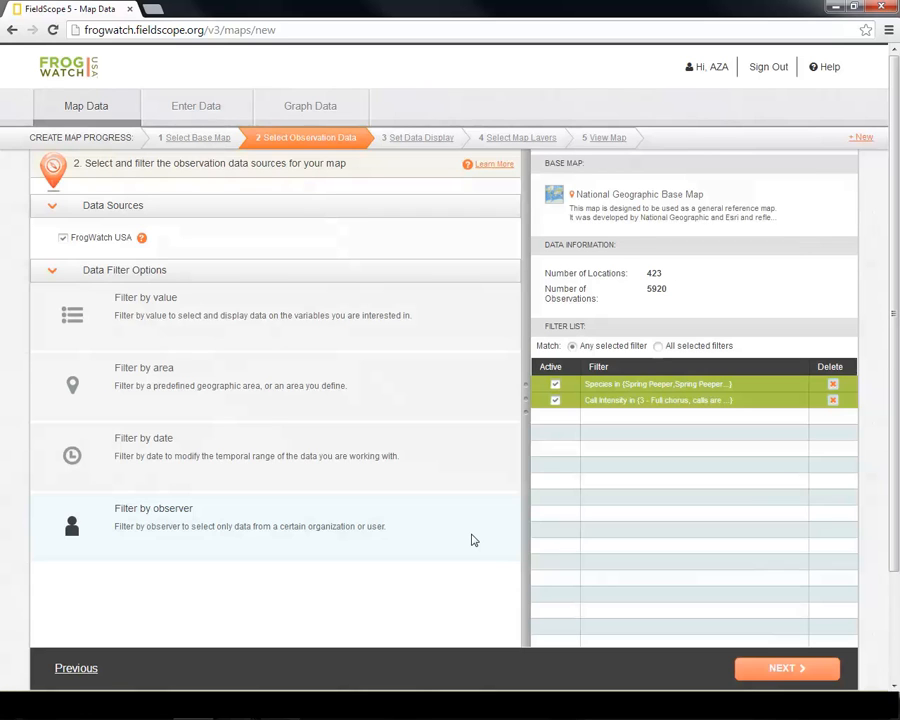
pyautogui.moveTo(624, 352)
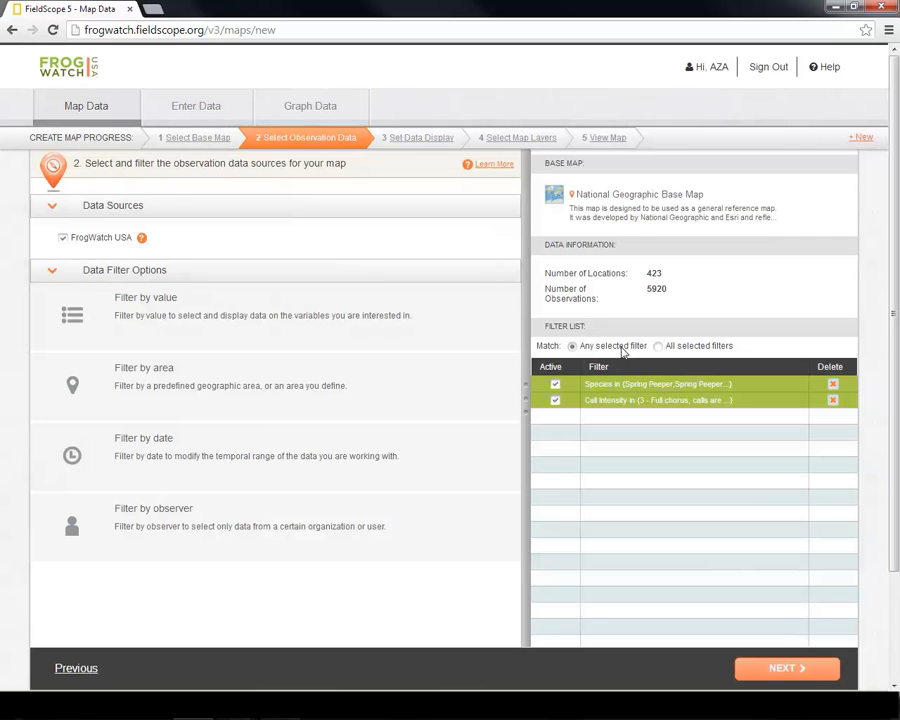
pyautogui.moveTo(680, 368)
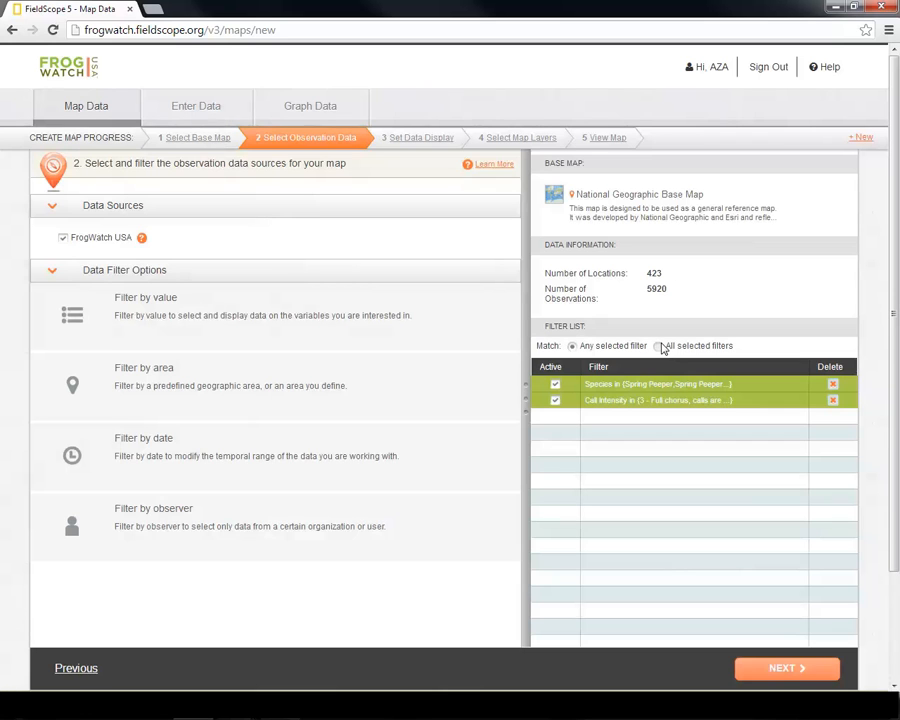
# Set Match to 'All selected filters' so both species and call intensity must apply.
pyautogui.click(660, 344)
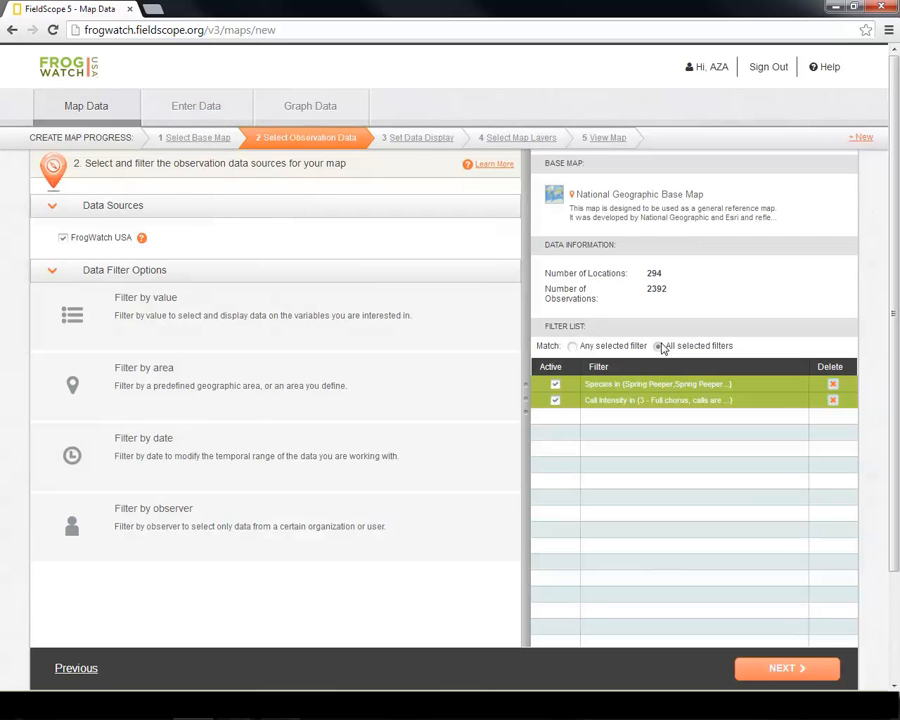
pyautogui.click(660, 344)
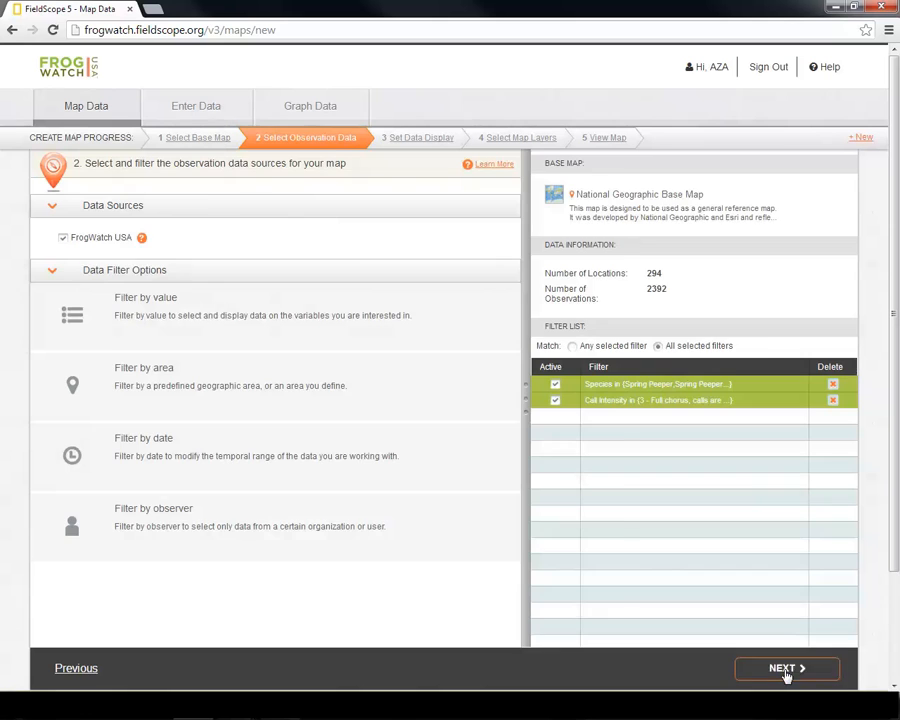
# Advance to step 3, Set Data Display, and review the Observation Display Options.
pyautogui.click(788, 668)
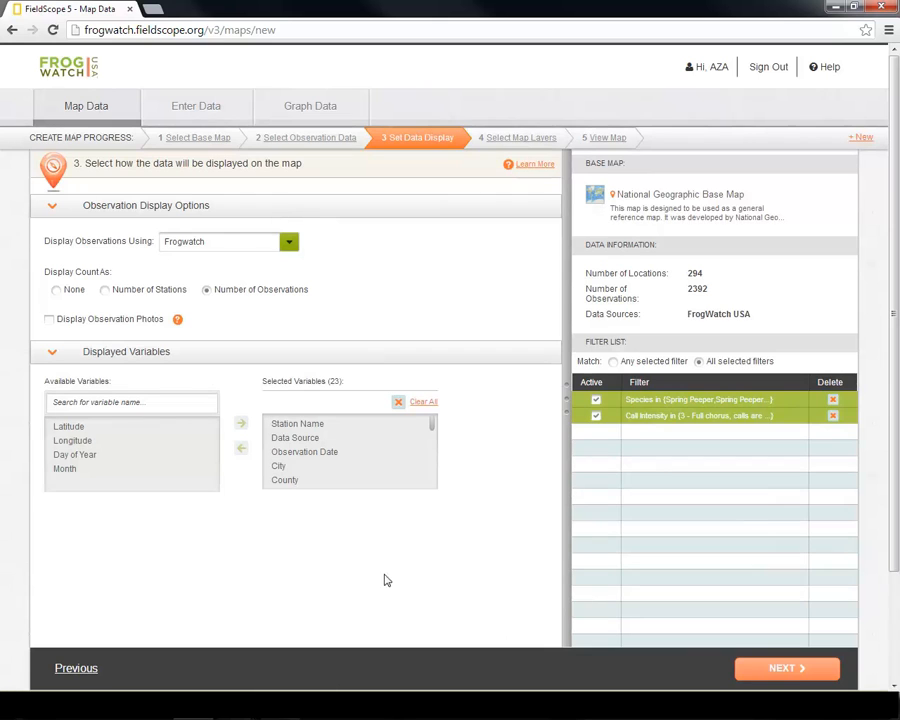
pyautogui.click(288, 240)
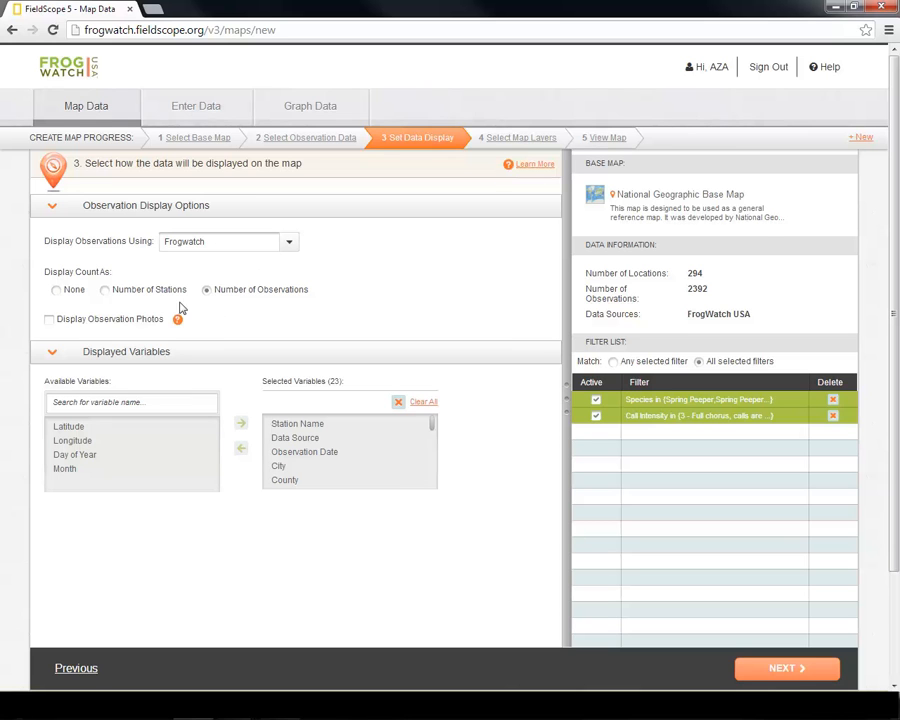
pyautogui.moveTo(204, 312)
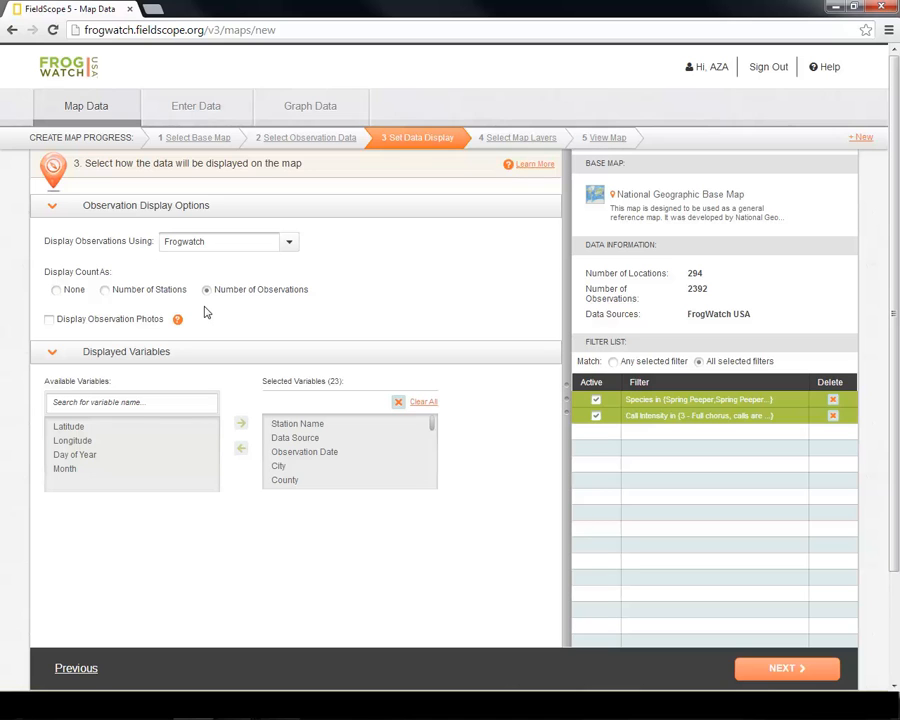
pyautogui.moveTo(220, 308)
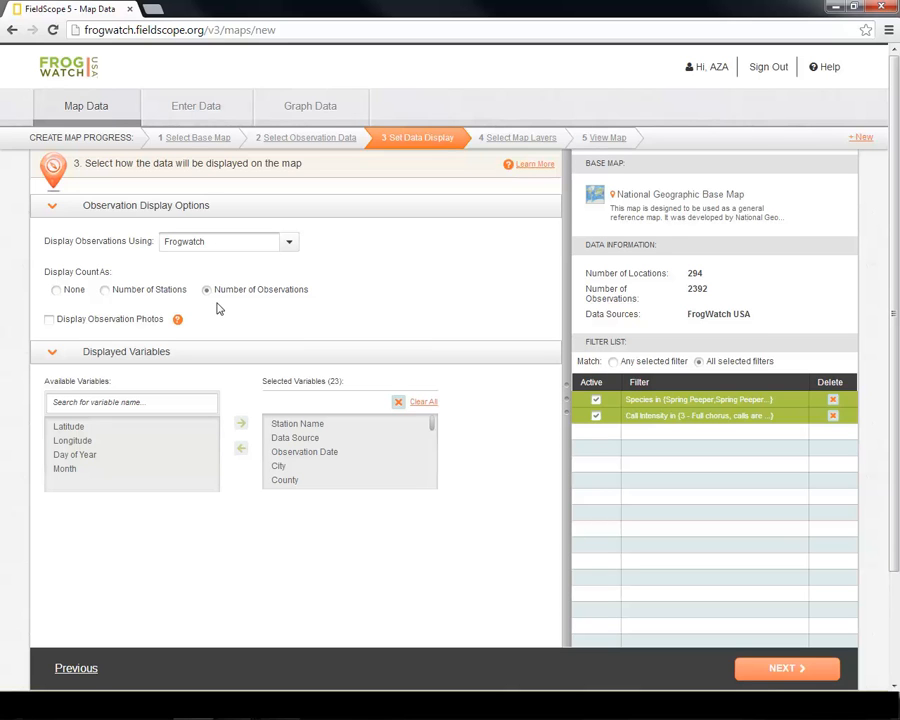
pyautogui.moveTo(156, 298)
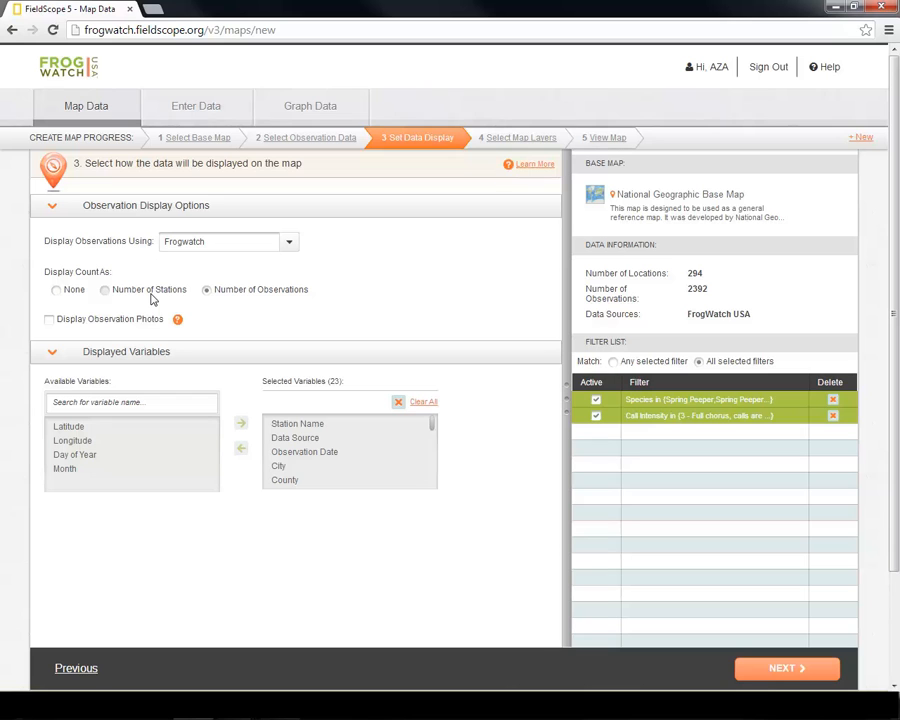
pyautogui.moveTo(58, 306)
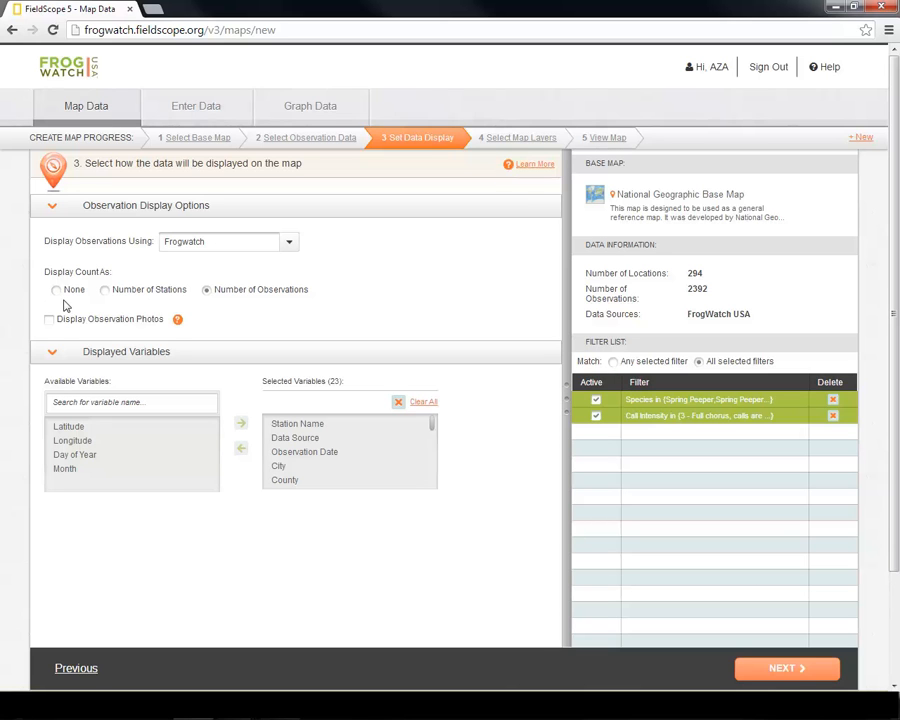
pyautogui.moveTo(112, 296)
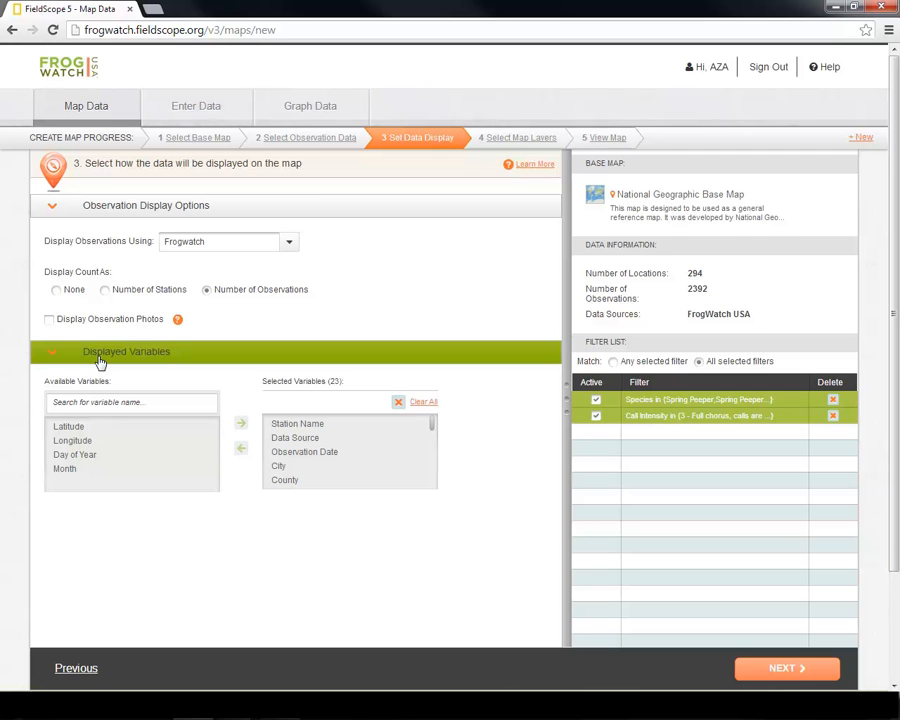
pyautogui.moveTo(220, 408)
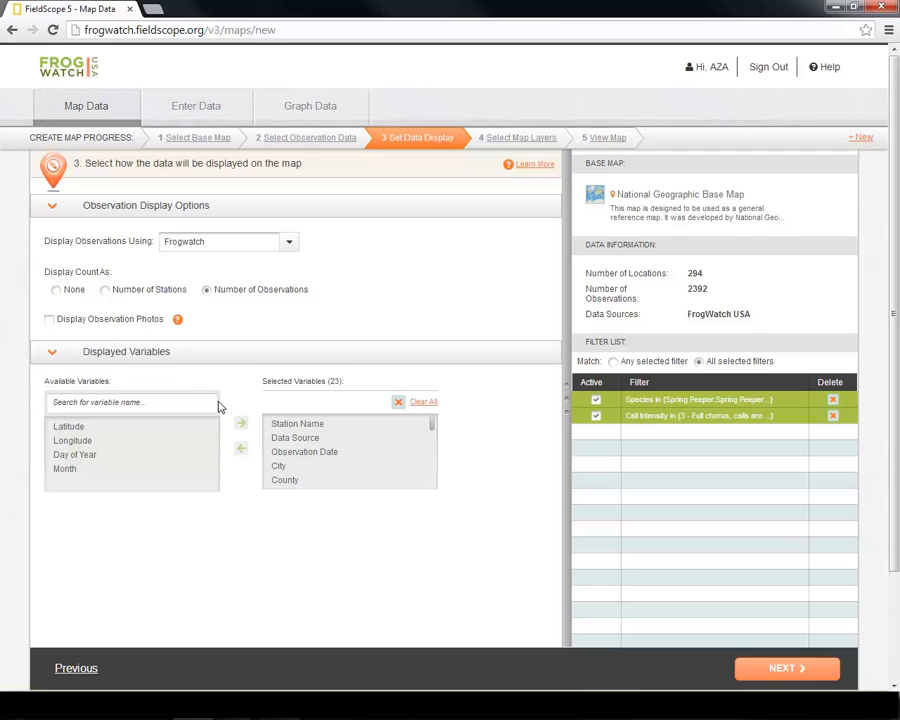
pyautogui.moveTo(338, 396)
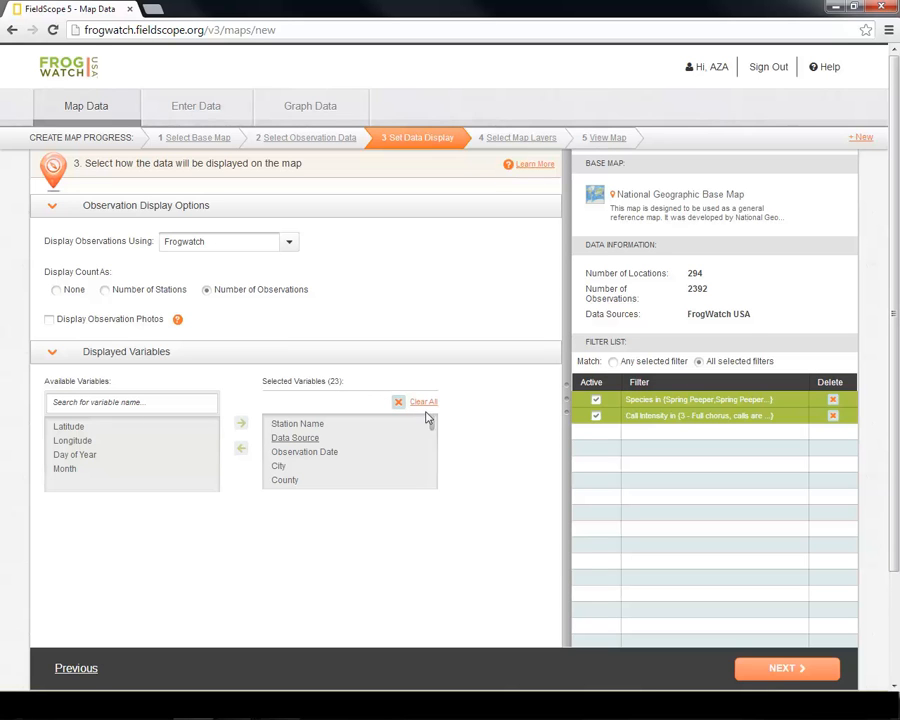
# Scroll the Displayed Variables list to bring another variable into view for selection.
pyautogui.scroll(-3)
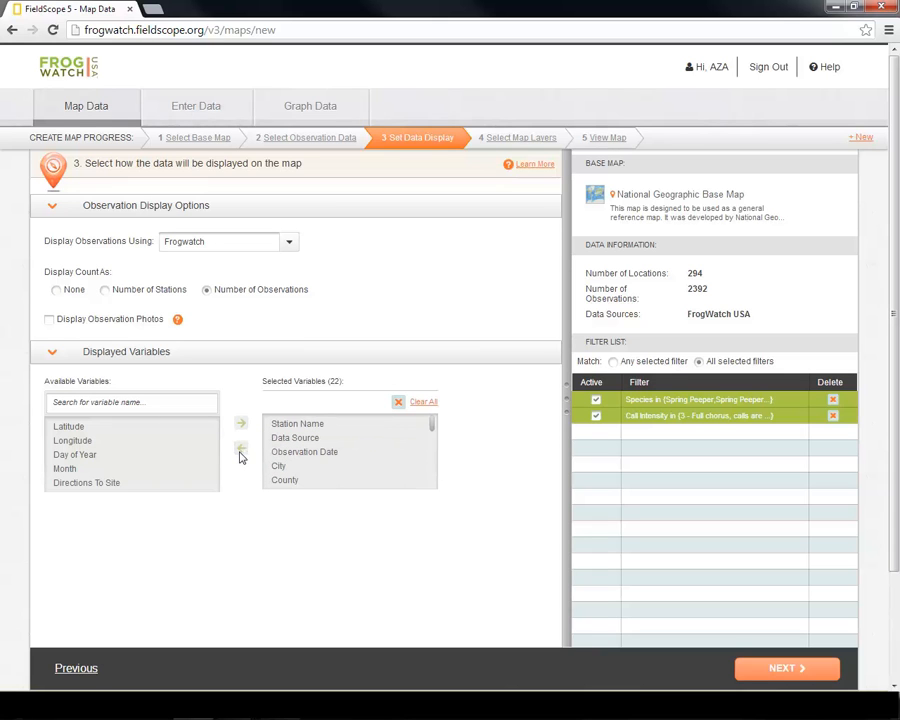
pyautogui.moveTo(244, 504)
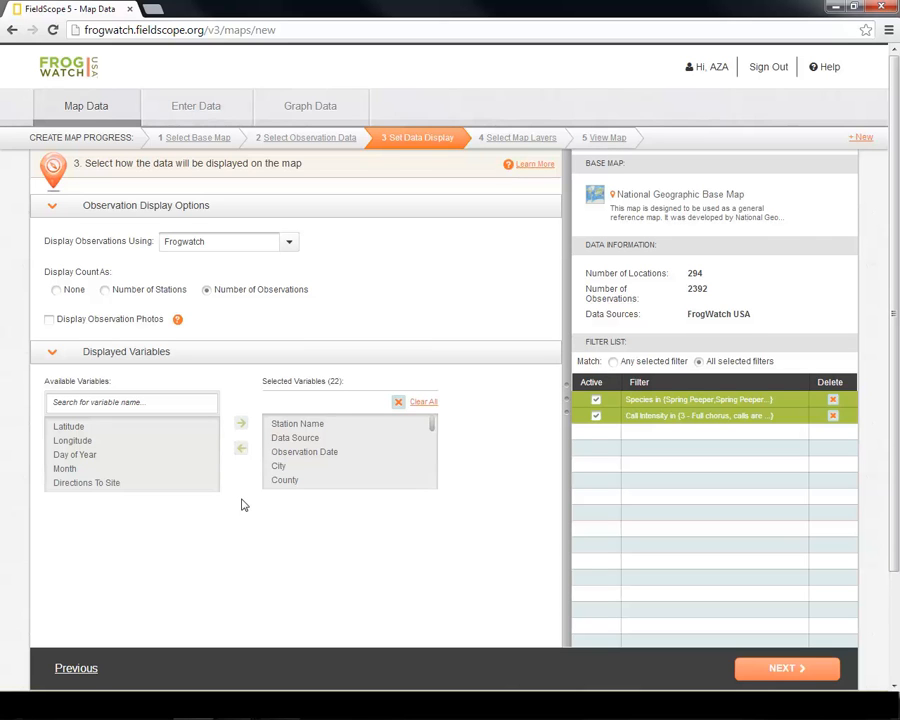
pyautogui.moveTo(392, 510)
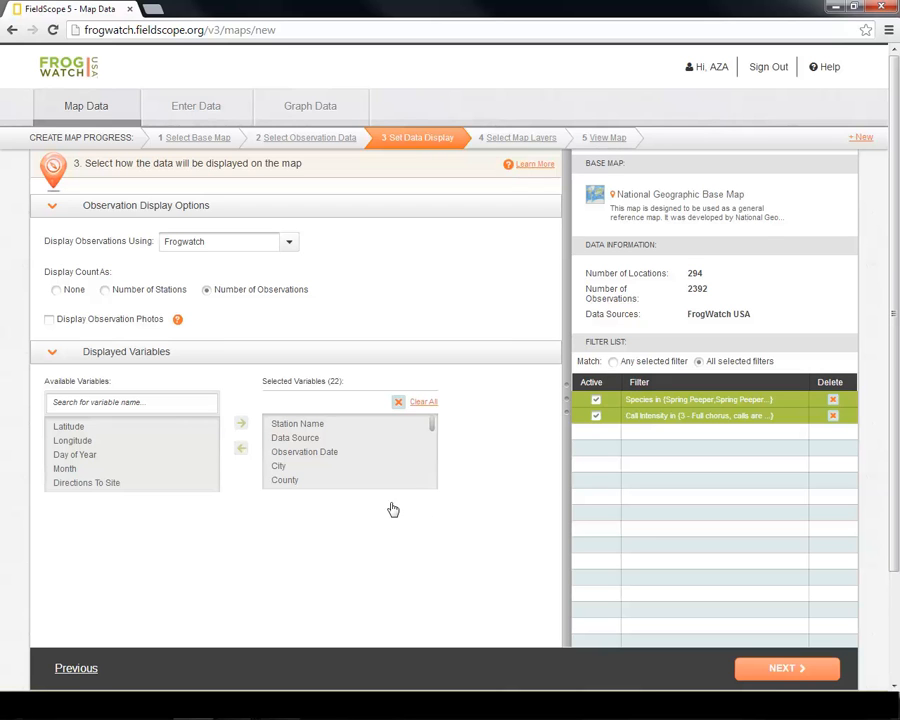
# Advance to Select Map Layers and add Parks (top) and Wetlands (bottom) as overlays.
pyautogui.click(788, 668)
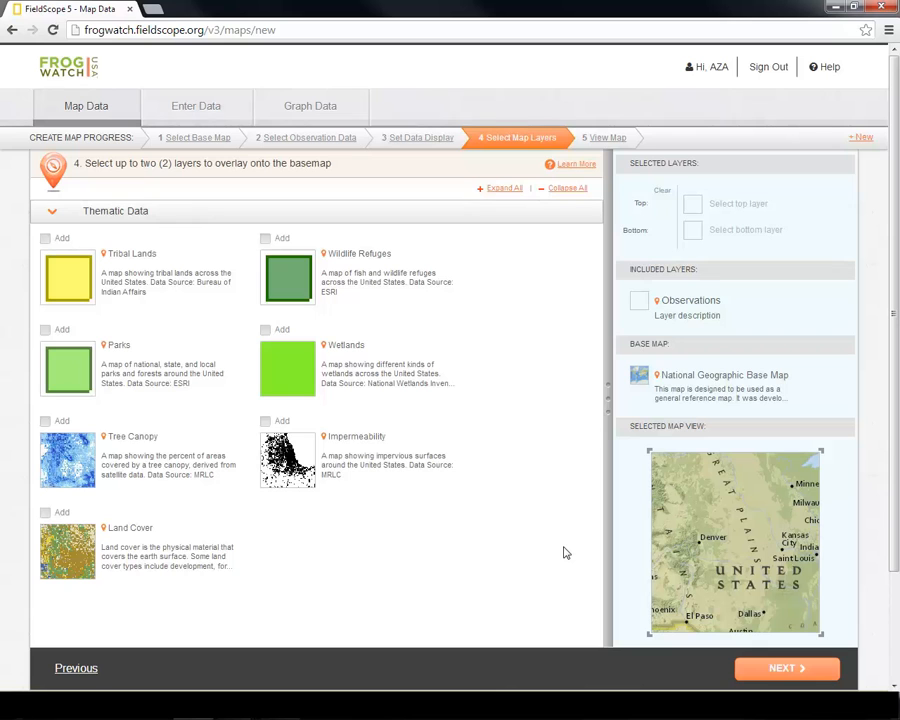
pyautogui.moveTo(556, 552)
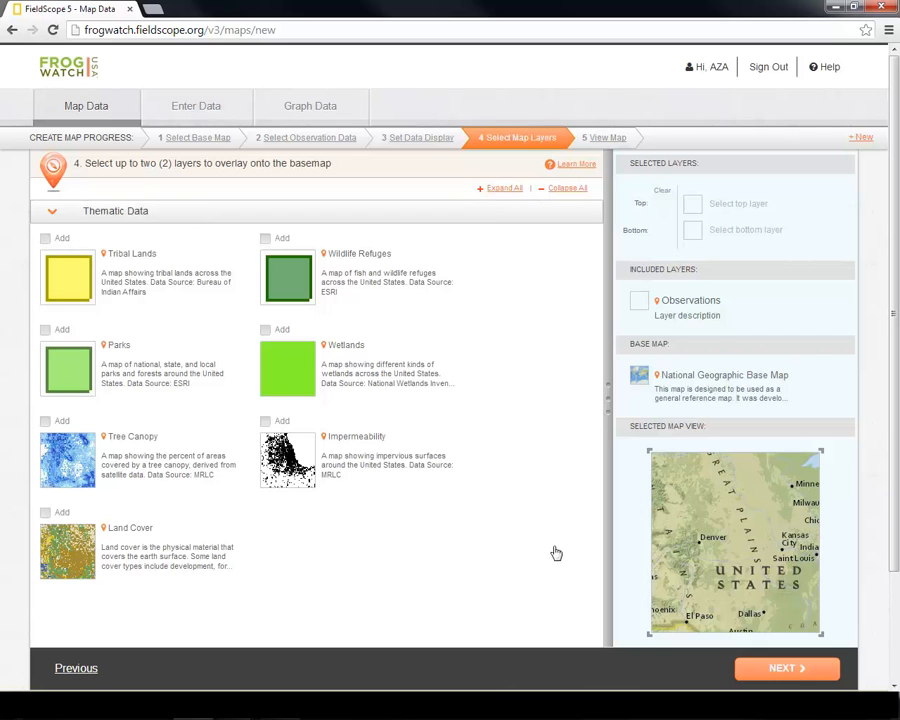
pyautogui.moveTo(344, 540)
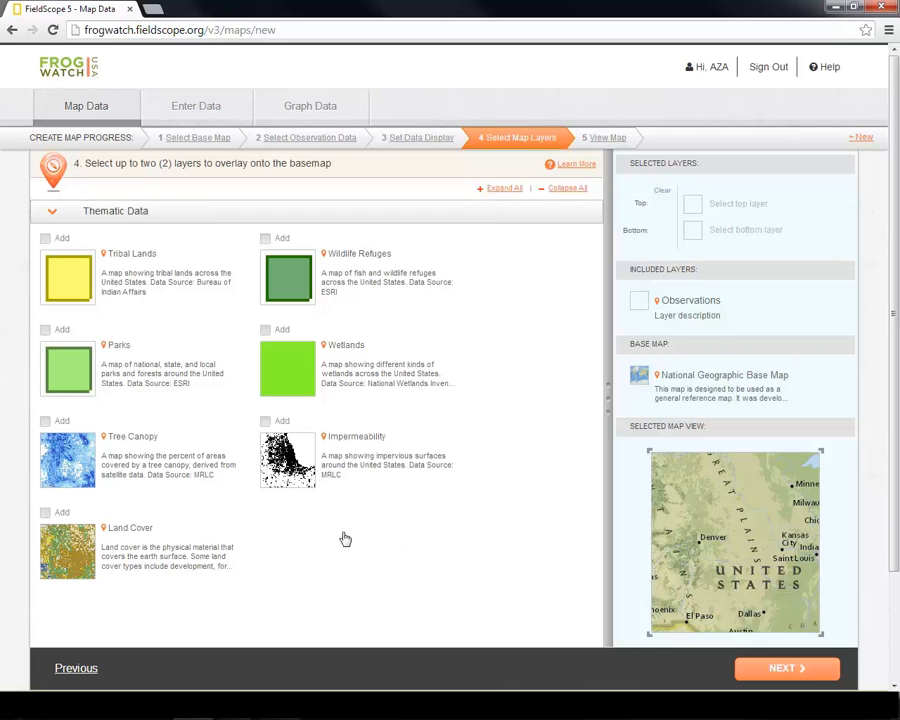
pyautogui.moveTo(200, 500)
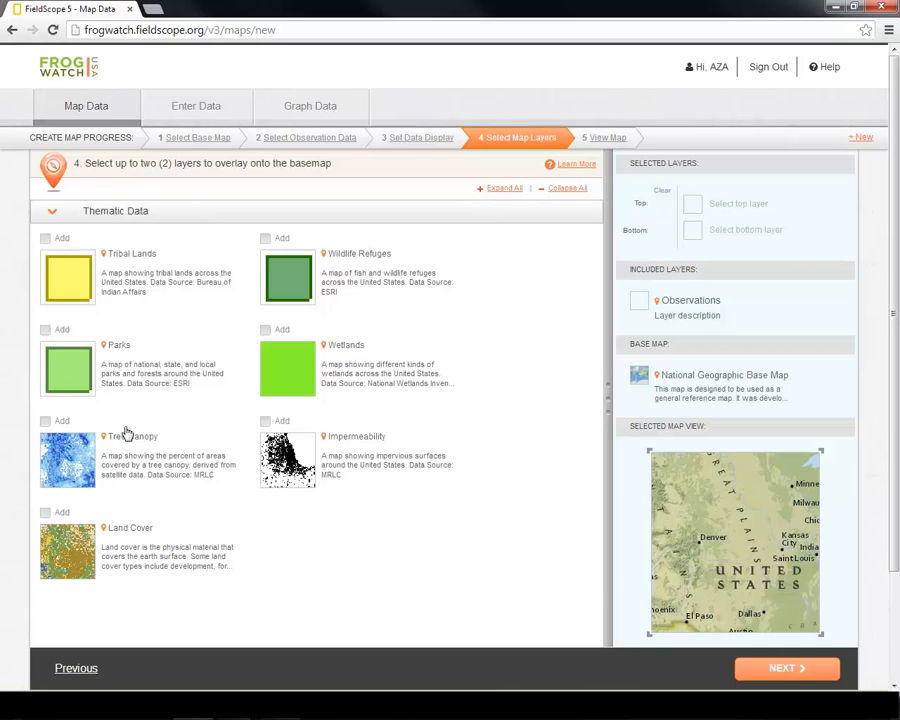
pyautogui.click(44, 328)
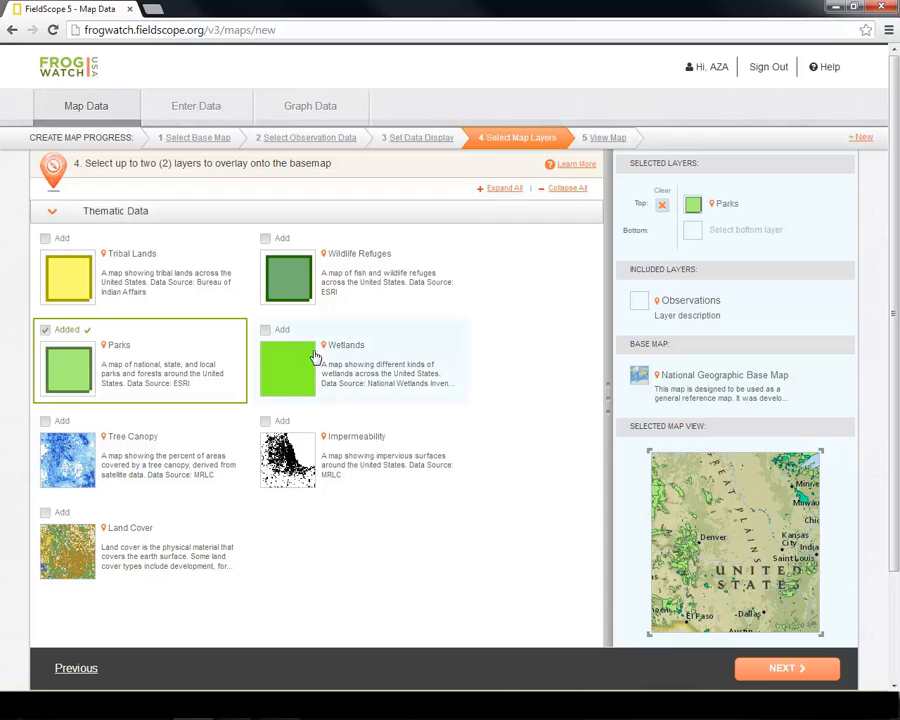
pyautogui.click(264, 328)
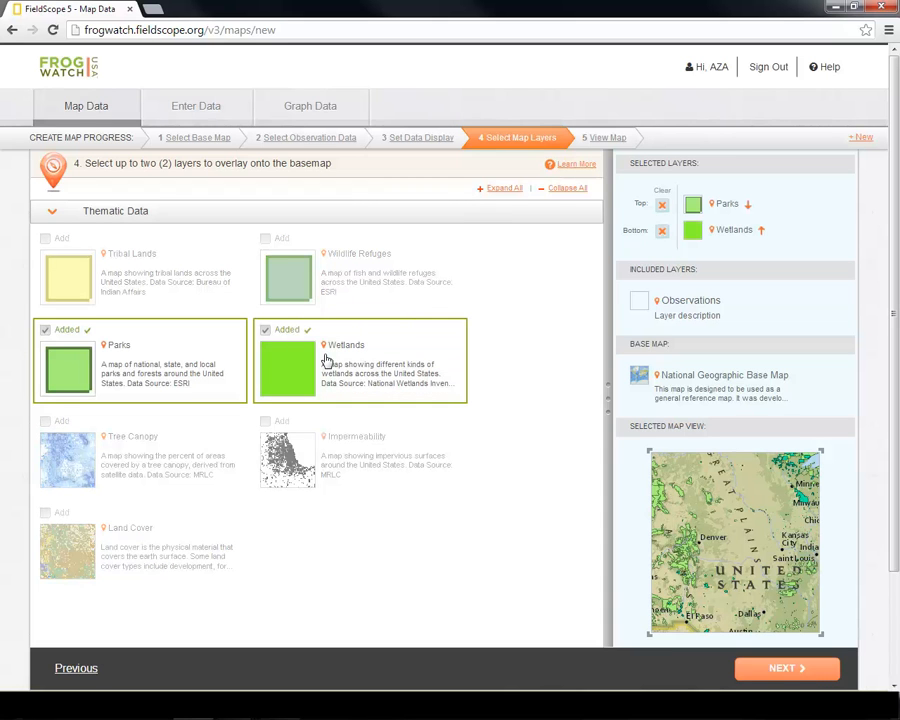
pyautogui.moveTo(496, 156)
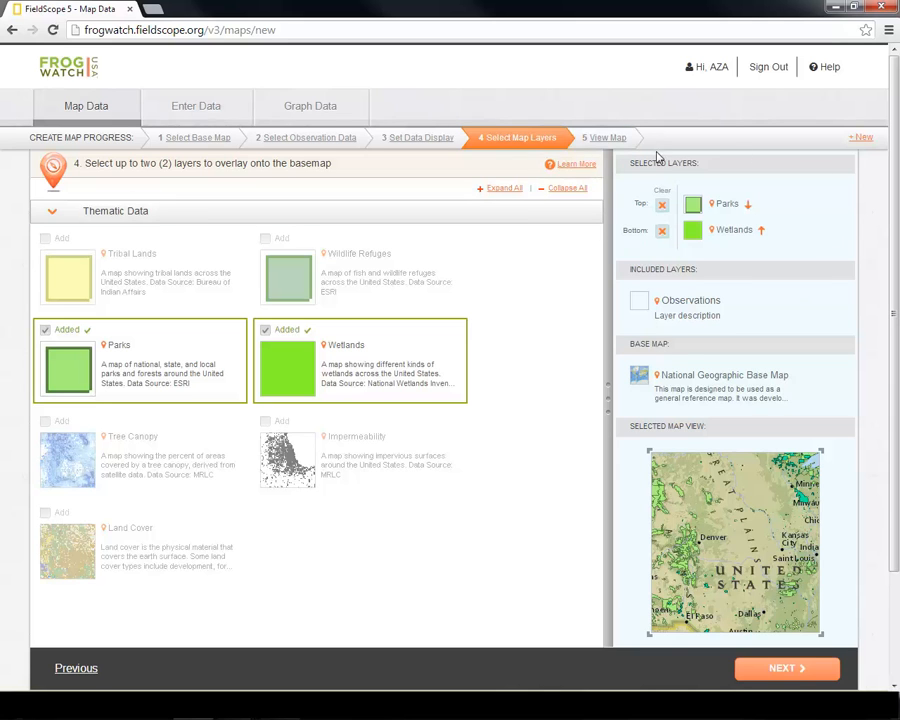
pyautogui.moveTo(568, 288)
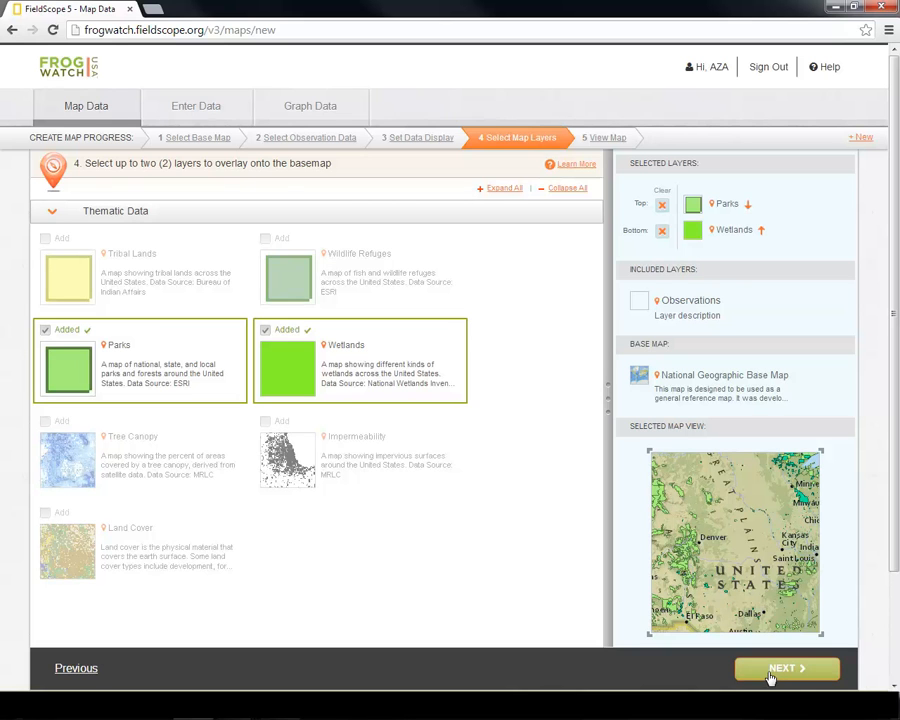
# Create the map and decline the tutorial with 'No, Thanks, I want to explore on my own'.
pyautogui.click(788, 668)
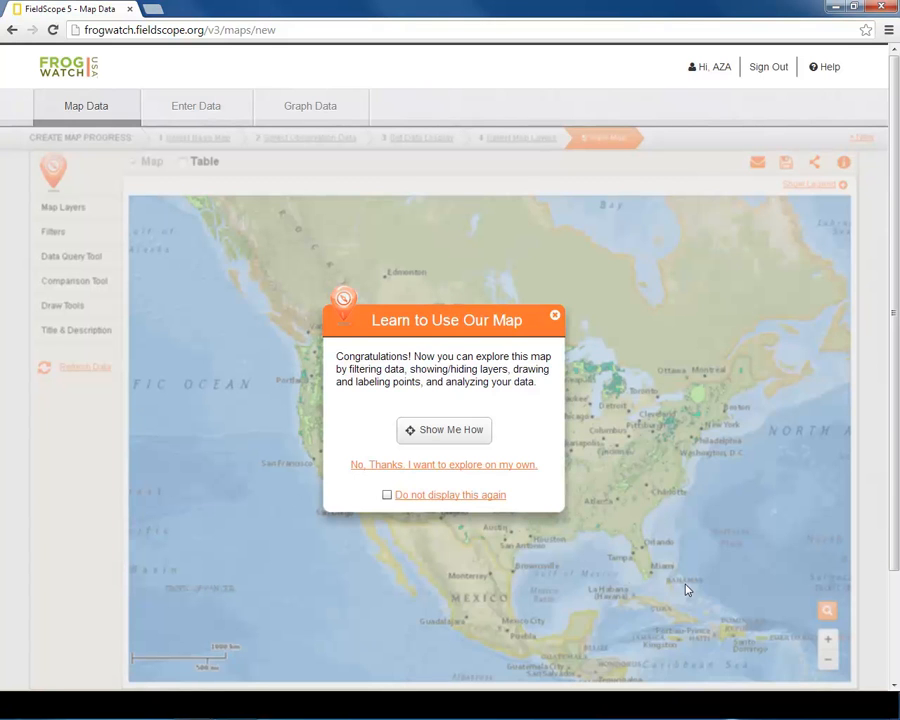
pyautogui.moveTo(686, 588)
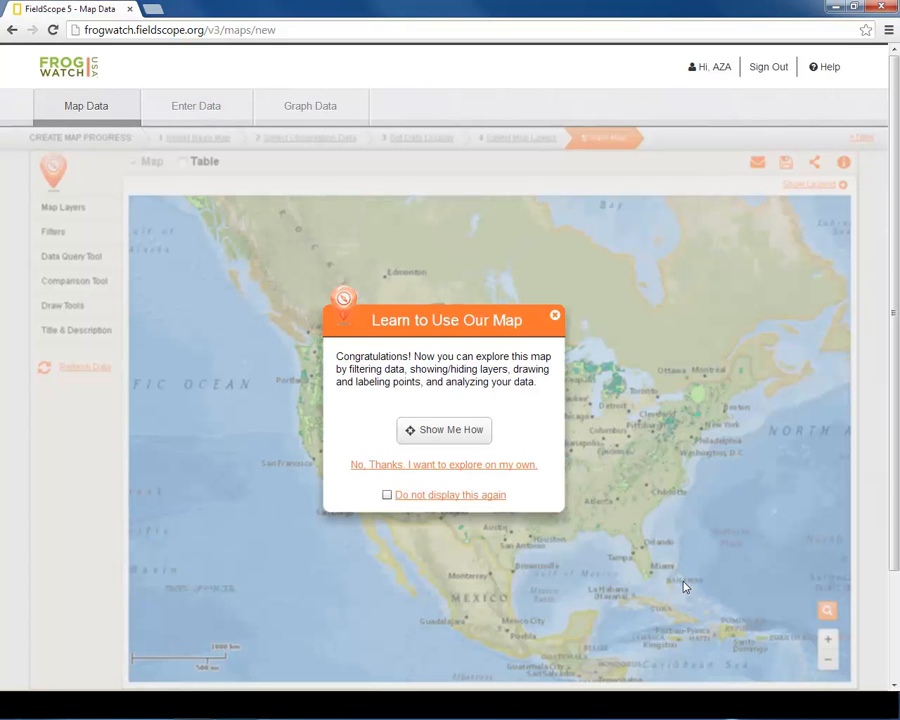
pyautogui.moveTo(594, 472)
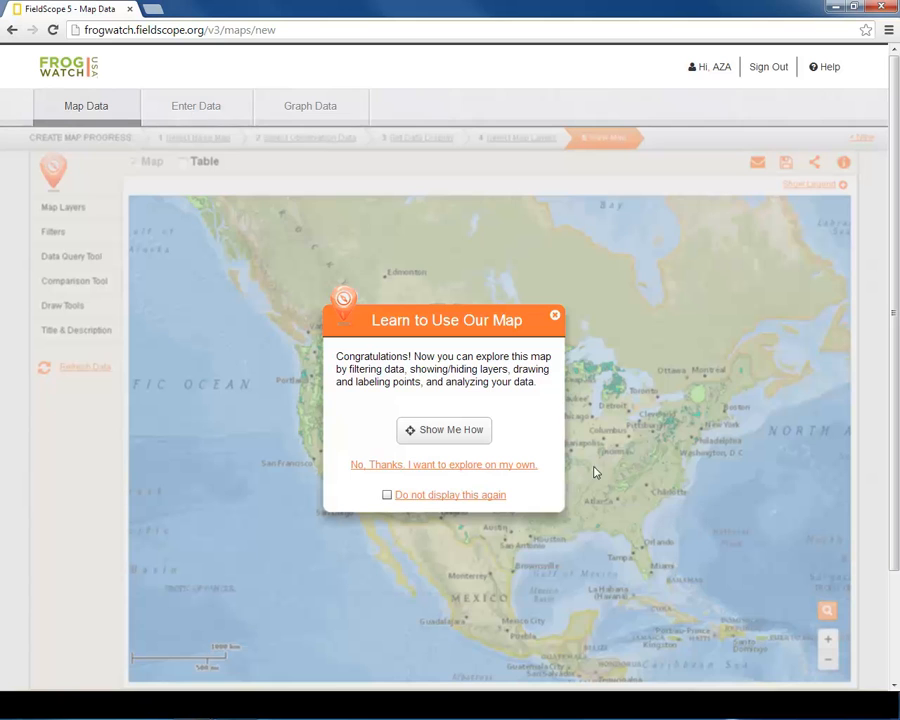
pyautogui.click(444, 464)
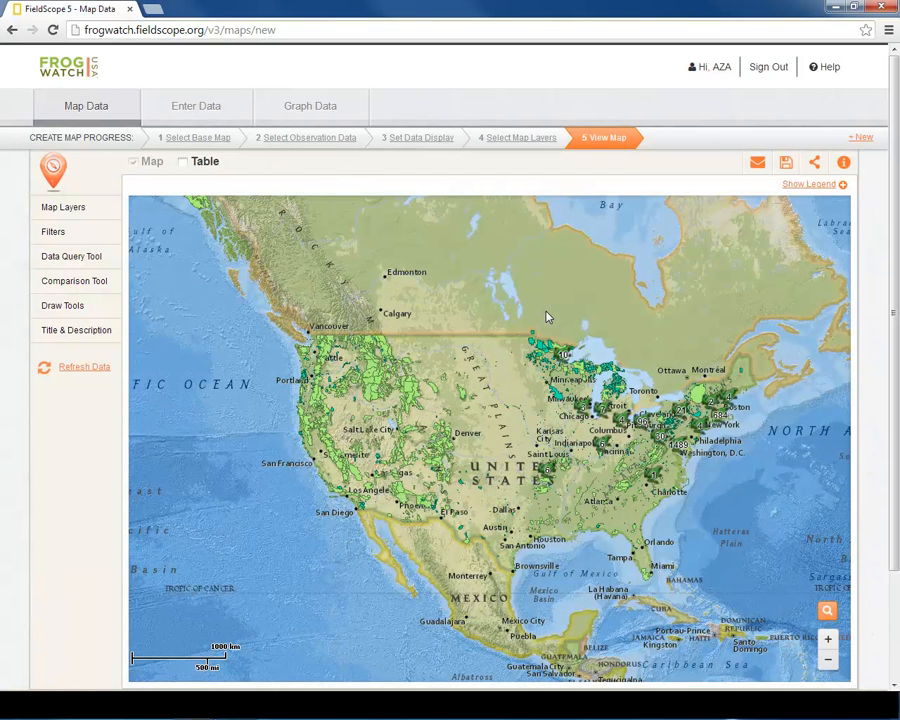
pyautogui.moveTo(450, 500)
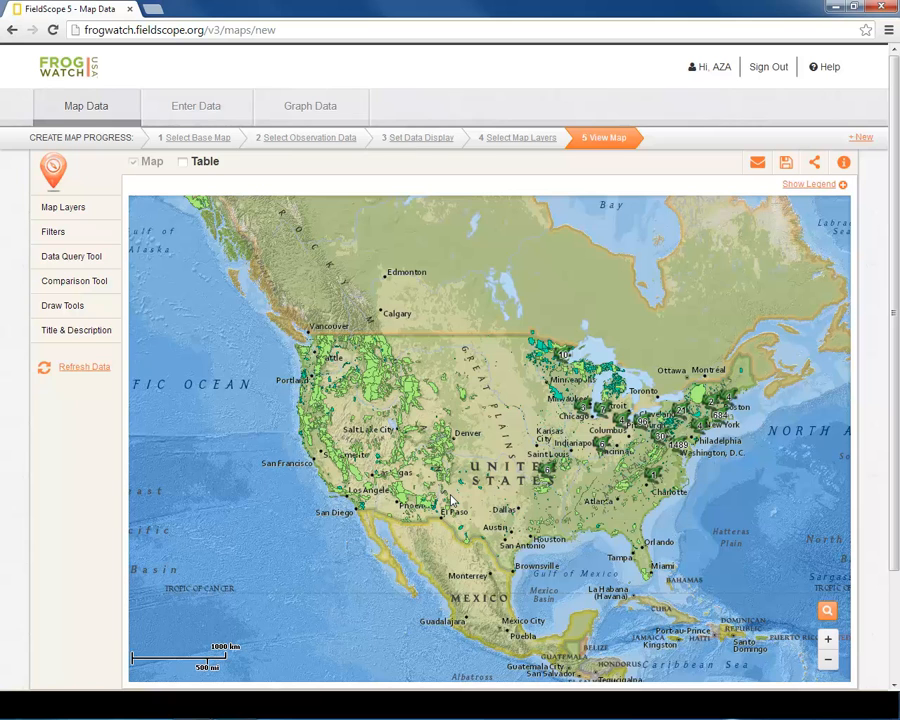
pyautogui.moveTo(796, 198)
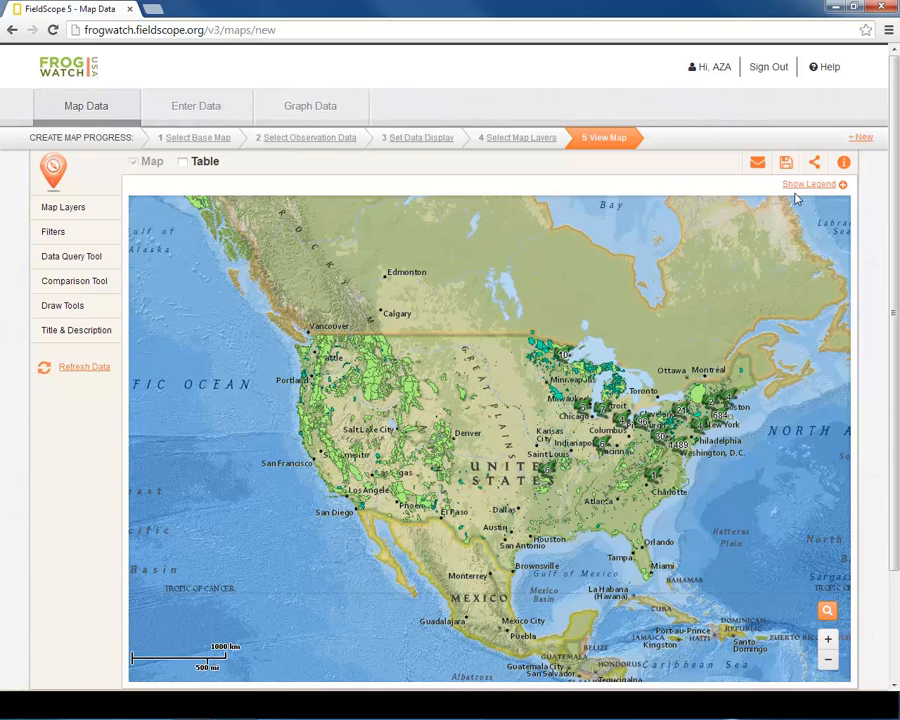
# Toggle the map legend and pan toward the northeastern US and Great Lakes.
pyautogui.click(808, 184)
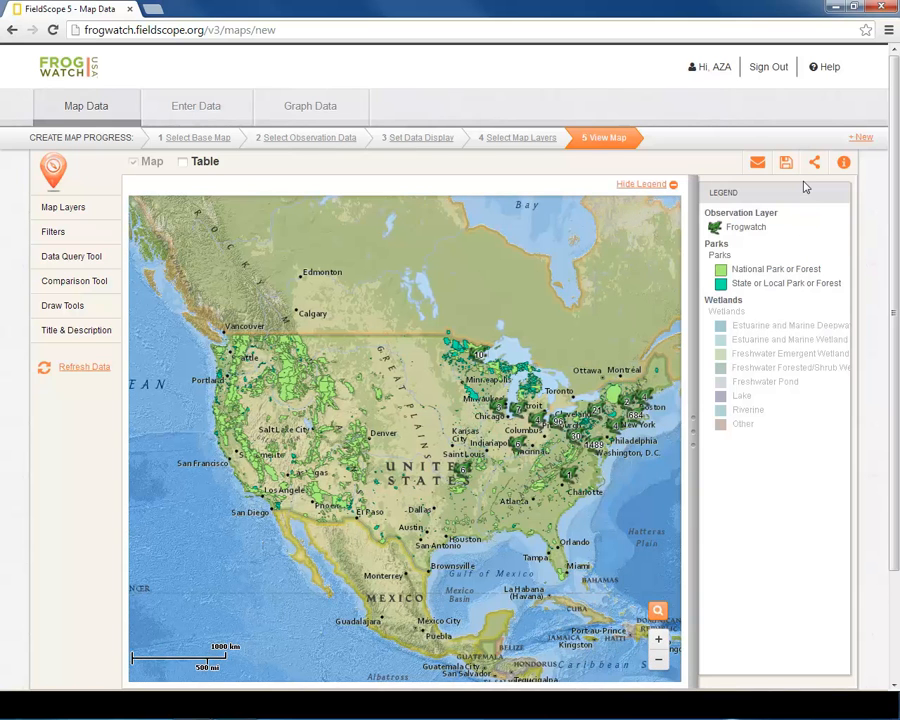
pyautogui.moveTo(796, 192)
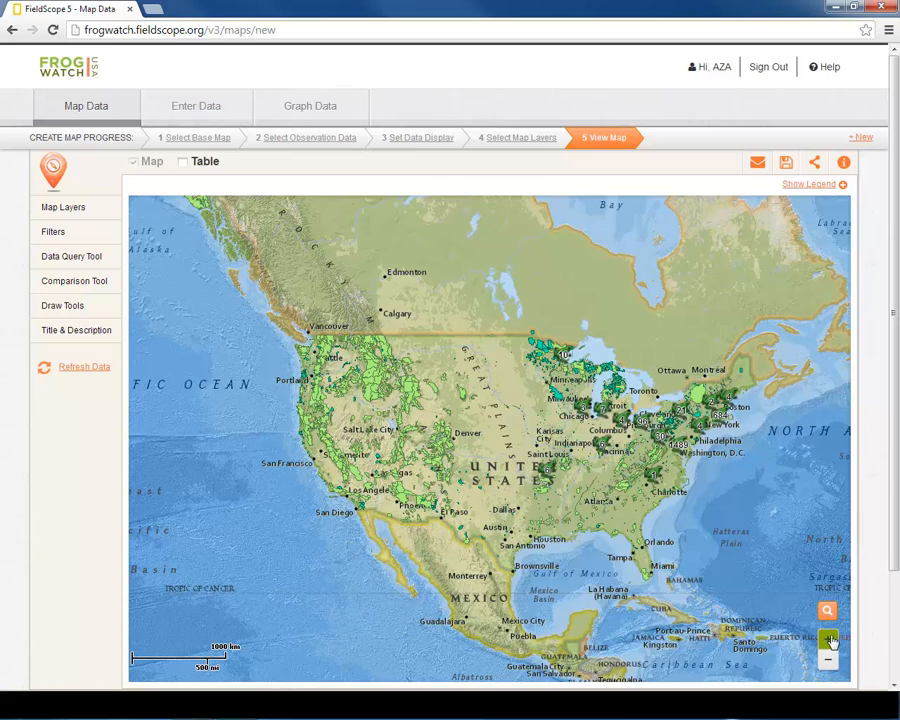
pyautogui.moveTo(750, 504)
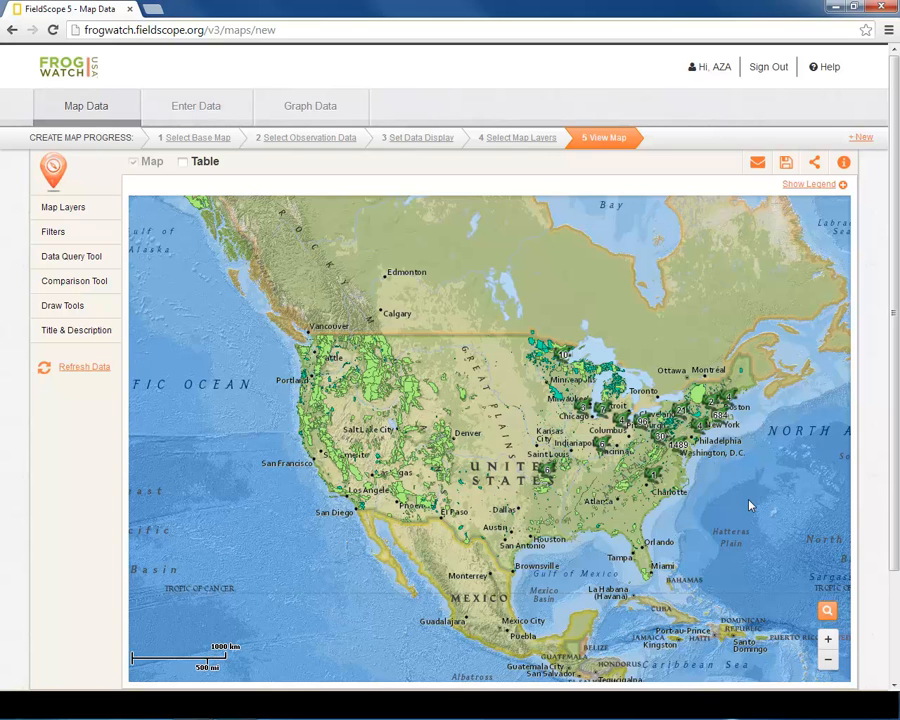
pyautogui.moveTo(590, 404)
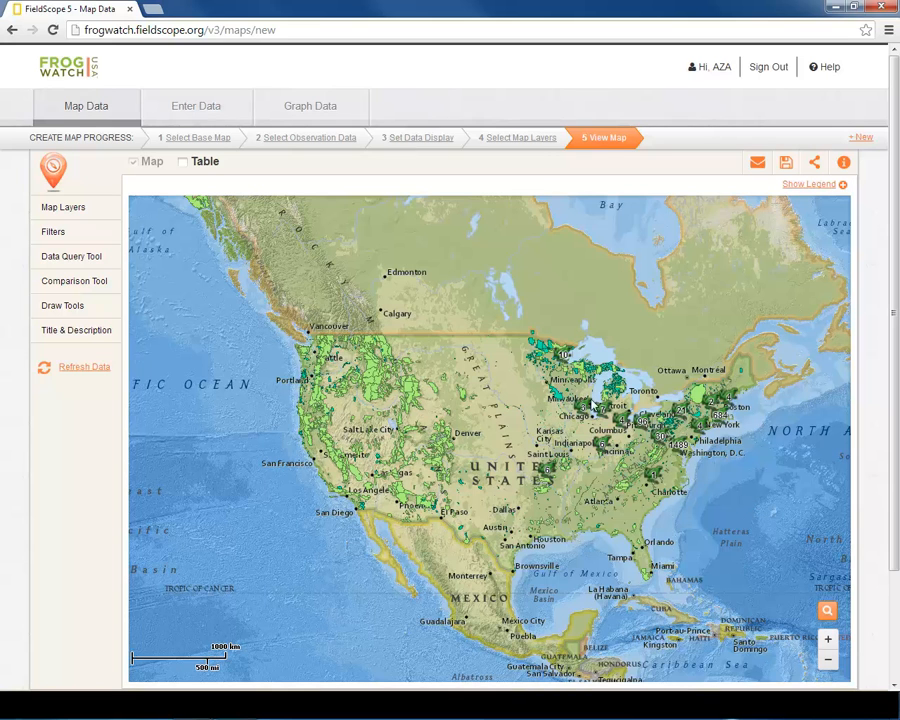
pyautogui.moveTo(558, 376); pyautogui.dragTo(748, 472)
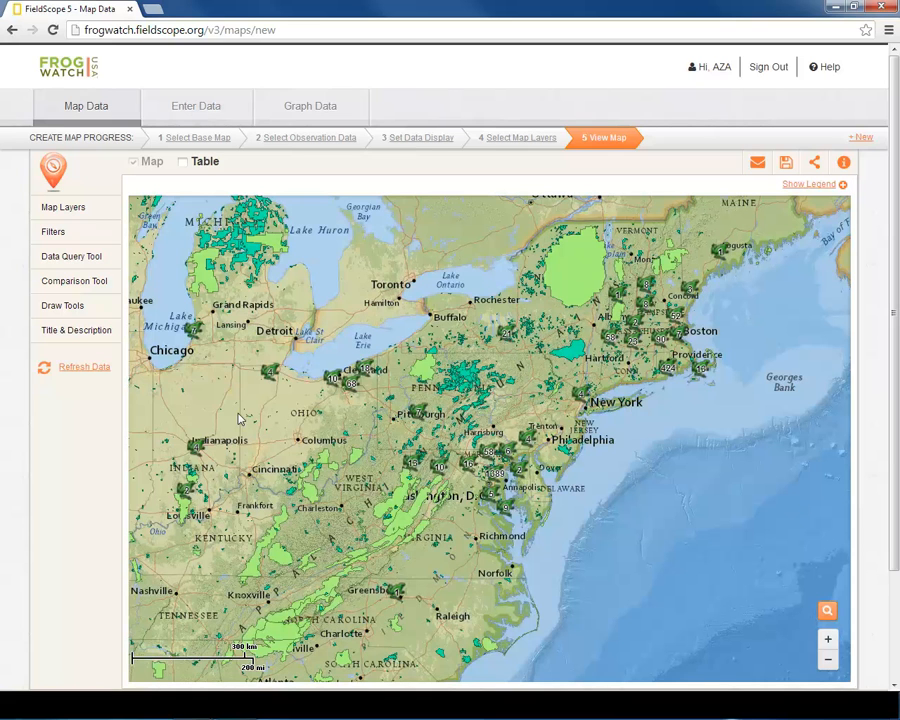
# Show the map layers list, turn the Parks layer on and adjust its transparency.
pyautogui.click(64, 206)
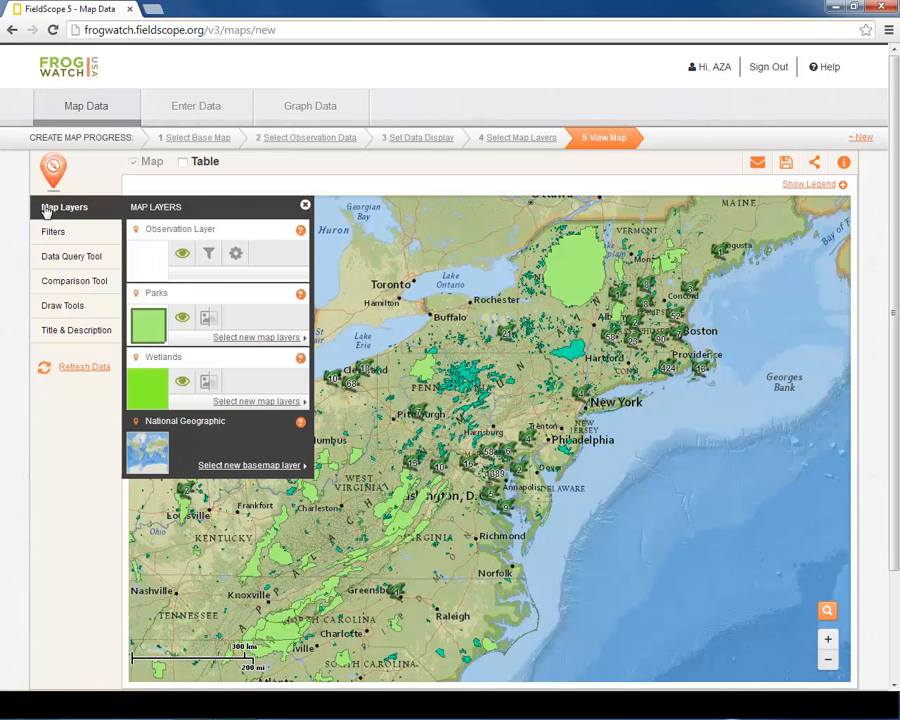
pyautogui.moveTo(182, 318)
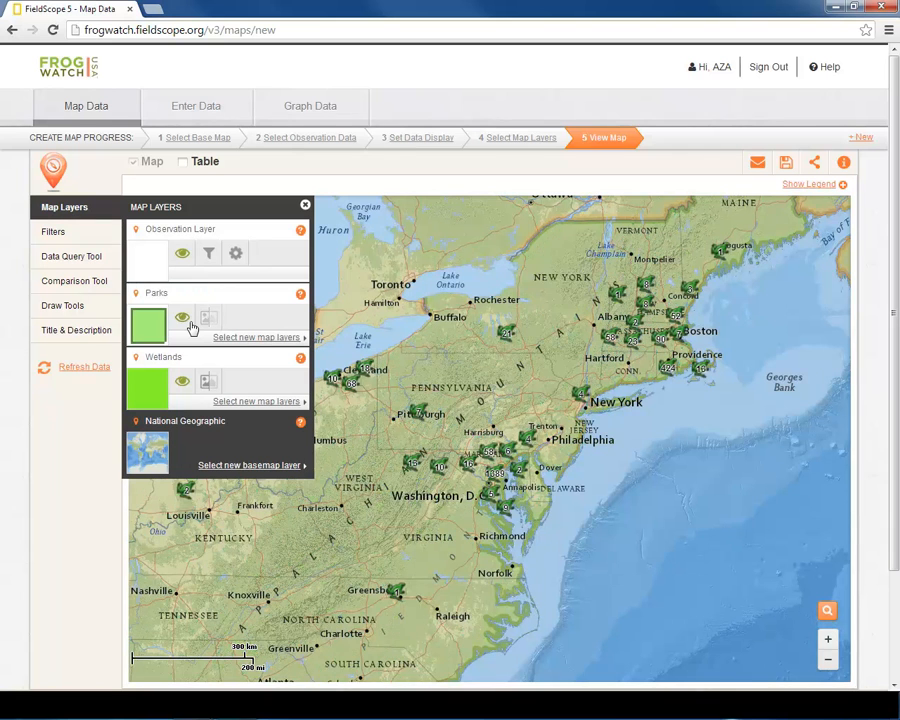
pyautogui.click(182, 318)
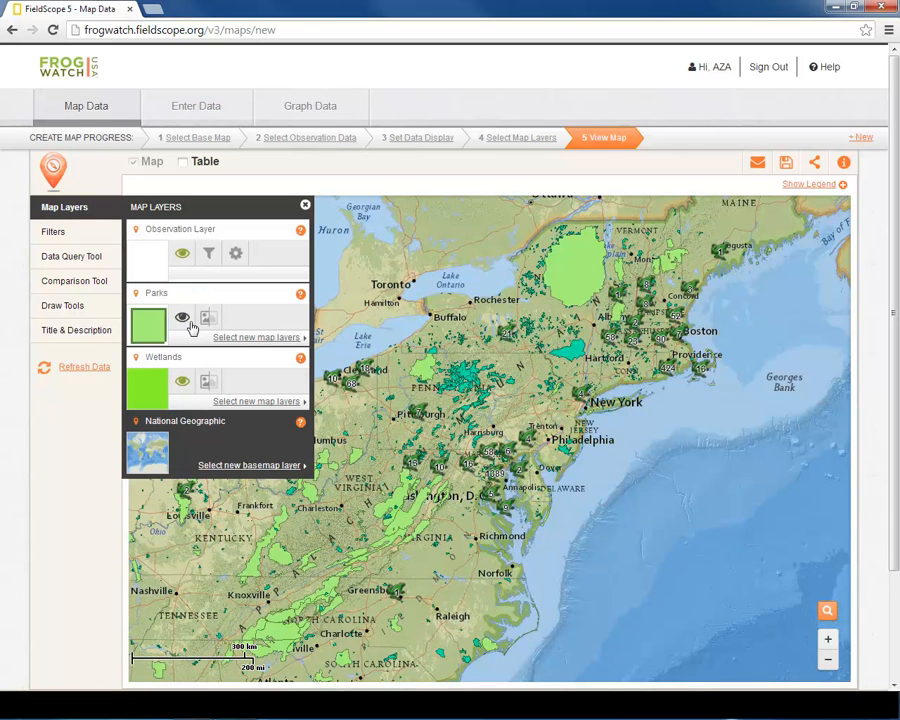
pyautogui.click(208, 318)
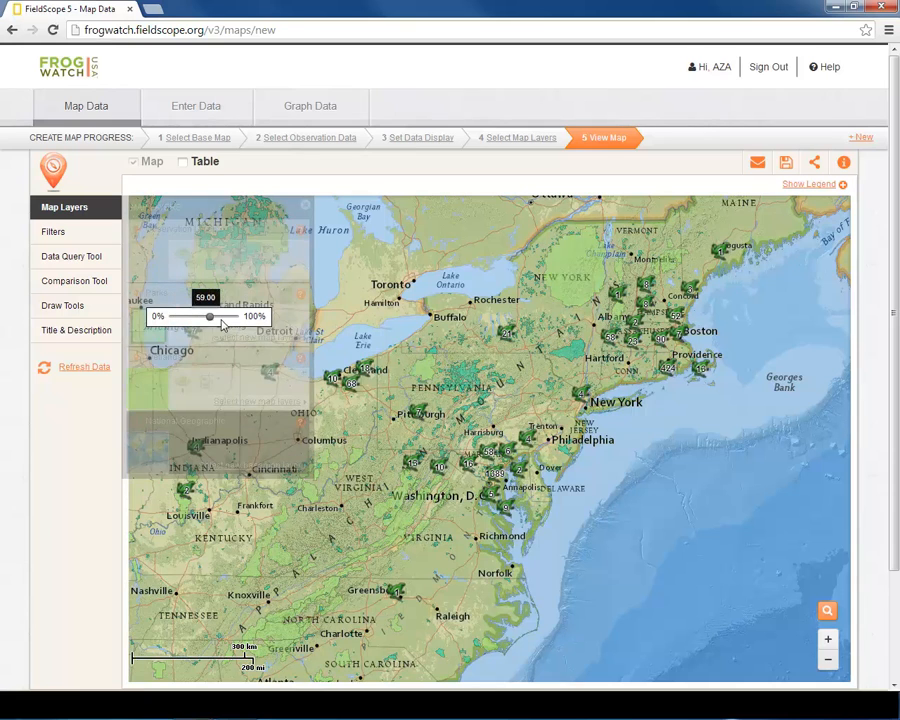
pyautogui.moveTo(210, 316); pyautogui.dragTo(164, 316)
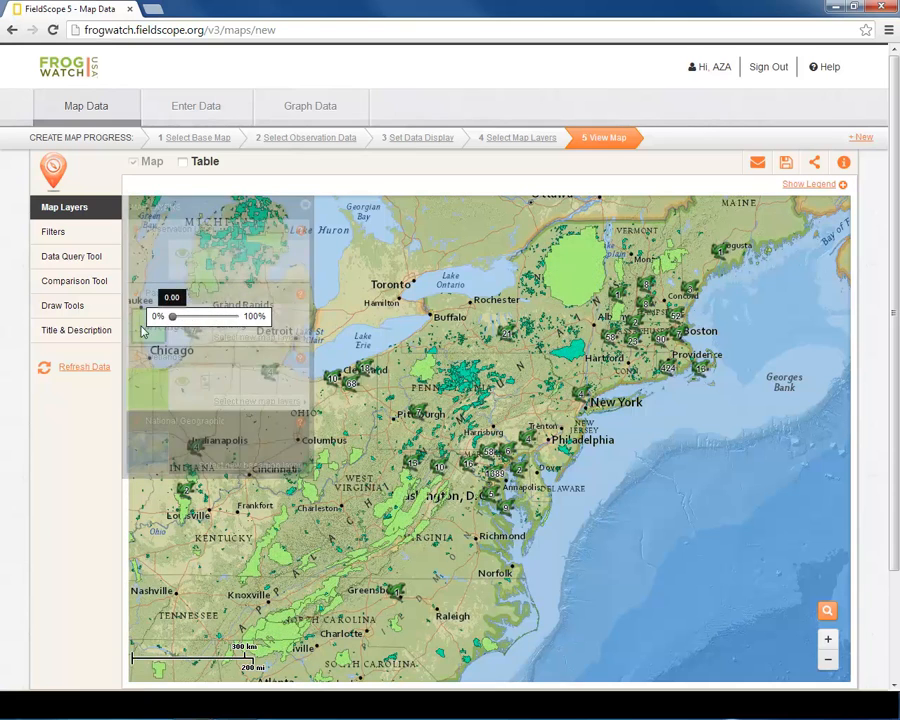
pyautogui.click(64, 206)
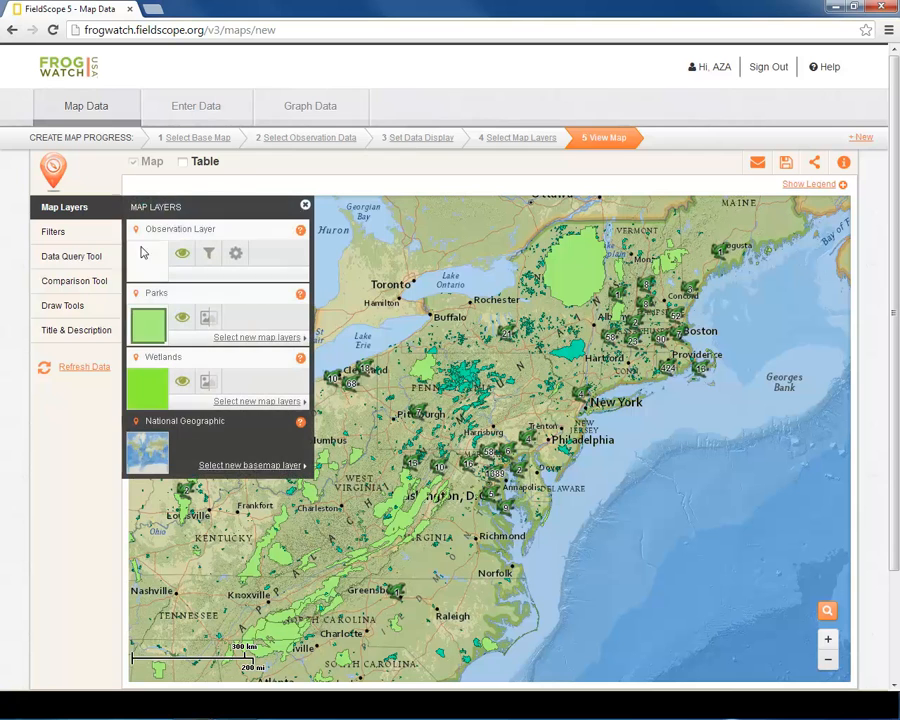
pyautogui.moveTo(72, 256)
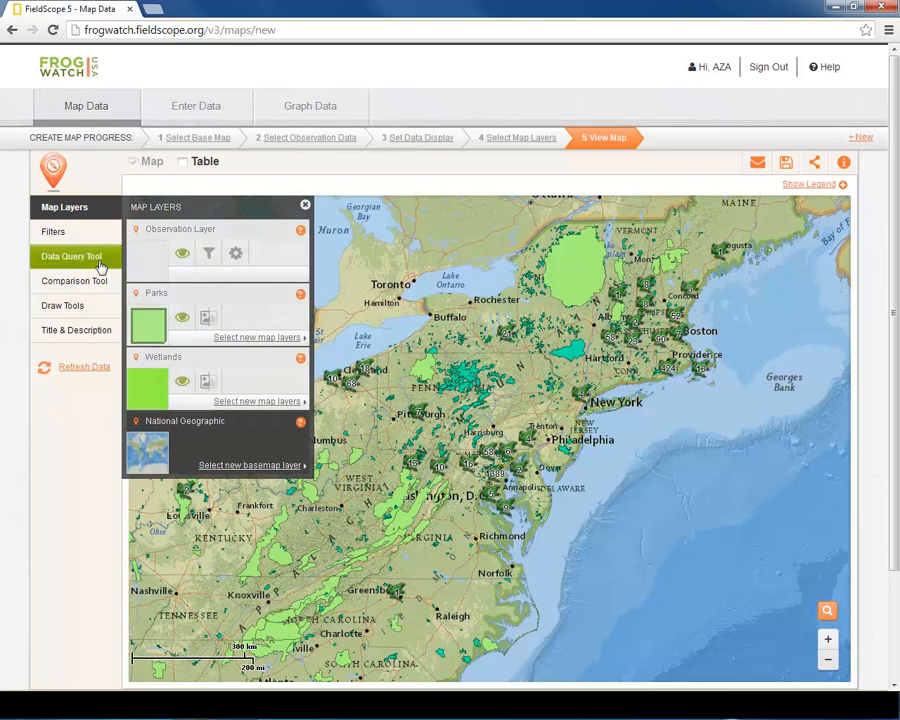
# Run a Swipe comparison of Parks against Wetlands and drag the swipe handle across the map.
pyautogui.click(70, 280)
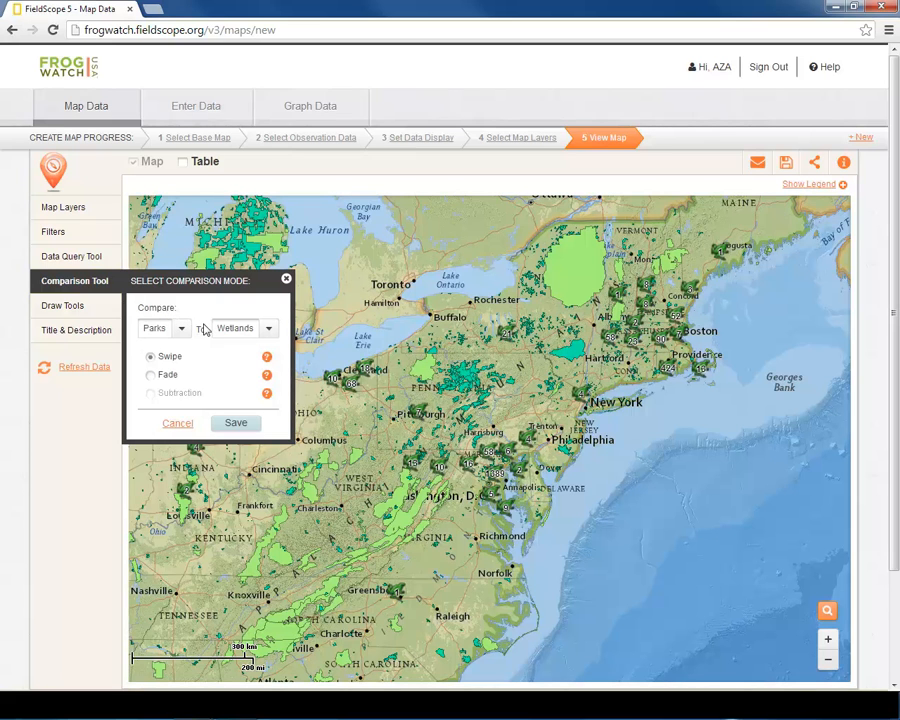
pyautogui.moveTo(228, 384)
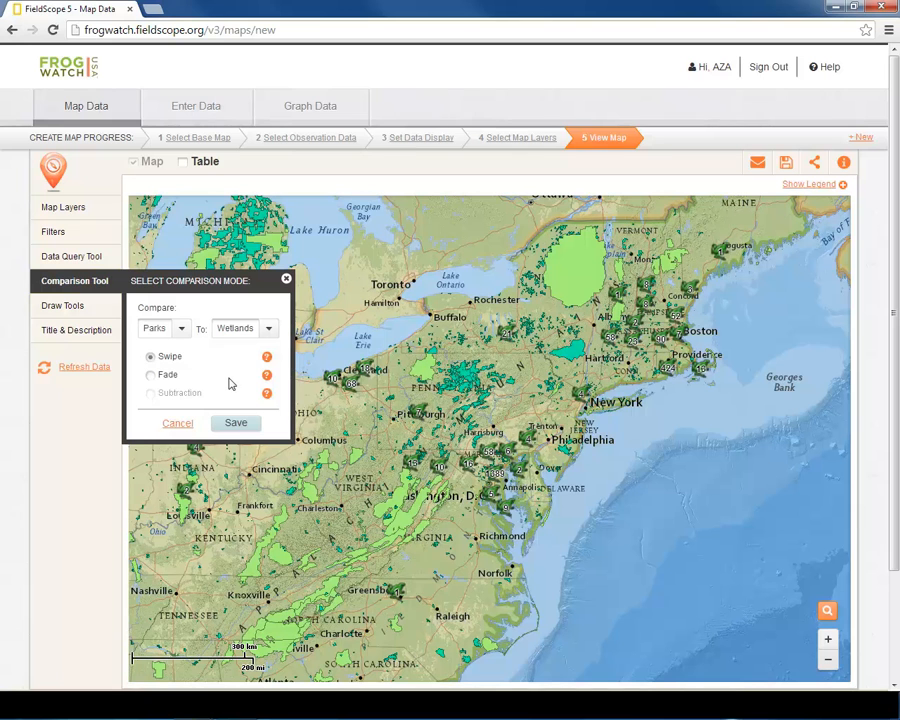
pyautogui.moveTo(236, 444)
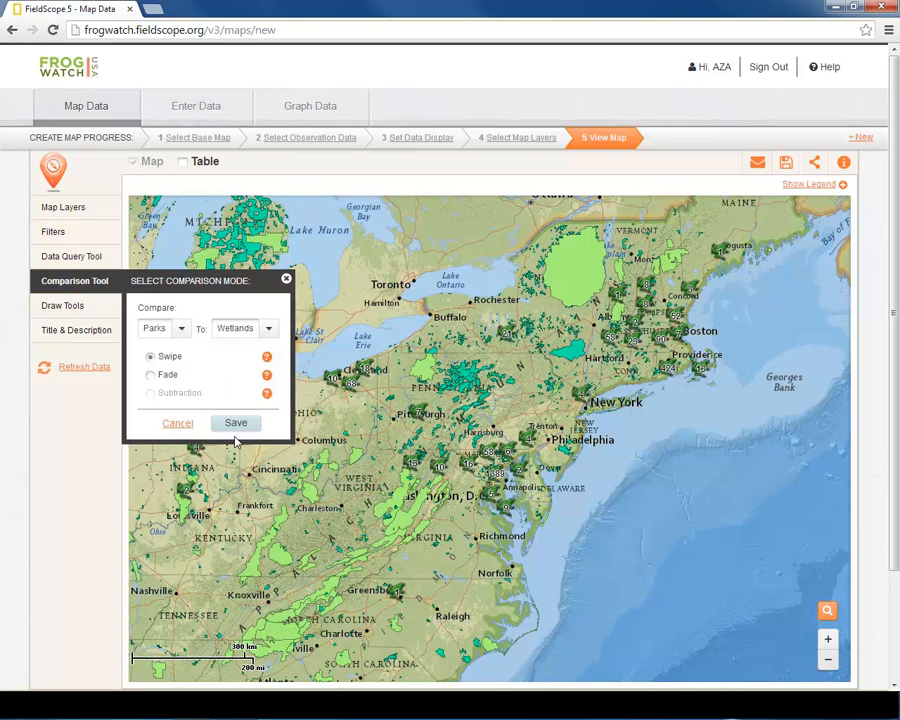
pyautogui.click(236, 422)
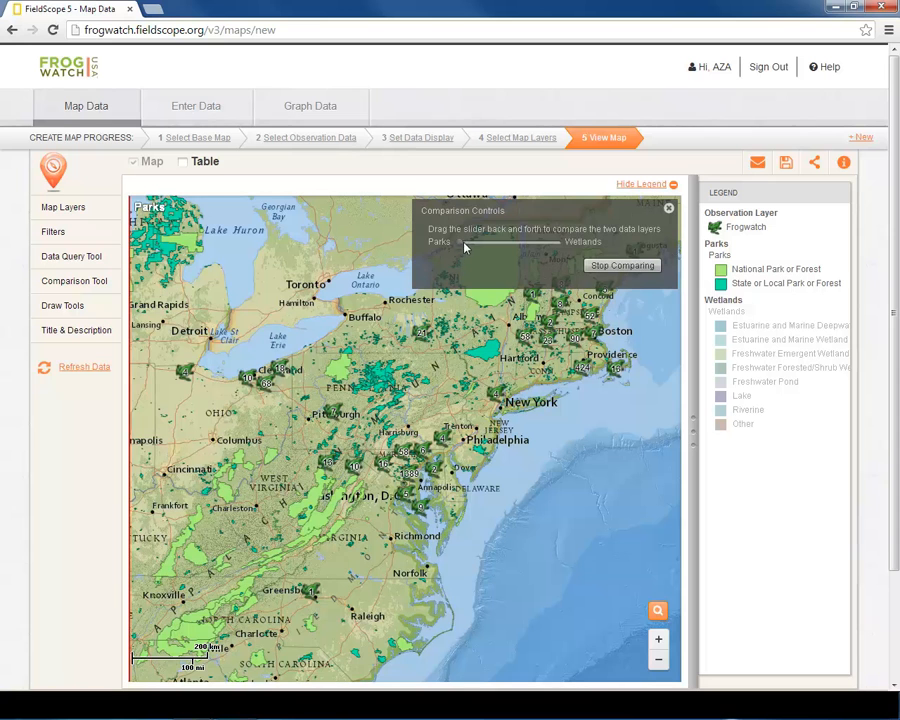
pyautogui.moveTo(466, 248); pyautogui.dragTo(504, 248)
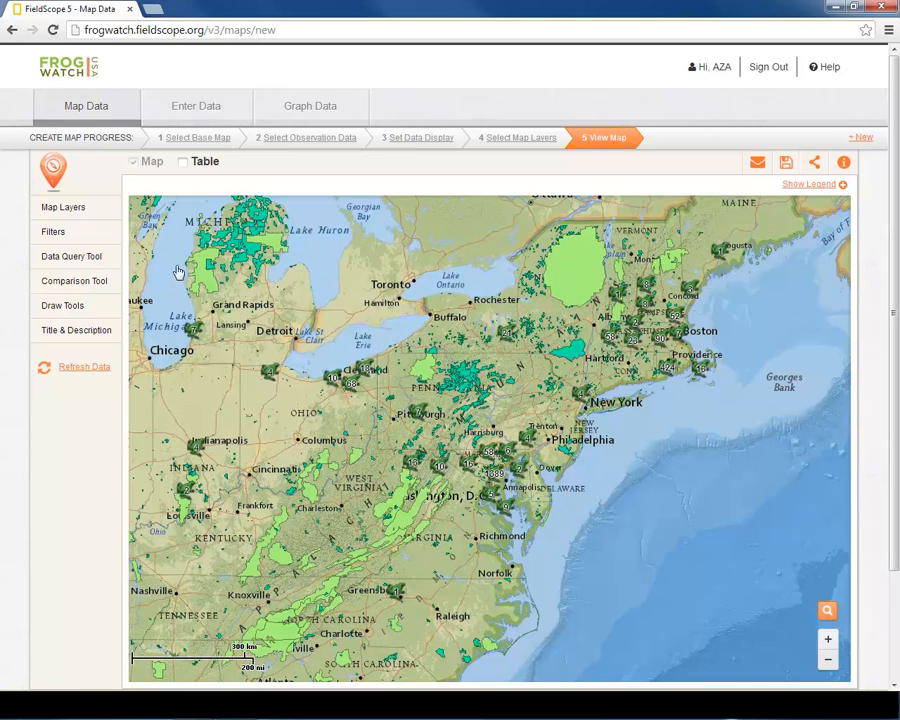
# Run a Fade comparison of Parks against Wetlands and fade the map back and forth between them.
pyautogui.click(74, 280)
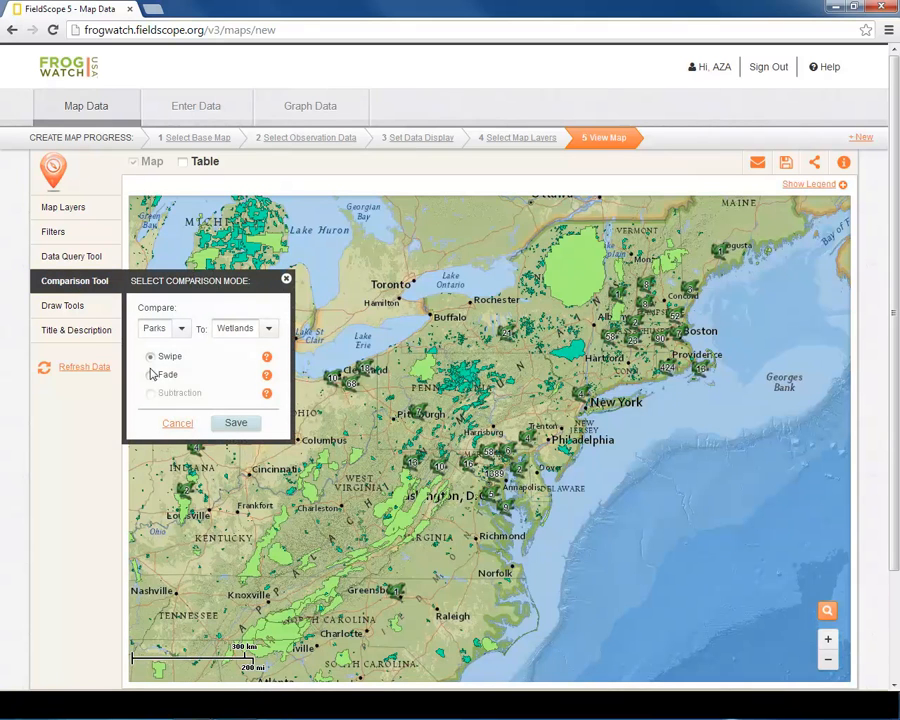
pyautogui.click(150, 374)
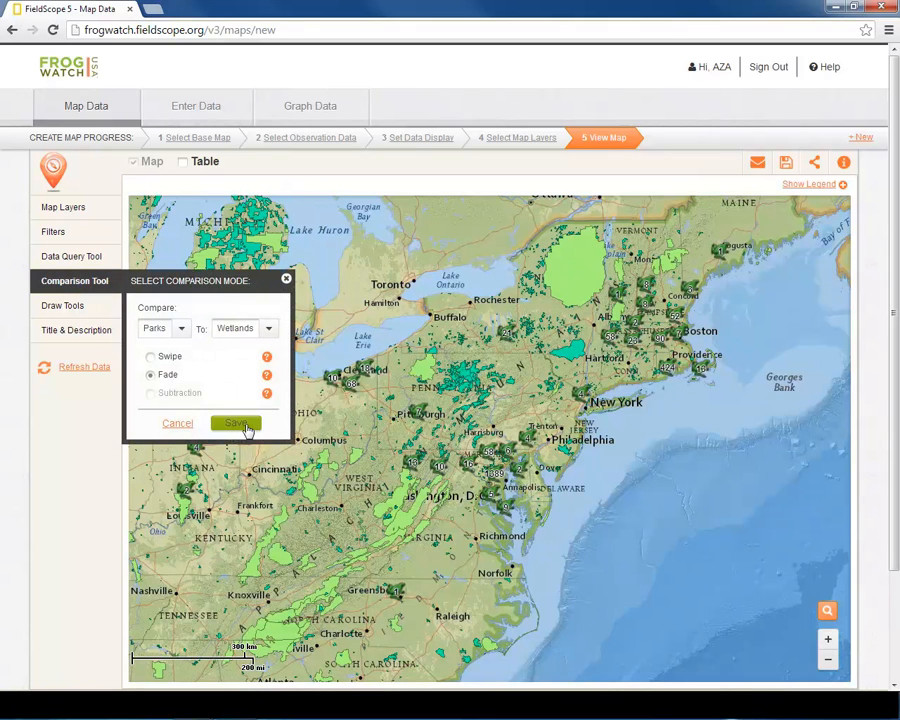
pyautogui.click(236, 422)
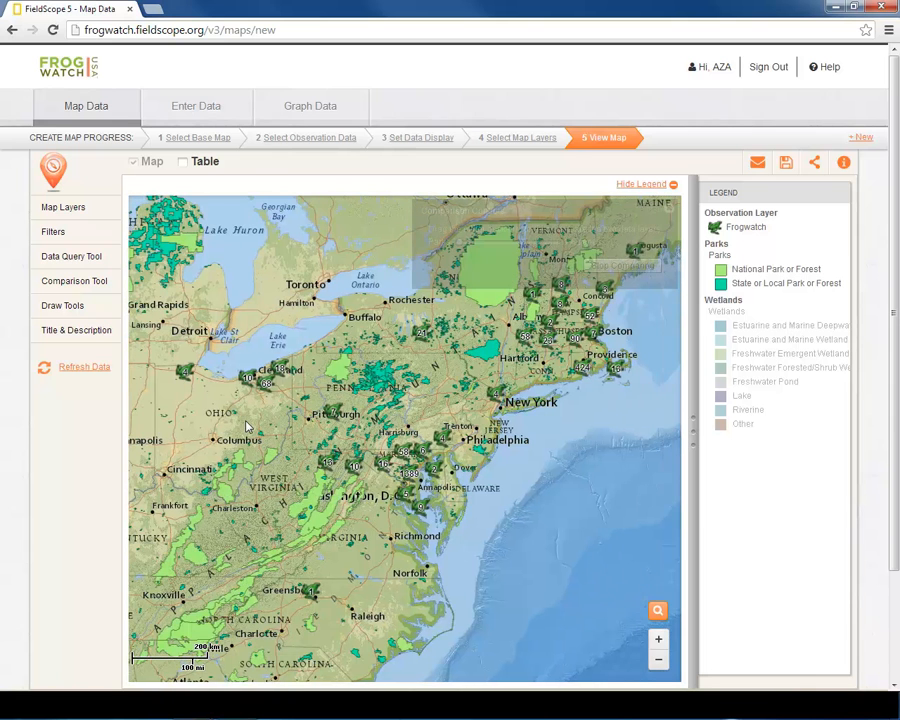
pyautogui.click(72, 280)
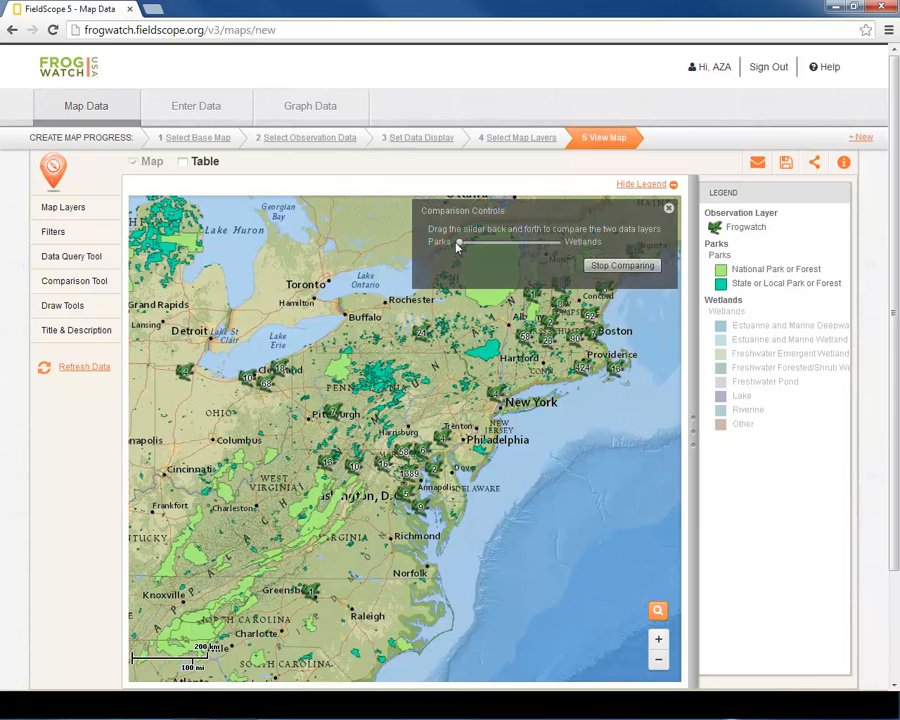
pyautogui.moveTo(460, 244); pyautogui.dragTo(524, 244)
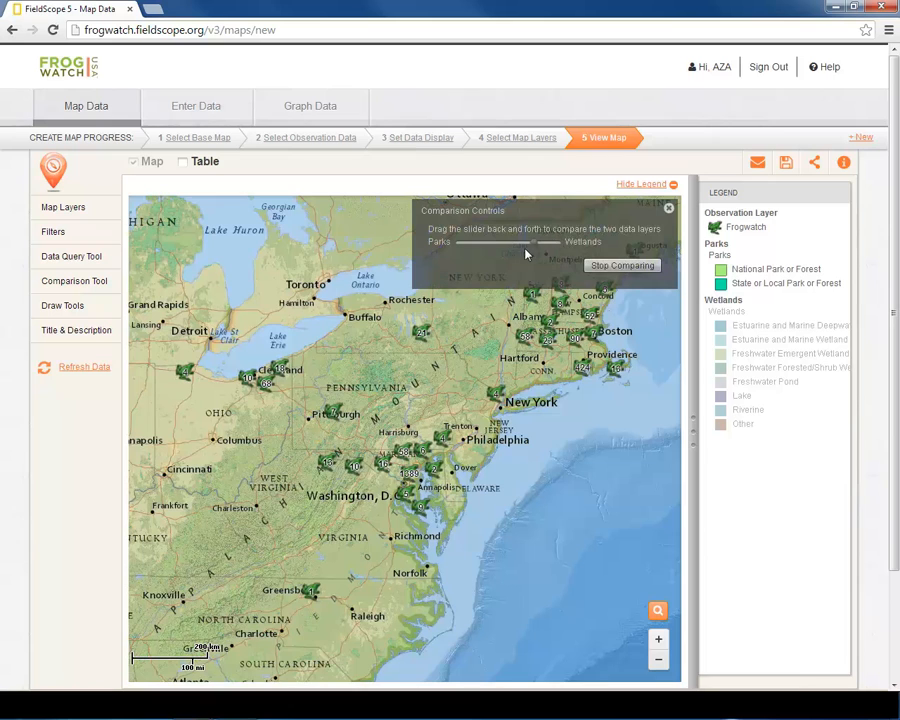
pyautogui.moveTo(524, 244); pyautogui.dragTo(484, 244)
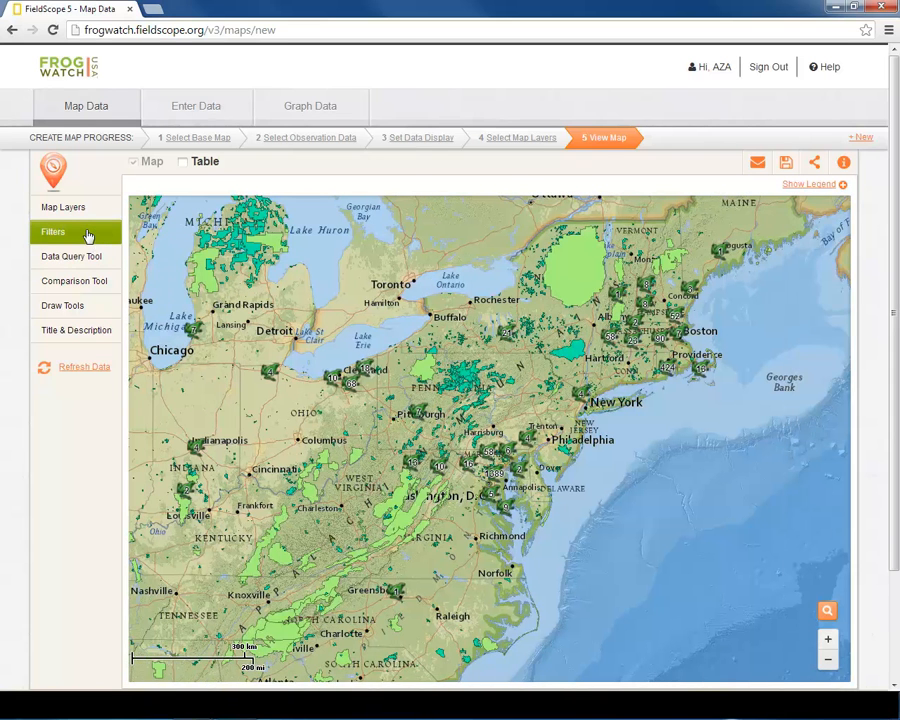
pyautogui.click(72, 256)
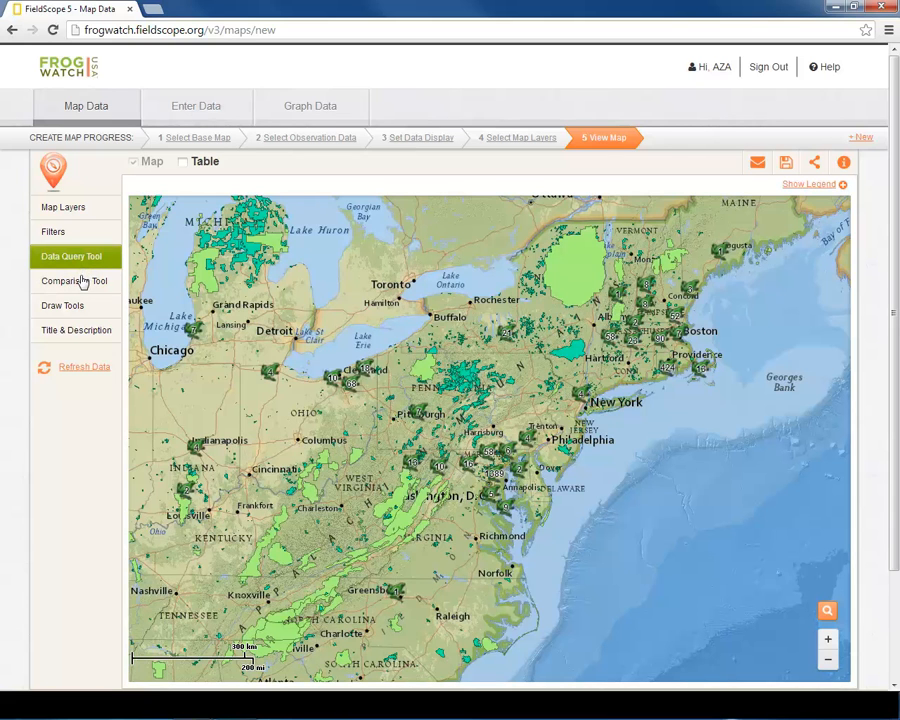
pyautogui.moveTo(80, 292)
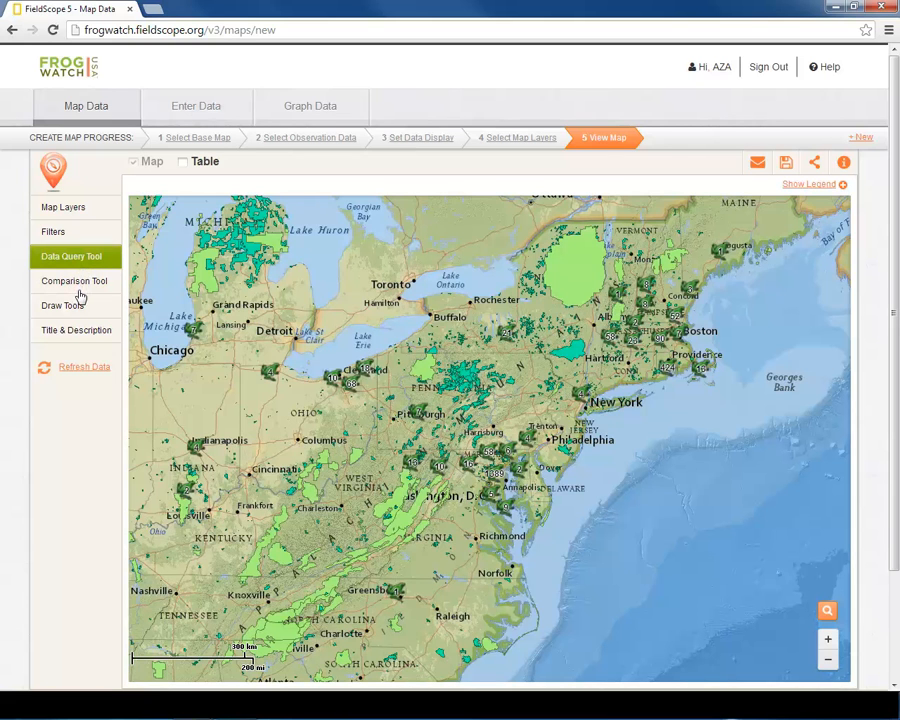
pyautogui.click(64, 304)
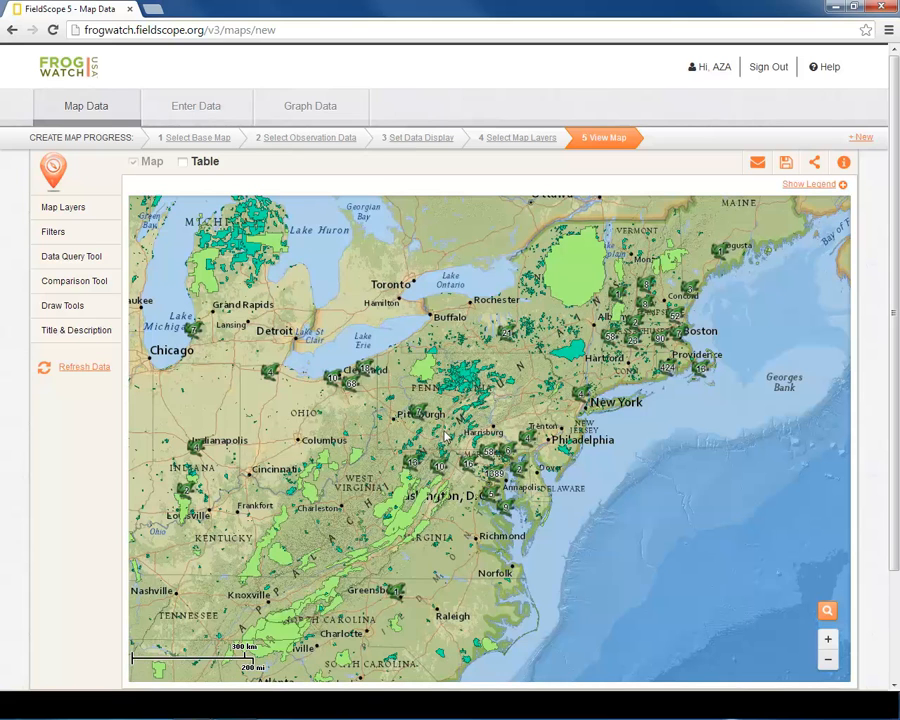
# Show the observation records as a data table beneath the map.
pyautogui.click(182, 160)
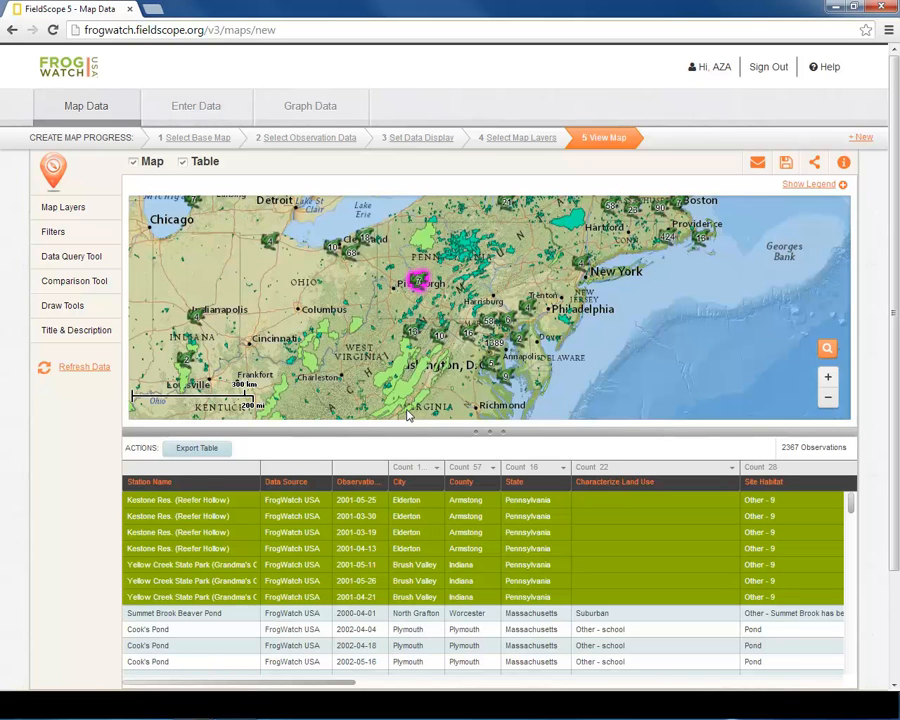
pyautogui.moveTo(368, 590)
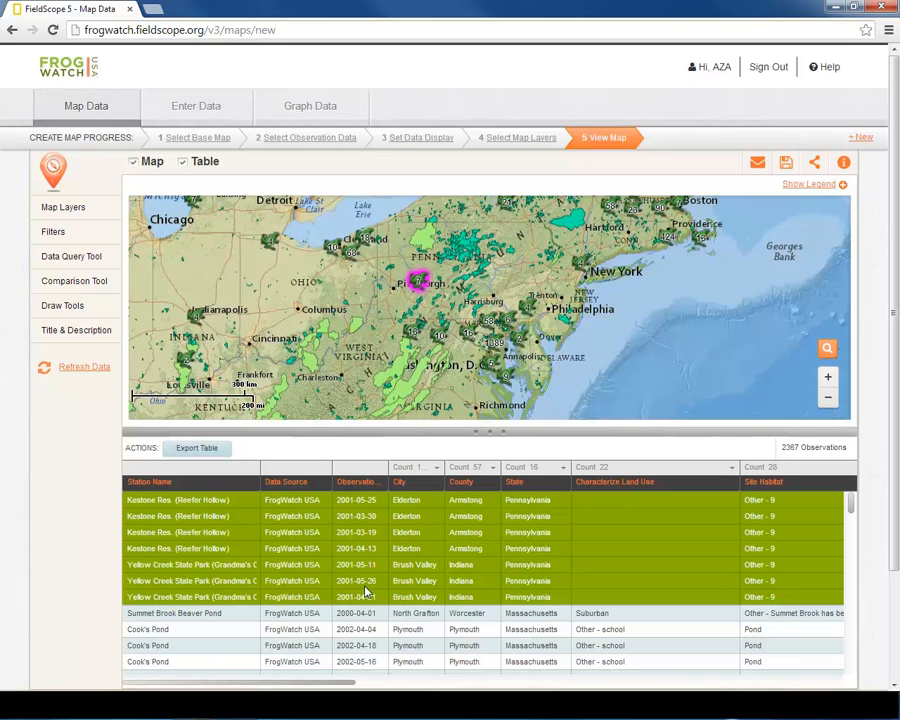
pyautogui.moveTo(400, 396)
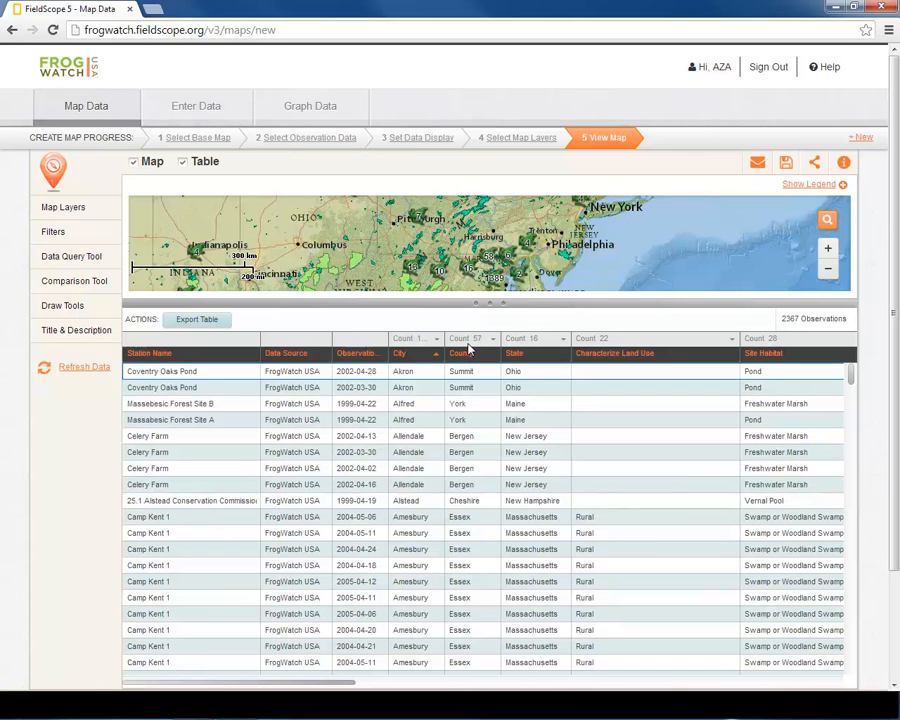
pyautogui.click(470, 338)
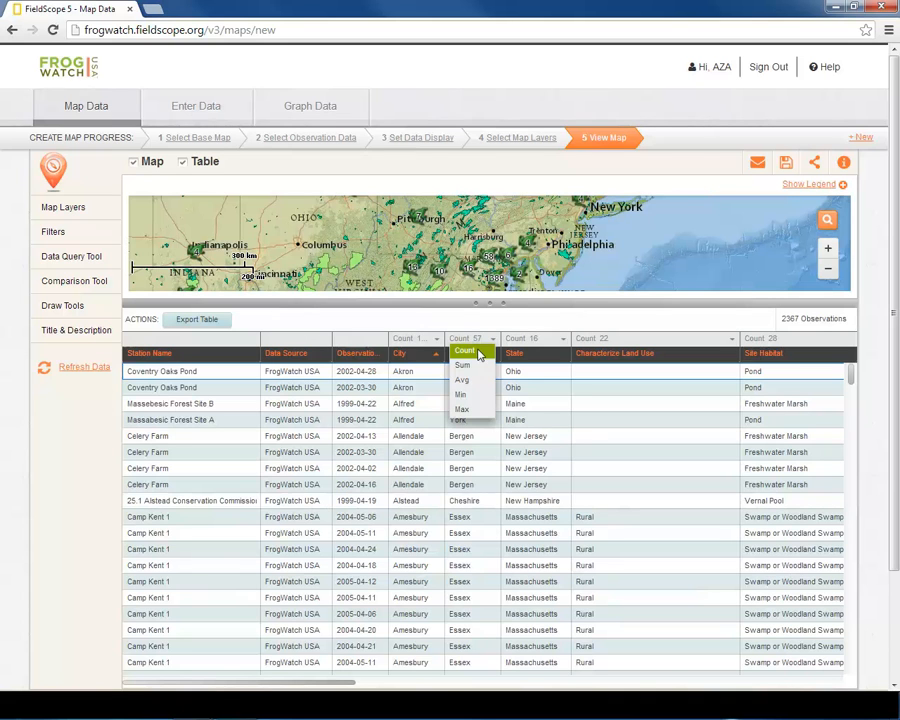
pyautogui.moveTo(462, 380)
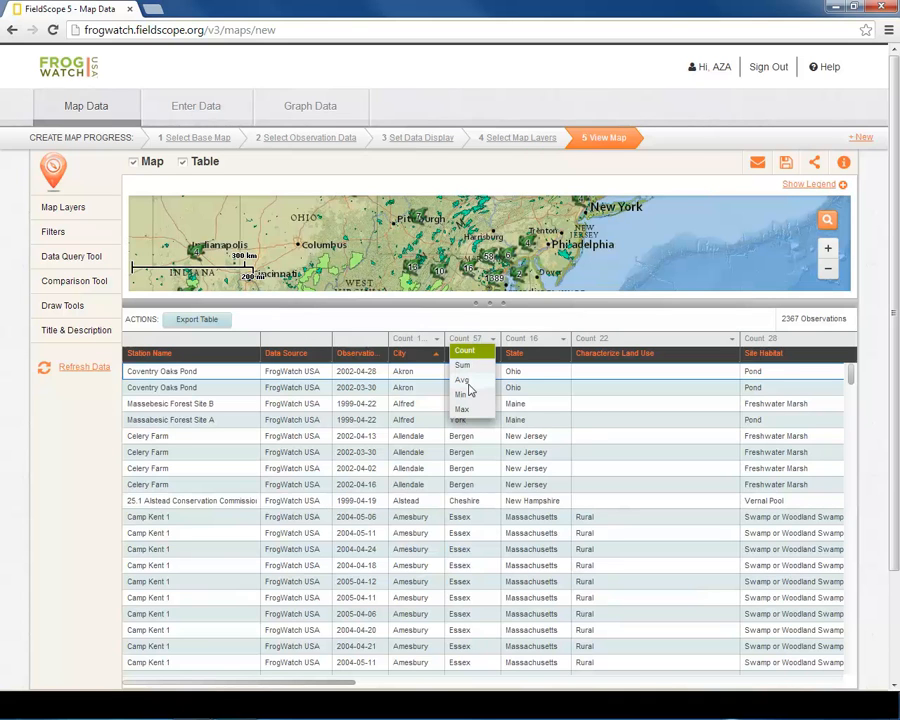
pyautogui.moveTo(476, 418)
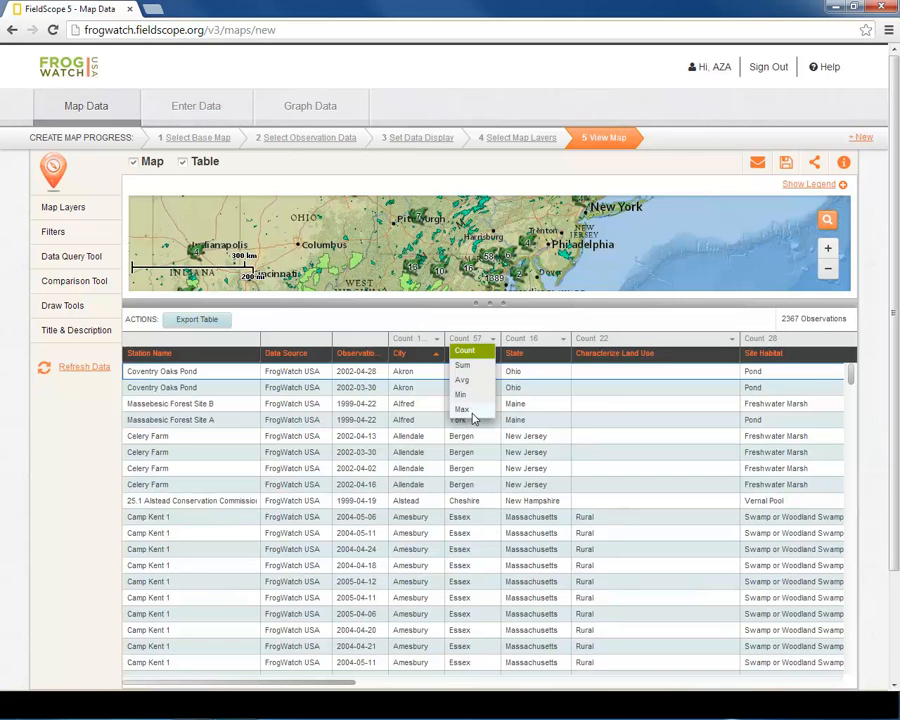
pyautogui.moveTo(460, 394)
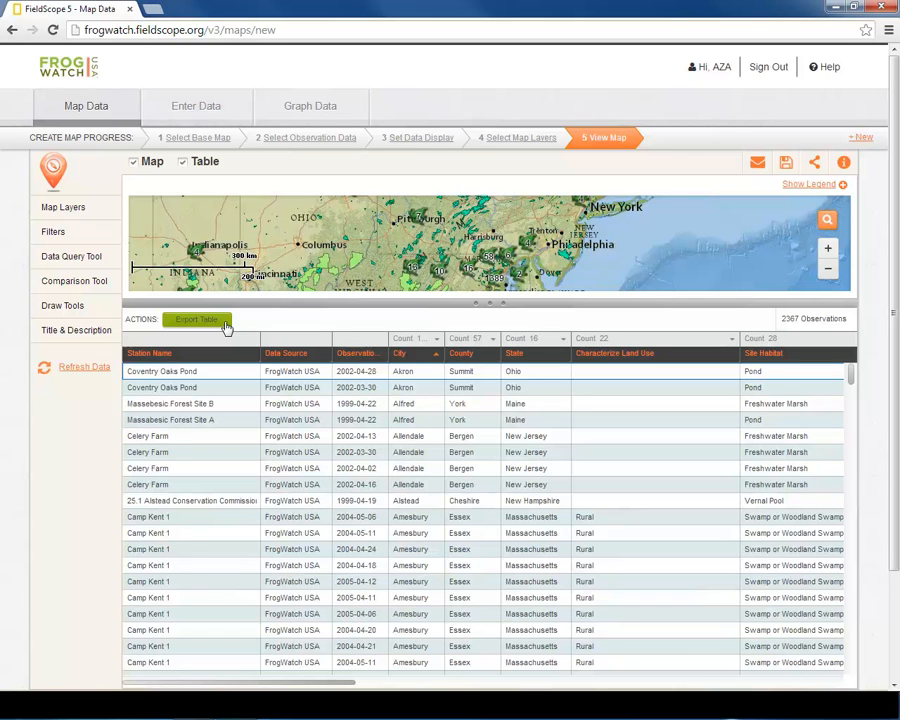
pyautogui.moveTo(312, 336)
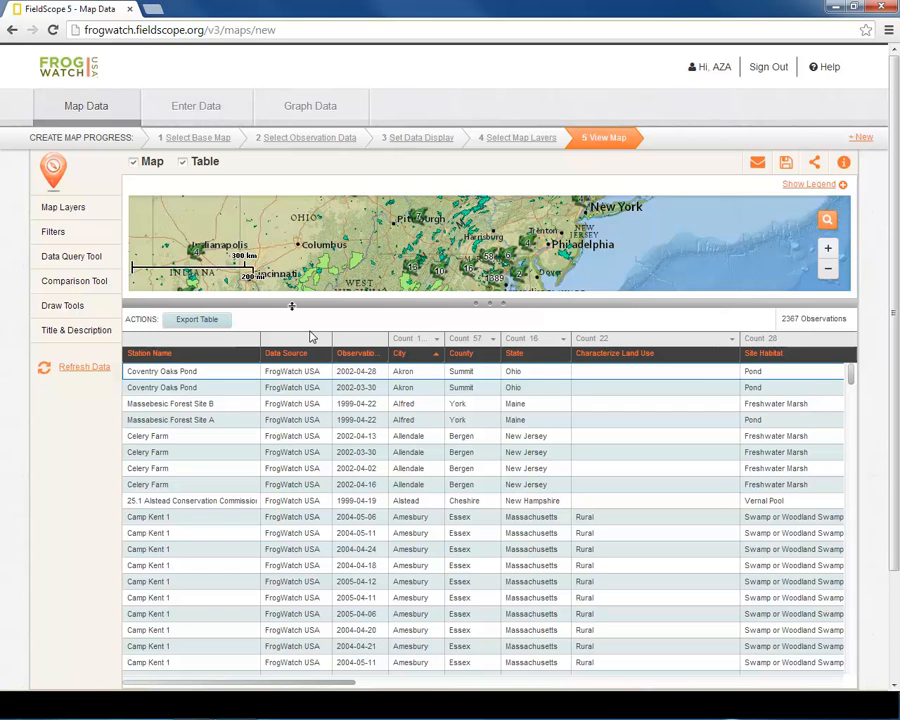
pyautogui.moveTo(212, 164)
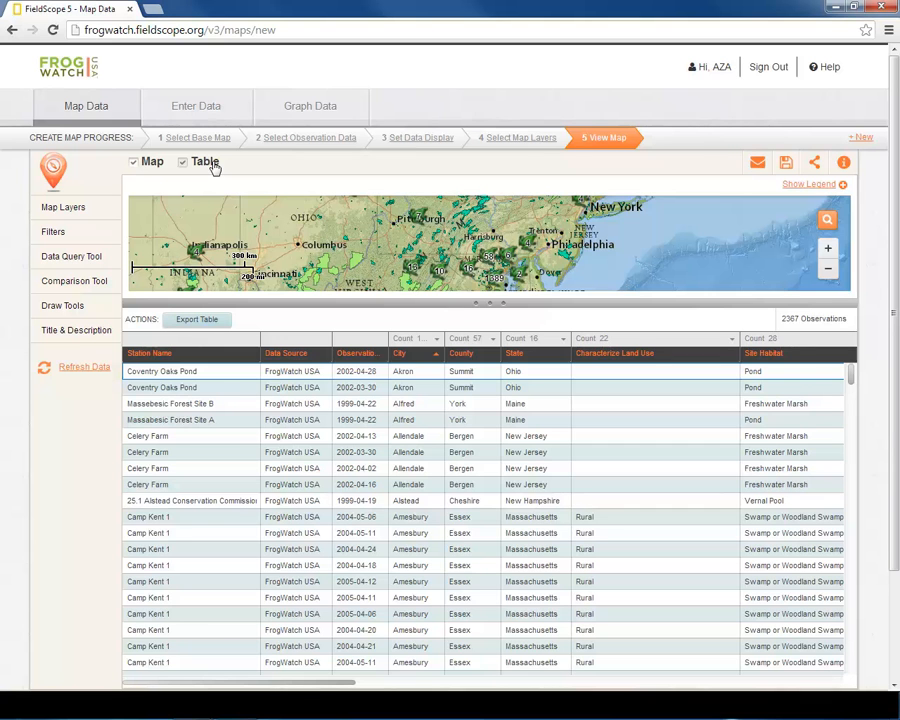
# Hide the table, title the map 'tutorial map' and save it.
pyautogui.click(182, 162)
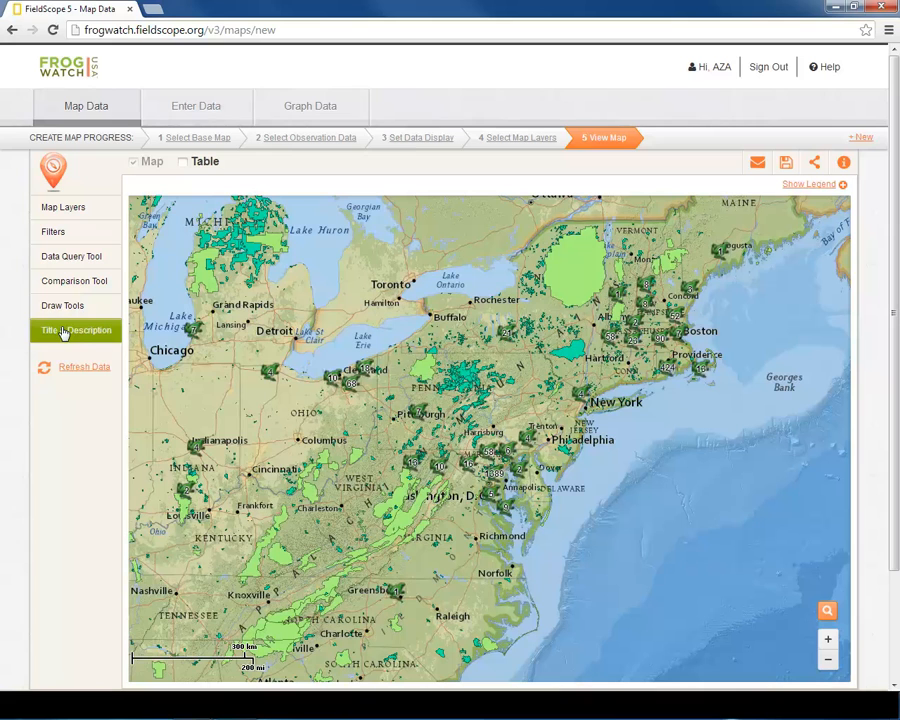
pyautogui.click(76, 330)
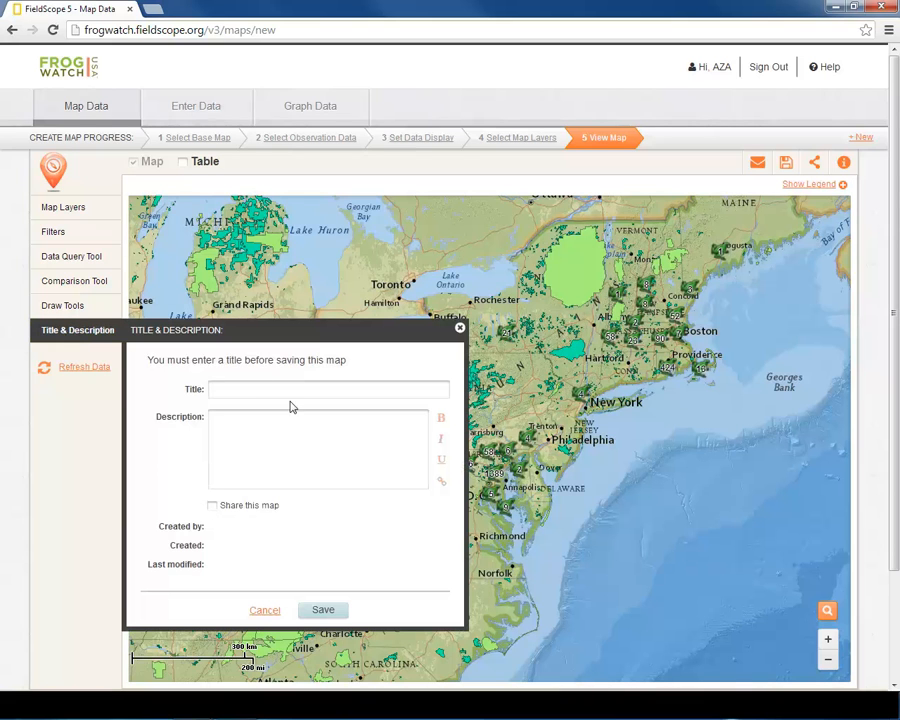
pyautogui.moveTo(280, 388)
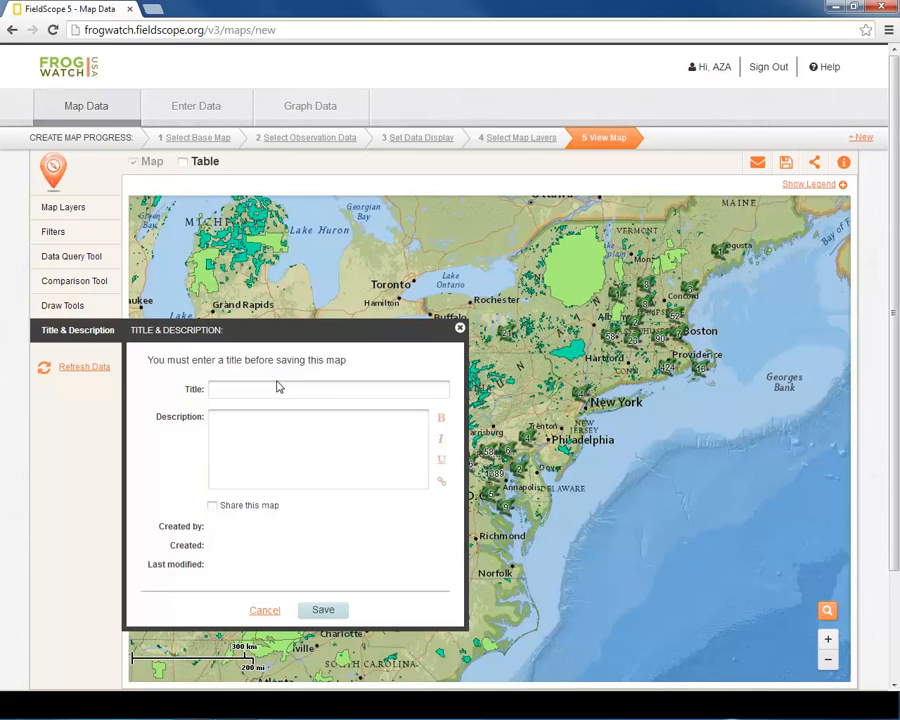
pyautogui.write('tutorial')
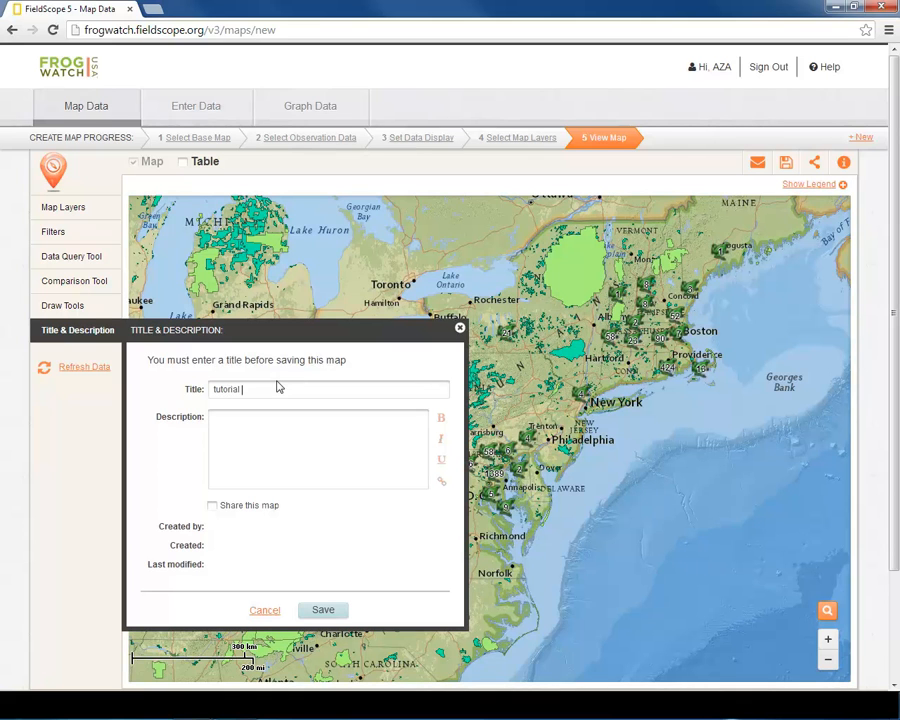
pyautogui.write('map')
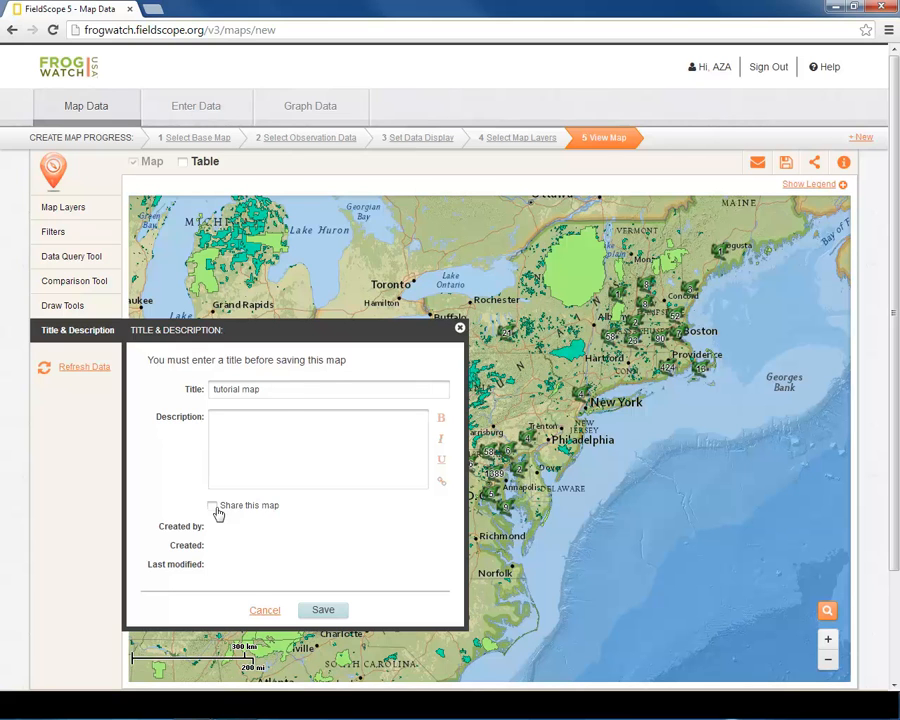
pyautogui.moveTo(278, 520)
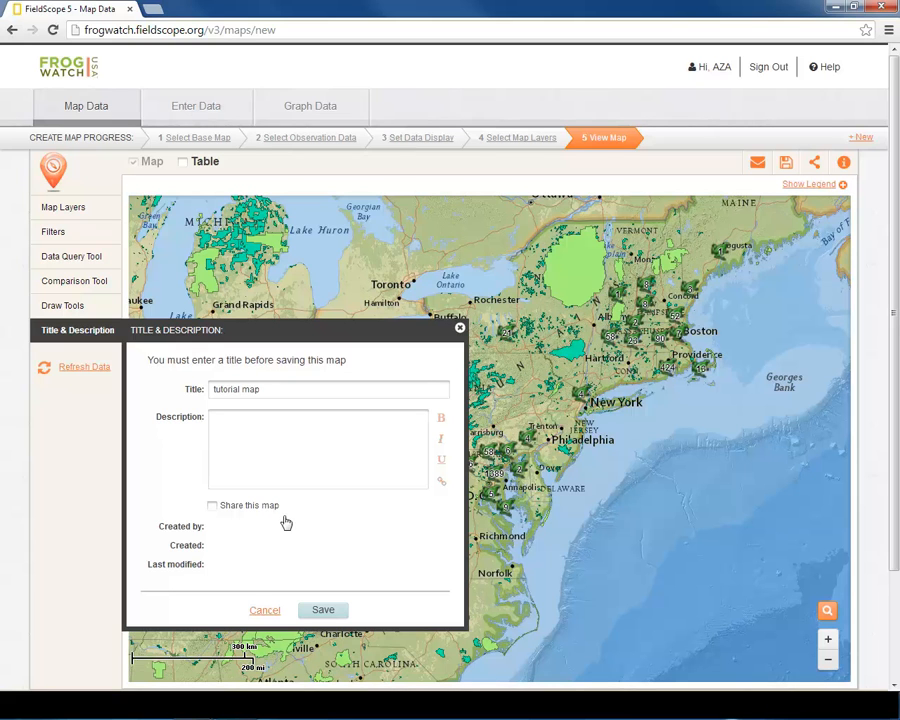
pyautogui.moveTo(324, 610)
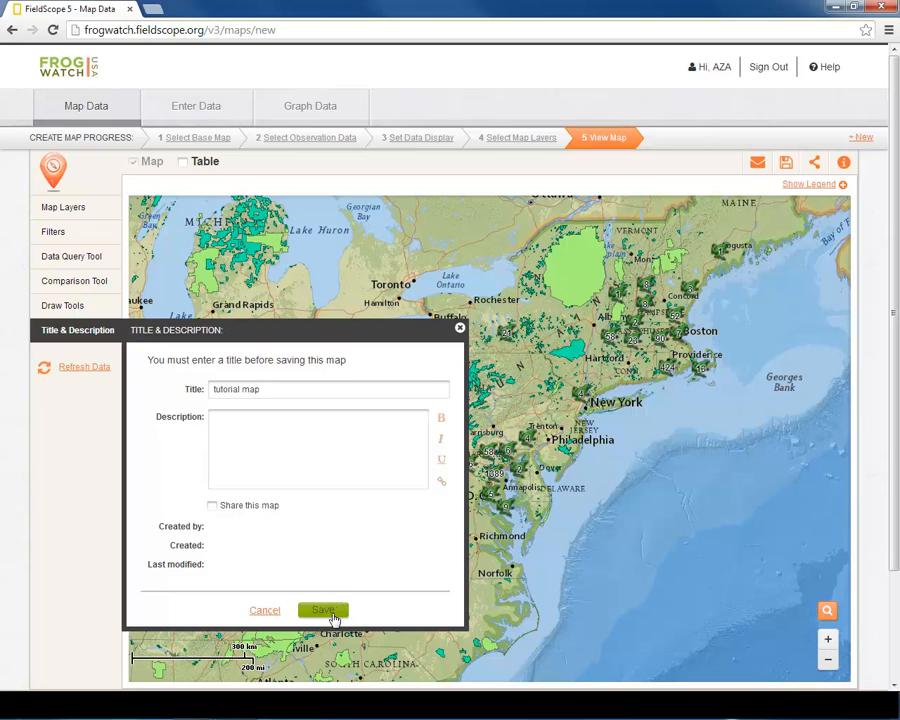
pyautogui.click(324, 610)
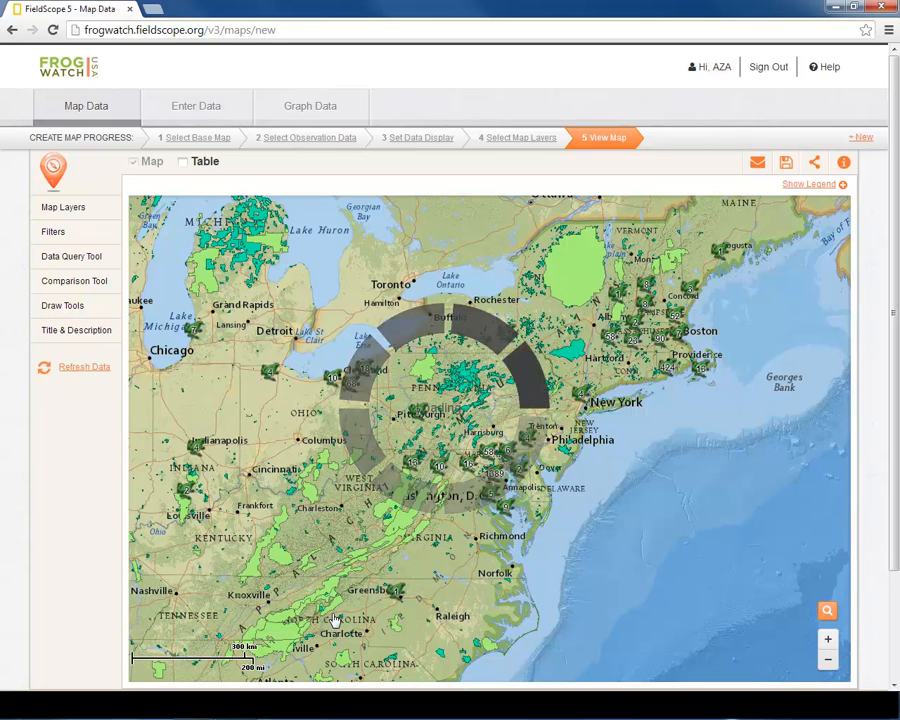
# Acknowledge the save, save the map a second time and dismiss the confirmation.
pyautogui.click(786, 162)
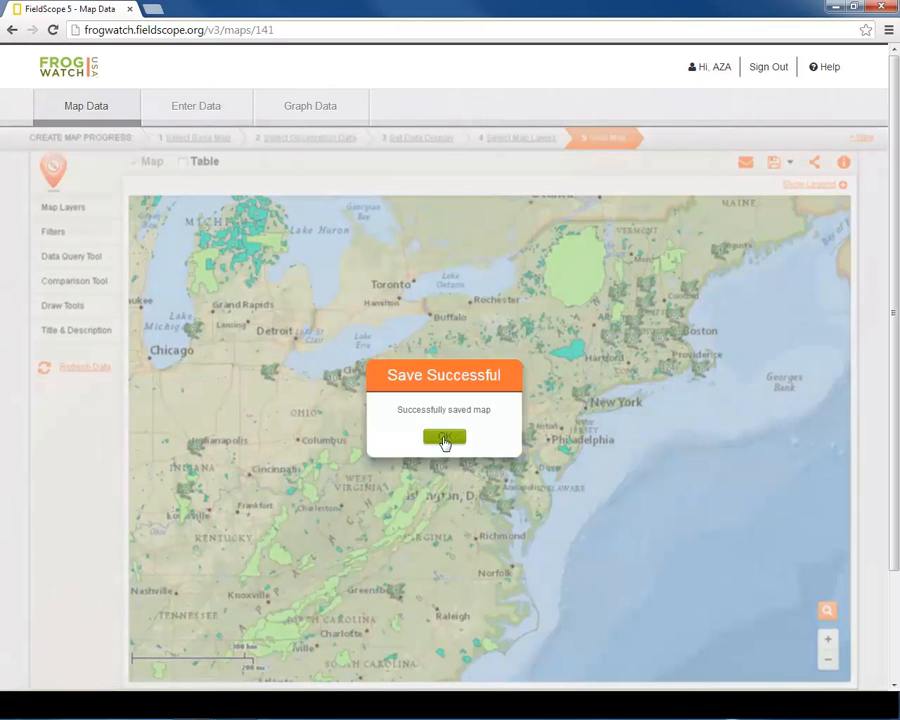
pyautogui.click(444, 440)
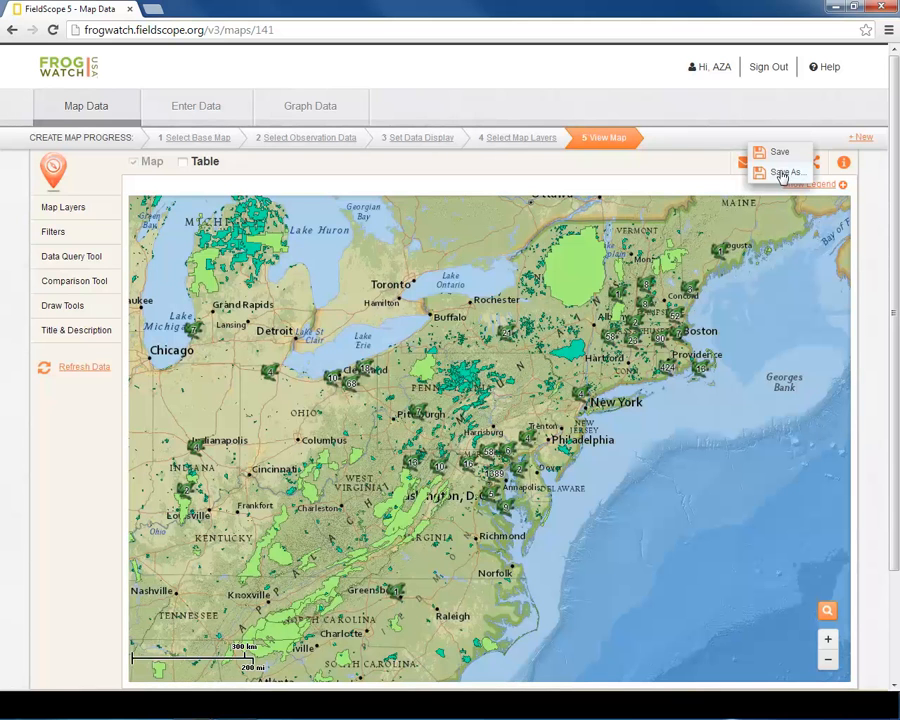
pyautogui.click(788, 172)
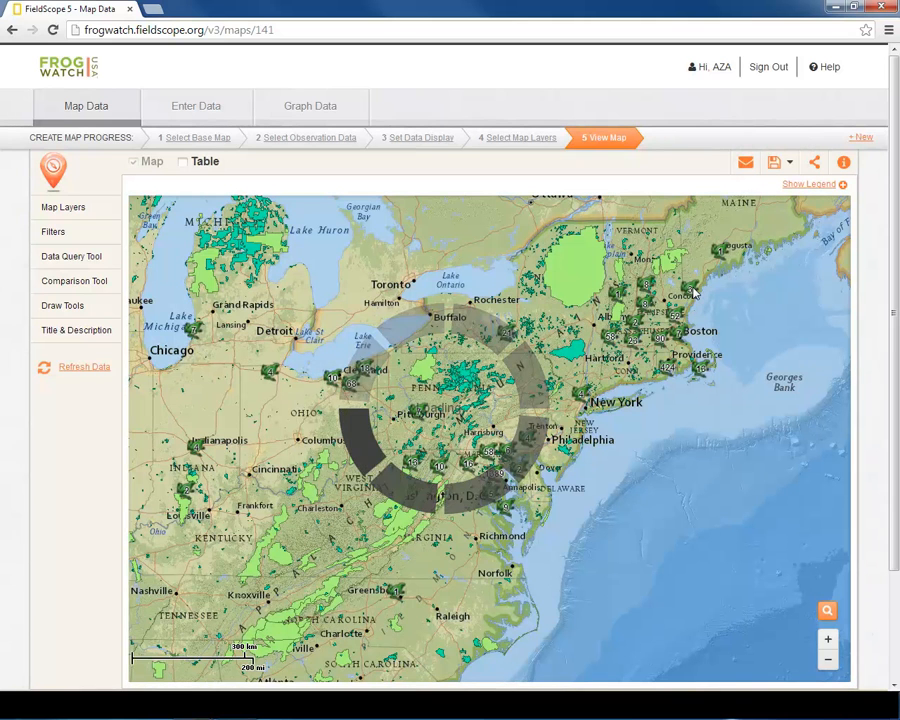
pyautogui.click(772, 162)
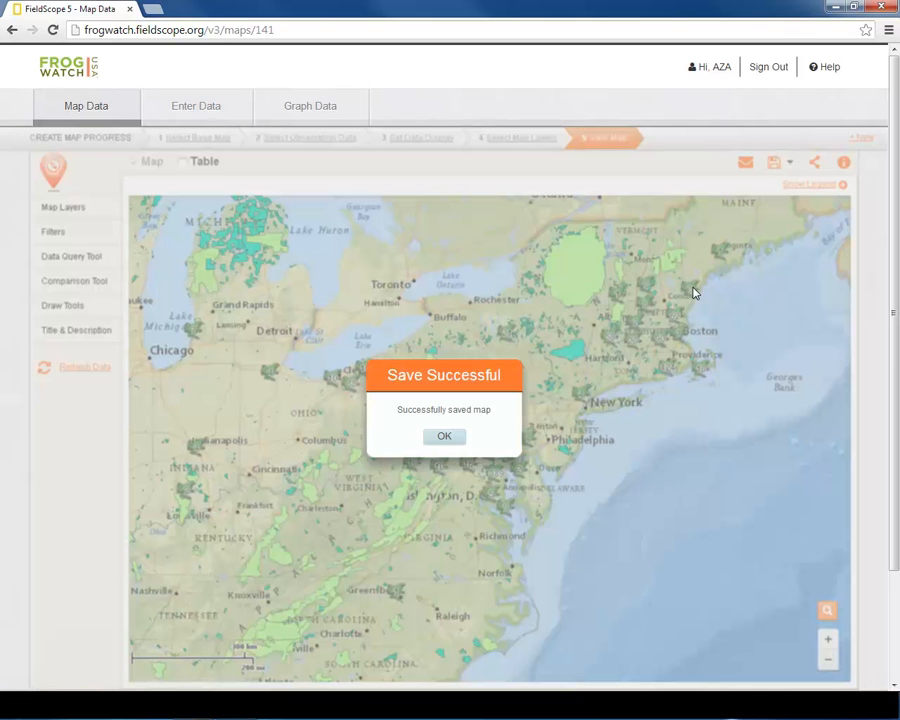
pyautogui.moveTo(444, 438)
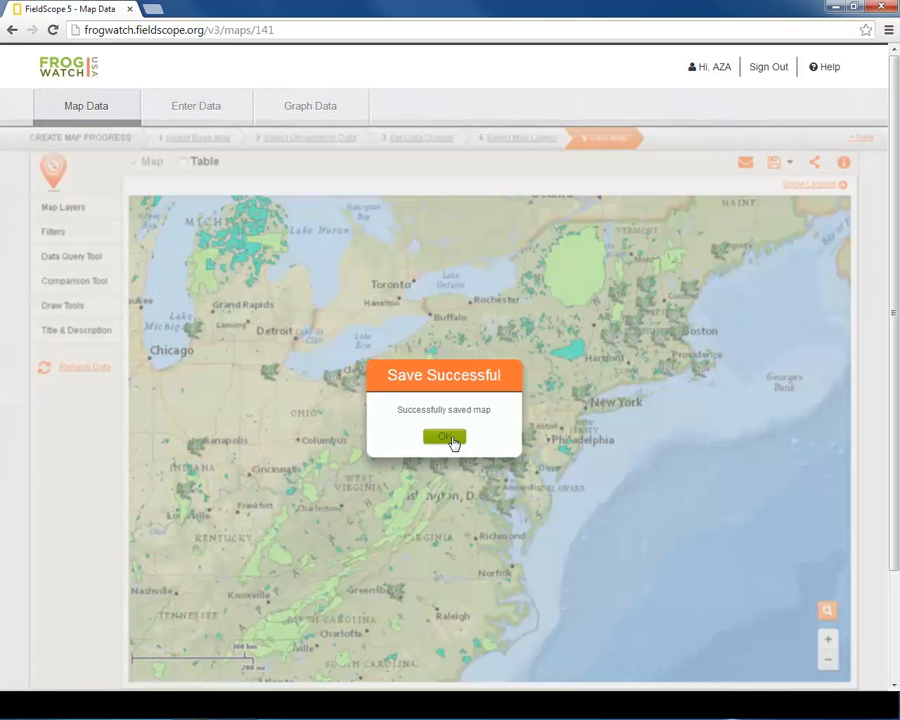
pyautogui.click(444, 436)
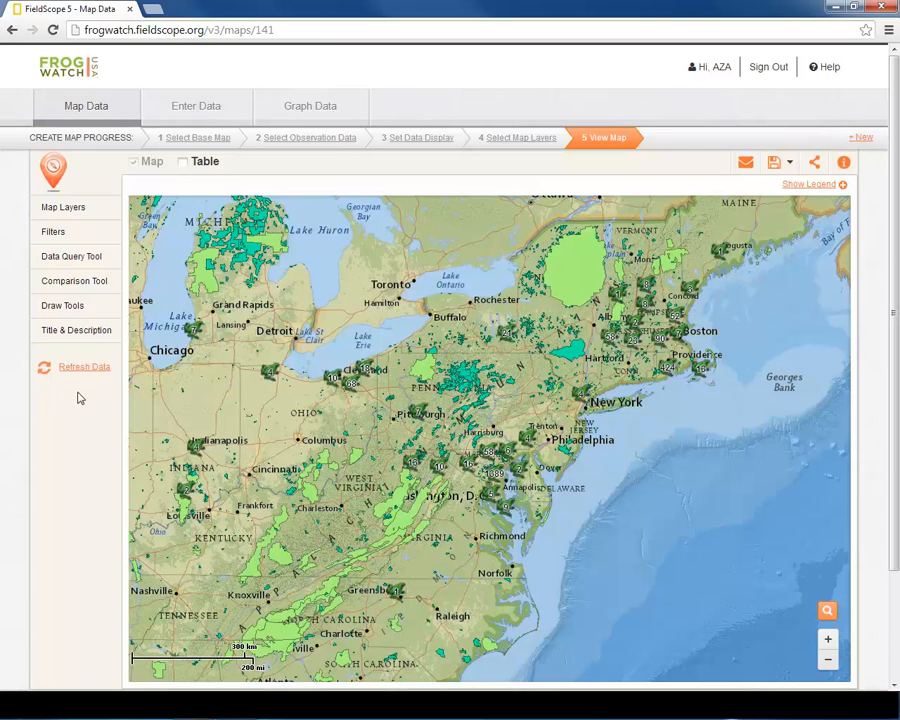
pyautogui.moveTo(20, 388)
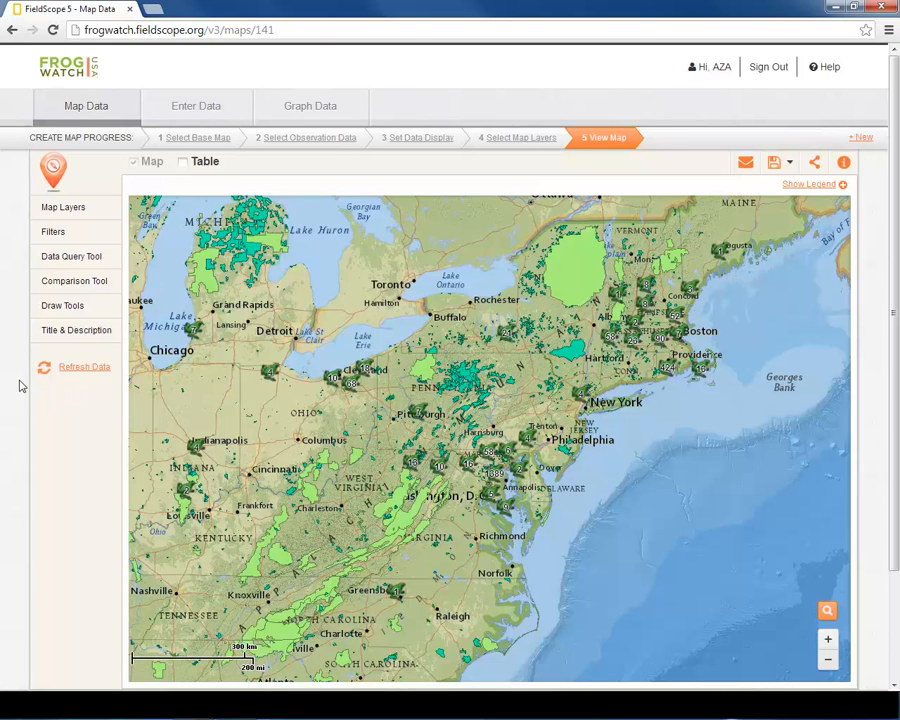
pyautogui.moveTo(156, 432)
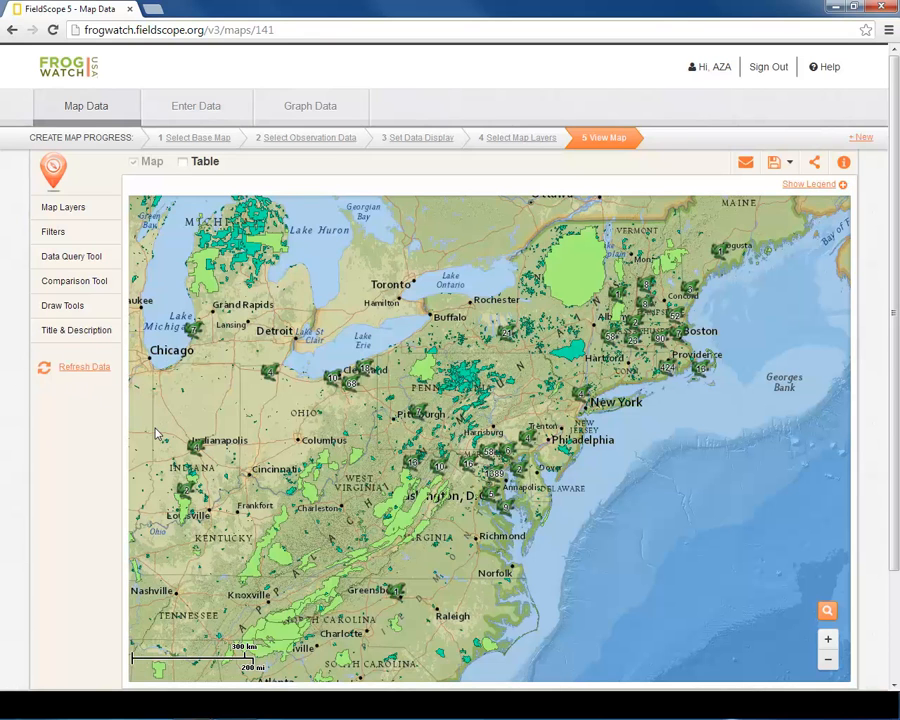